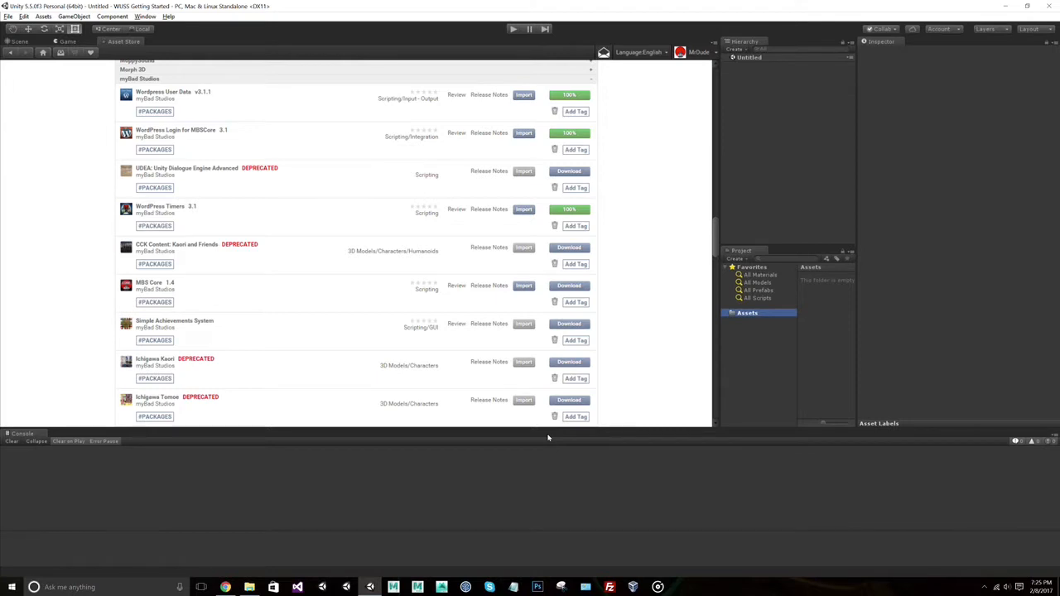
{"action": "mouse_move", "coordinate": [825, 338]}
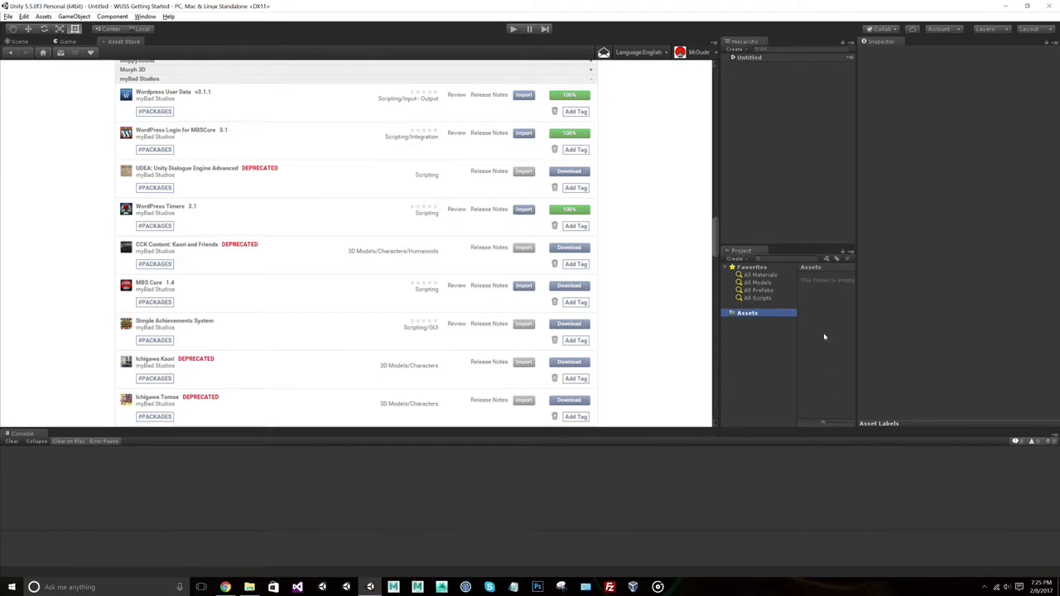
{"action": "mouse_move", "coordinate": [729, 457]}
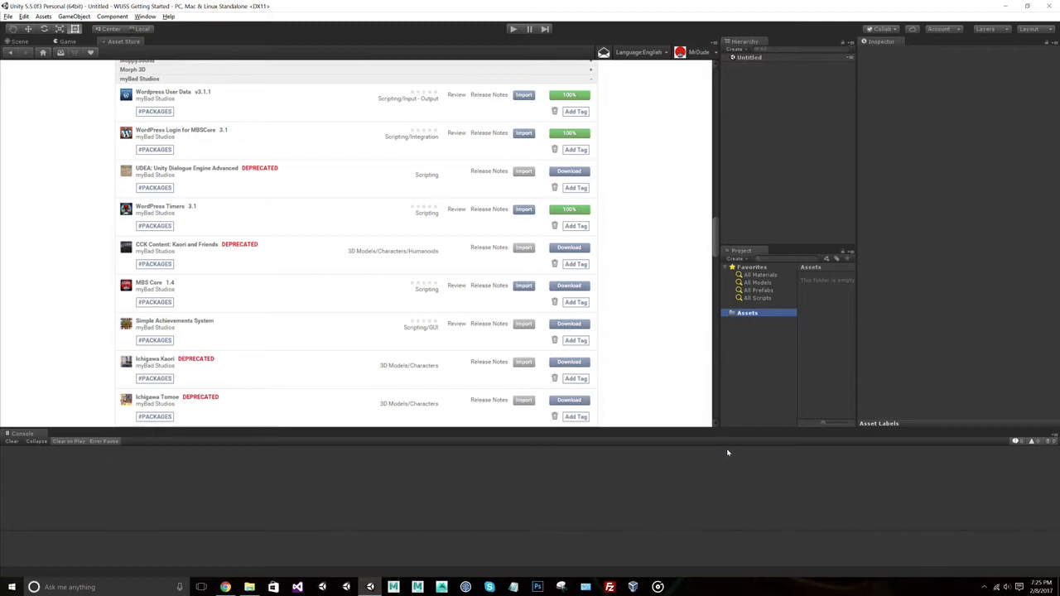
Step: Import the MBS Core and WordPress Login for MBSCore packages with all files
{"action": "left_click", "coordinate": [523, 284]}
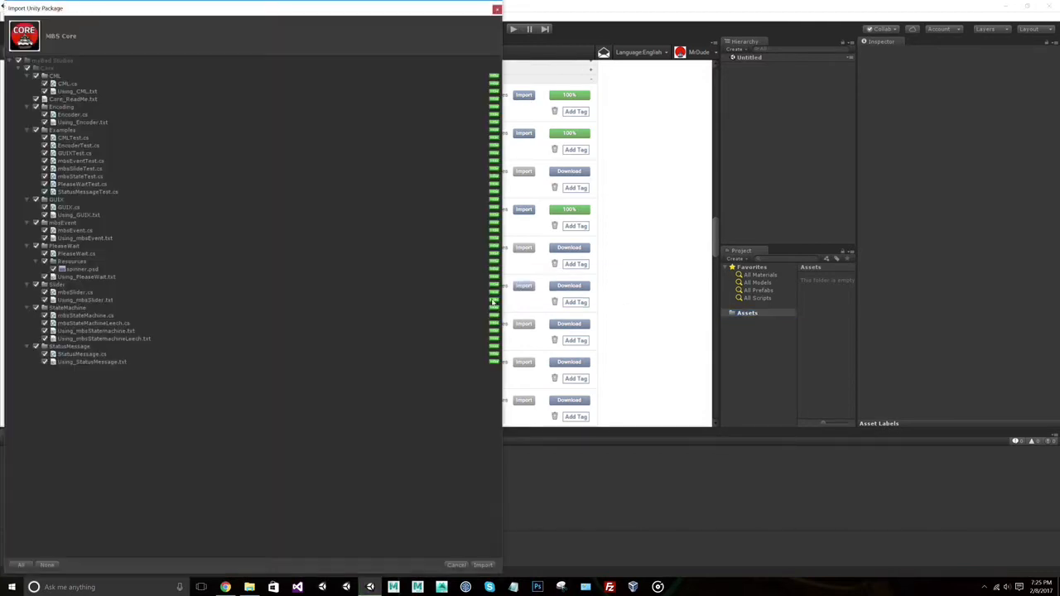
{"action": "left_click", "coordinate": [482, 564]}
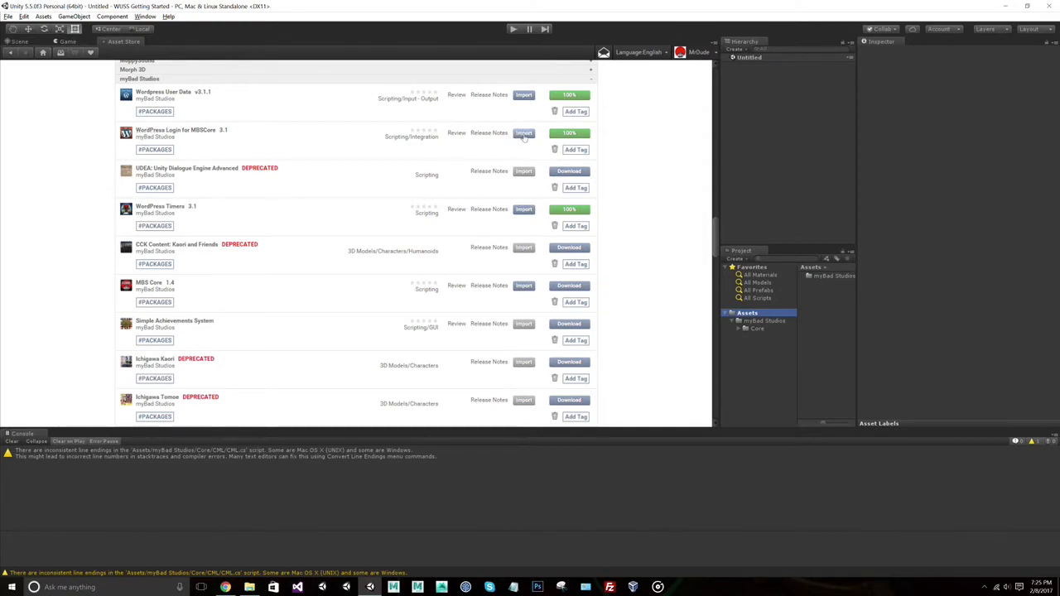
{"action": "left_click", "coordinate": [523, 132]}
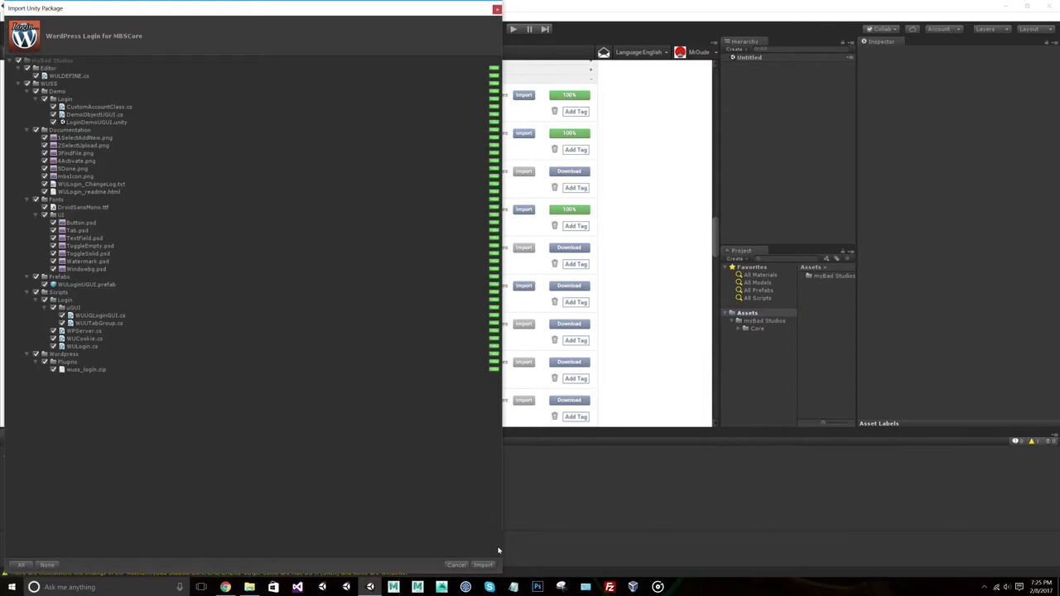
{"action": "left_click", "coordinate": [484, 565]}
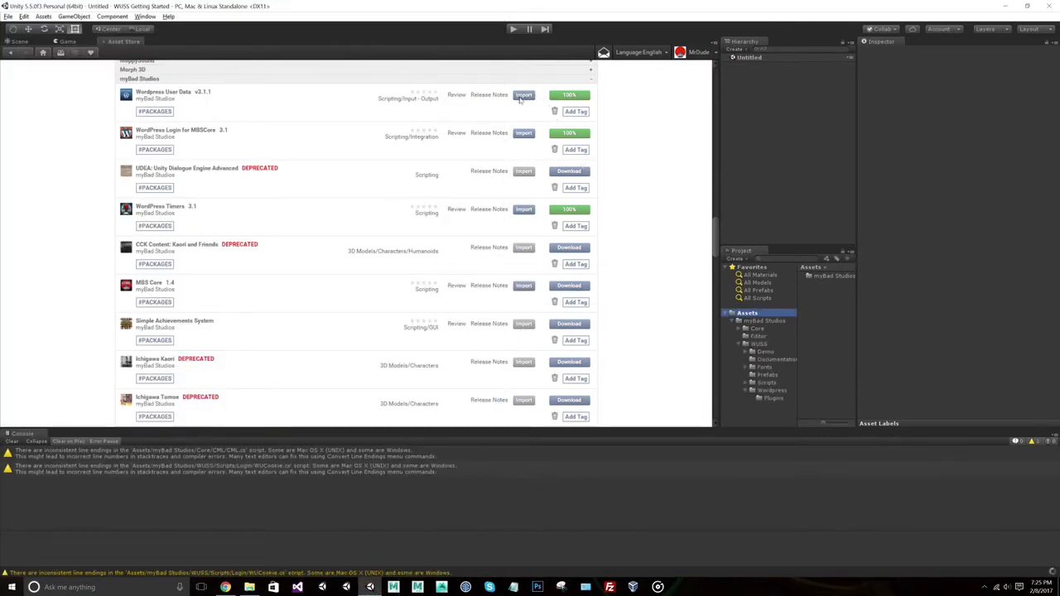
Step: Import the WordPress Timers package with all files
{"action": "left_click", "coordinate": [523, 94]}
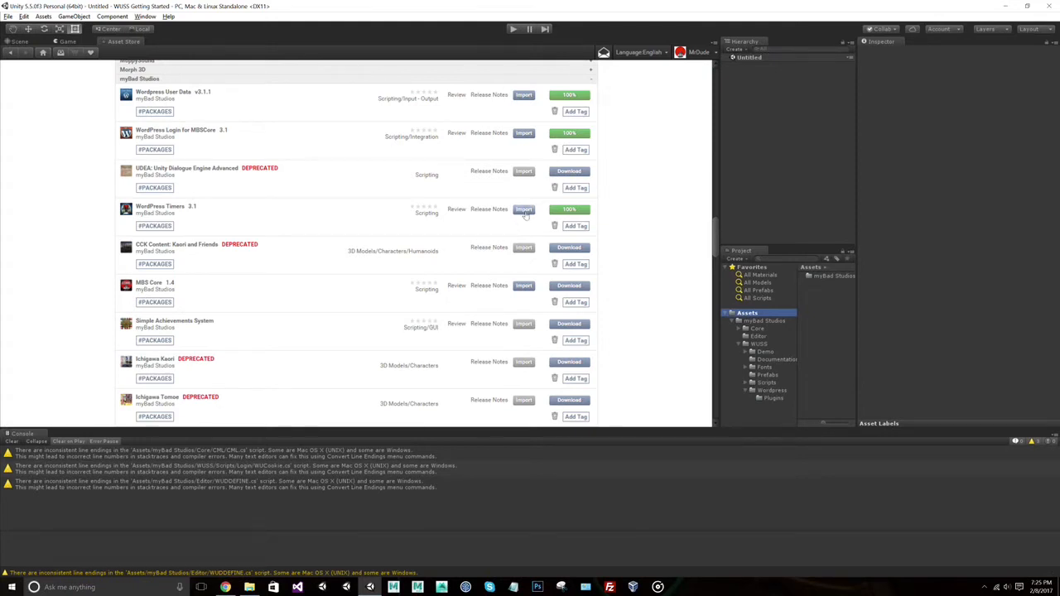
{"action": "left_click", "coordinate": [523, 209]}
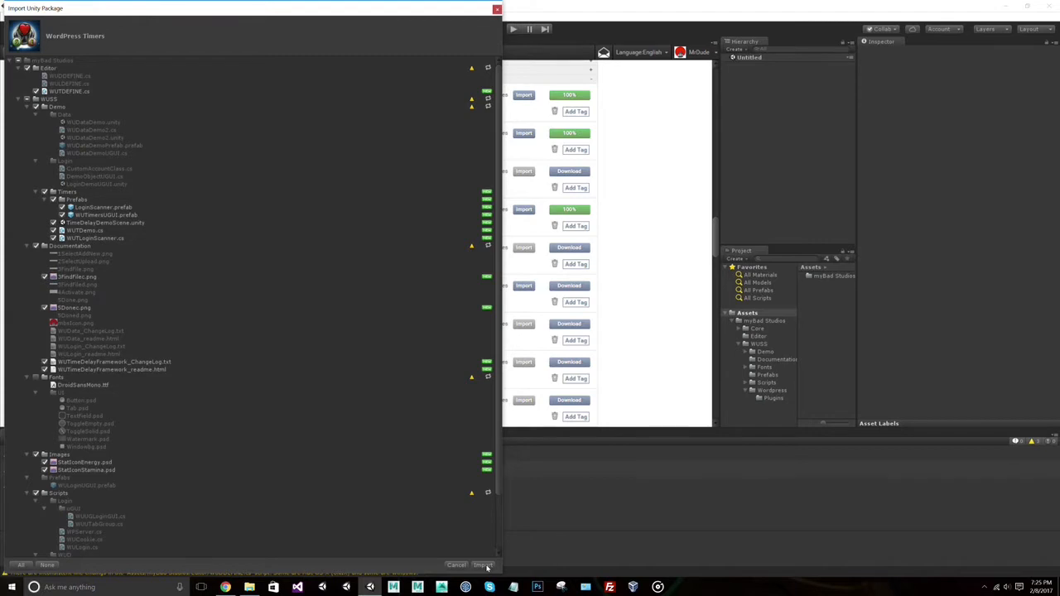
{"action": "left_click", "coordinate": [484, 564]}
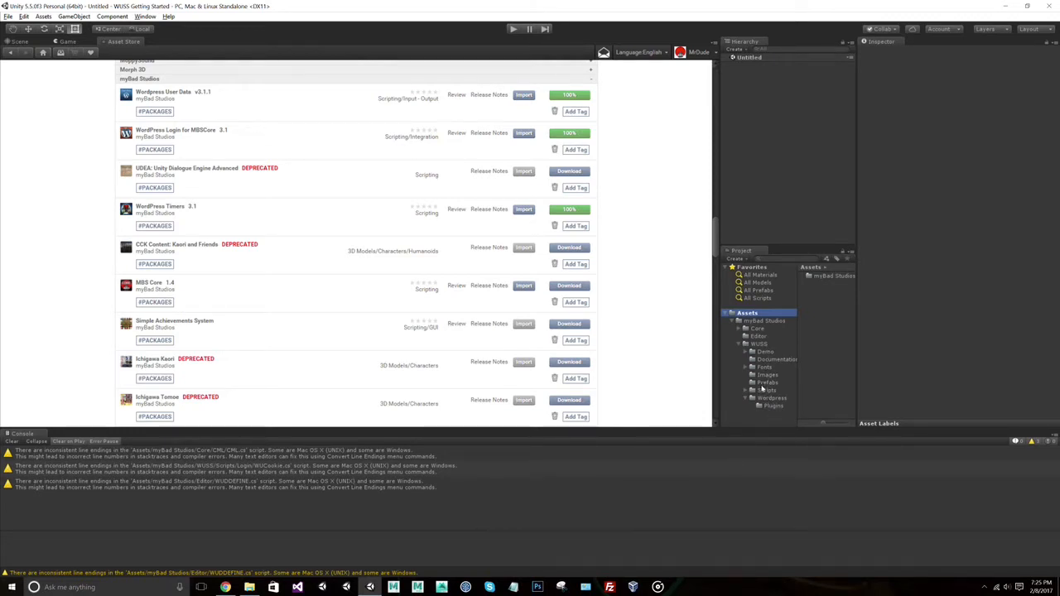
Step: Select the login prefab in myBad Studios > WUSS > Prefabs to show its server and login settings
{"action": "left_click", "coordinate": [765, 381]}
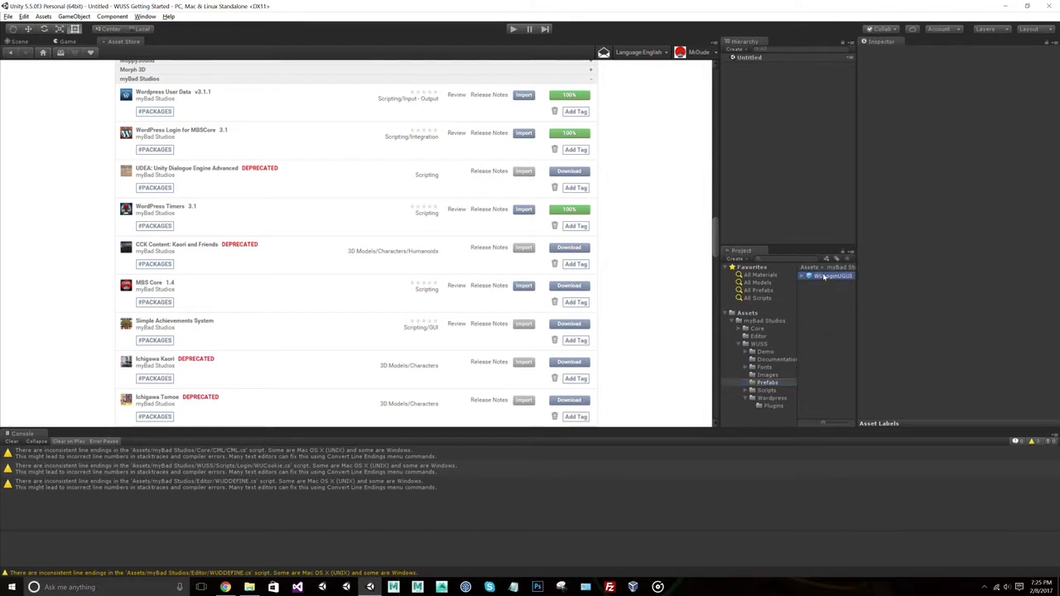
{"action": "left_click", "coordinate": [831, 274]}
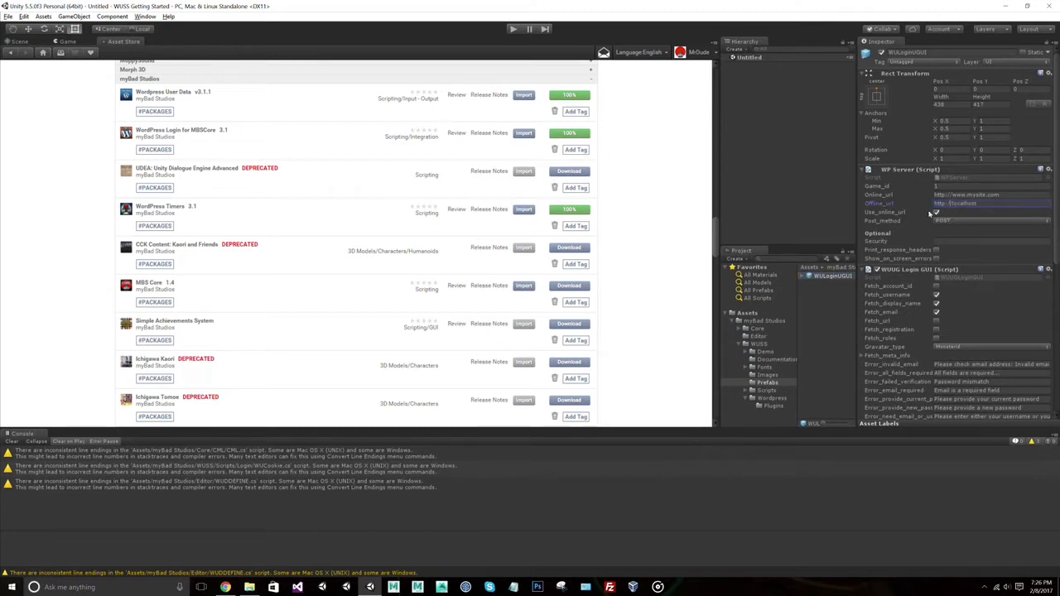
{"action": "left_click", "coordinate": [991, 202]}
{"action": "type", "text": "wordpress."}
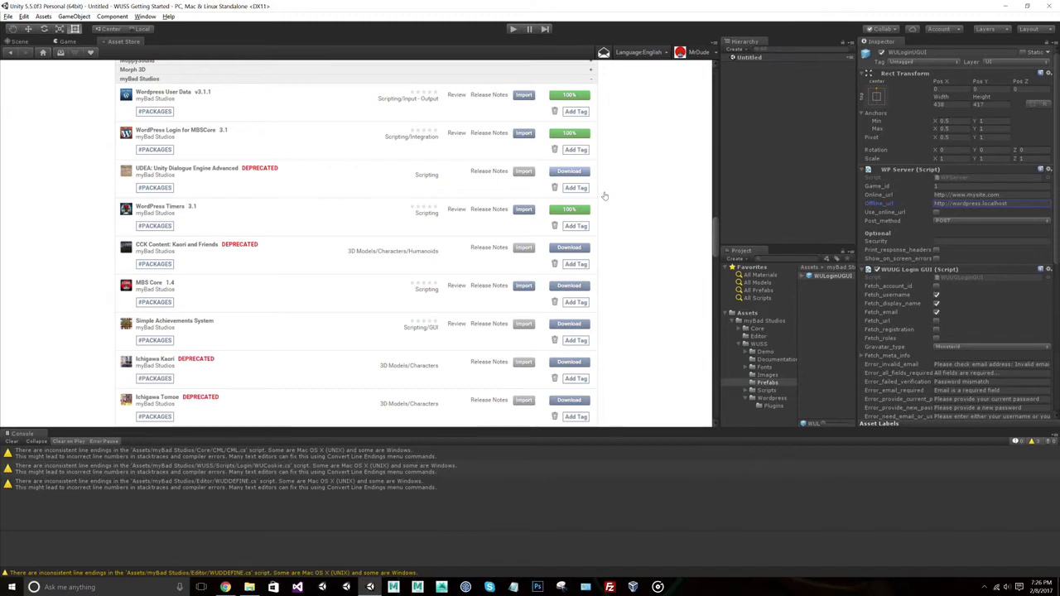
Step: Upload wuss_login.zip via Plugins > Add New > Upload Plugin and install it
{"action": "right_click", "coordinate": [774, 405]}
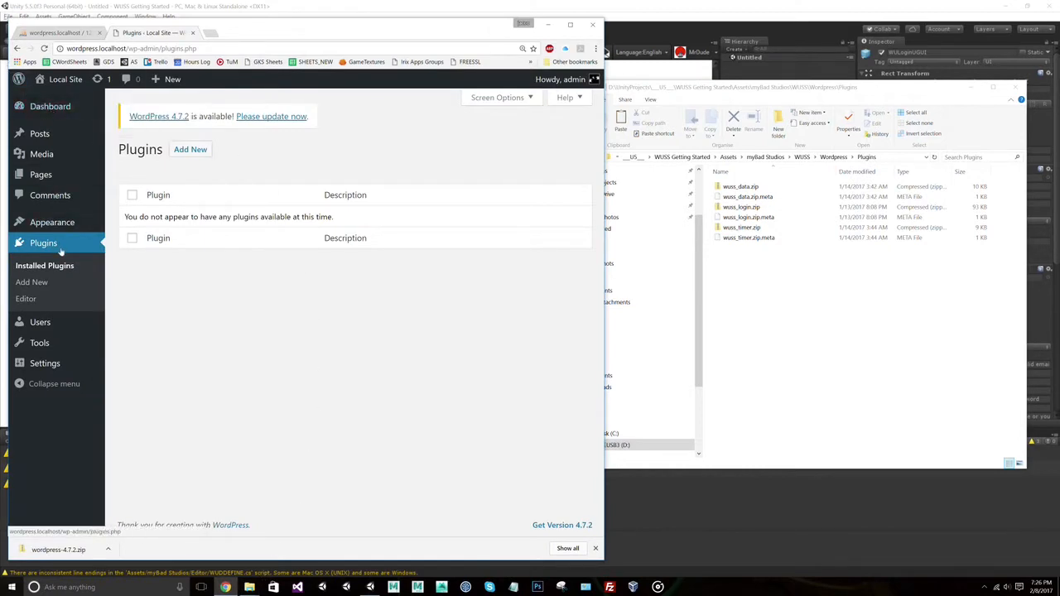
{"action": "mouse_move", "coordinate": [59, 253]}
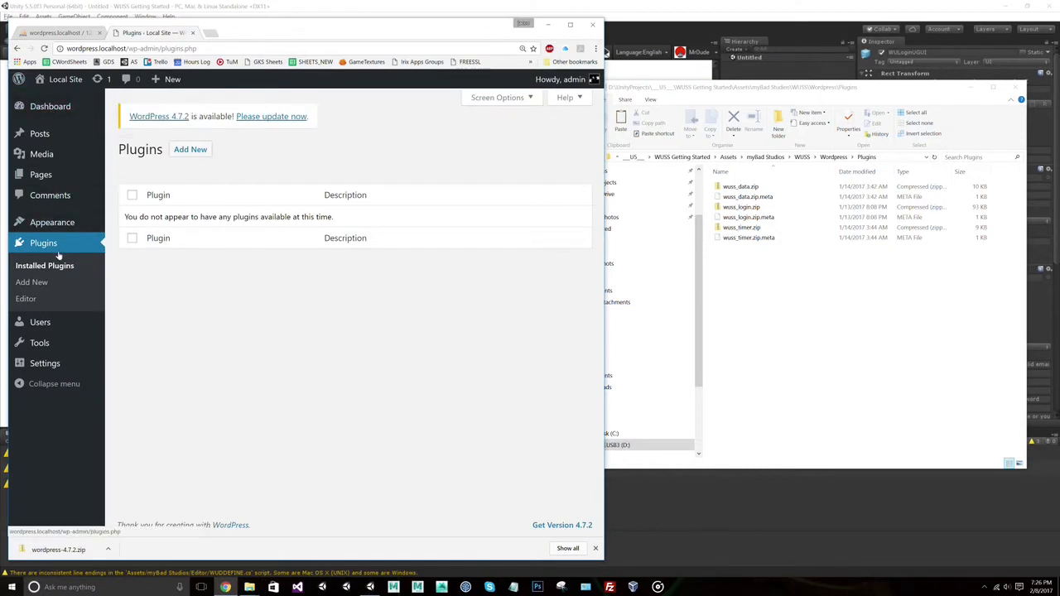
{"action": "left_click", "coordinate": [191, 149]}
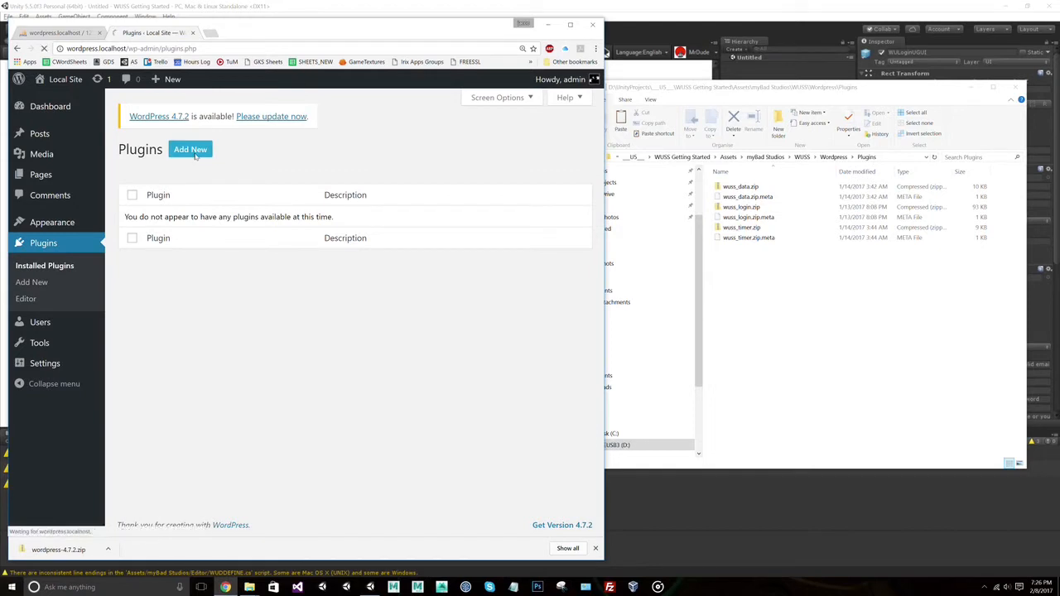
{"action": "left_click", "coordinate": [189, 149]}
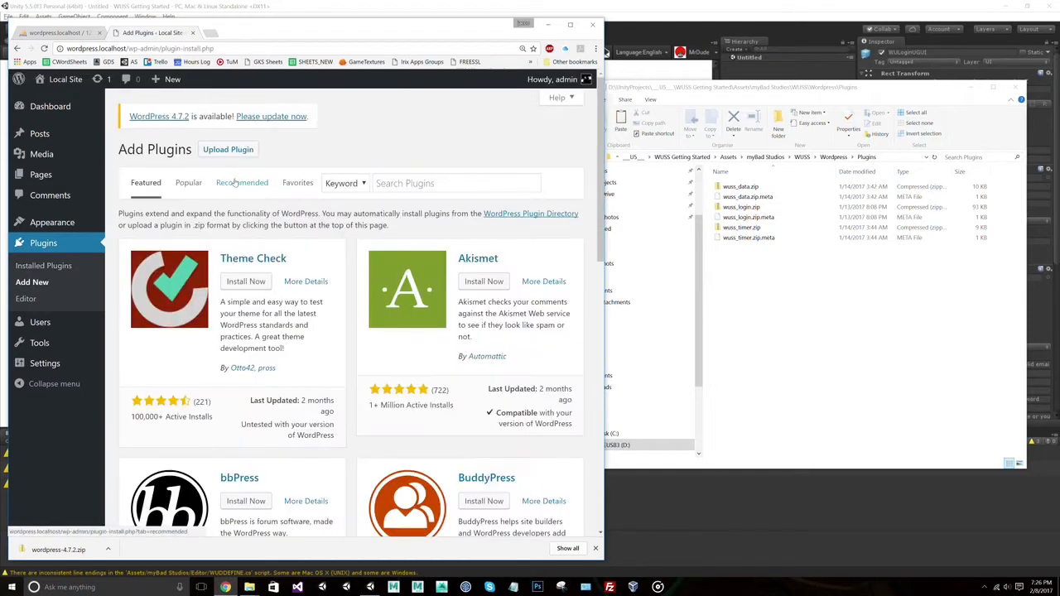
{"action": "left_click", "coordinate": [228, 149]}
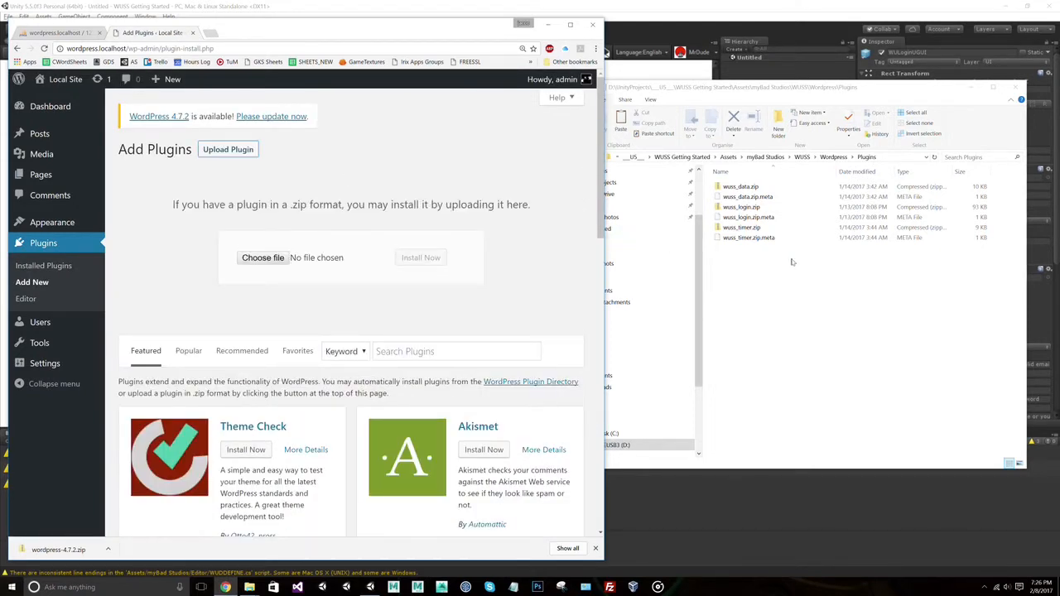
{"action": "left_click", "coordinate": [742, 206]}
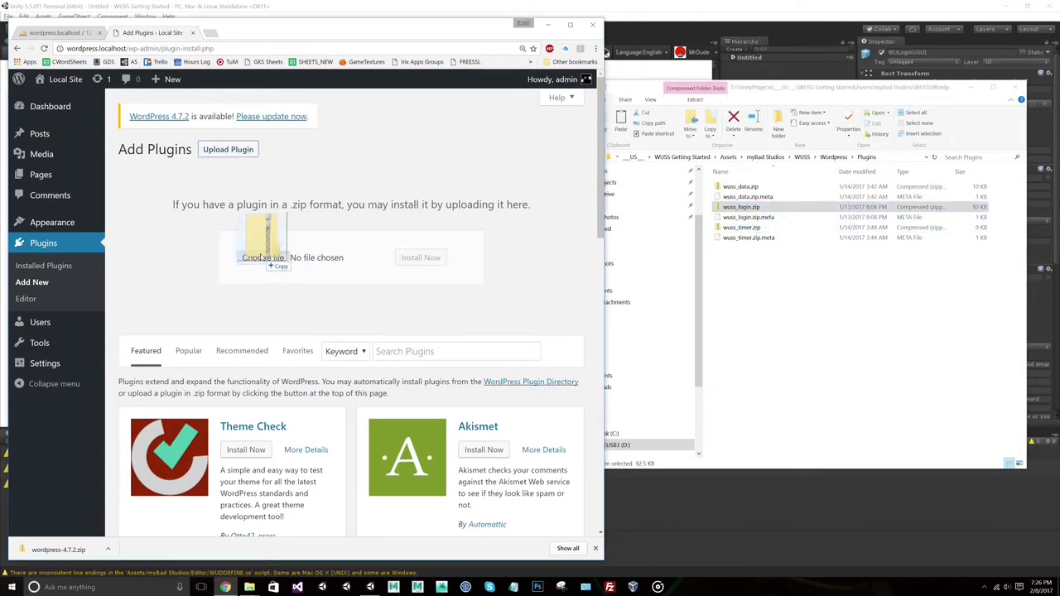
{"action": "left_click", "coordinate": [420, 259]}
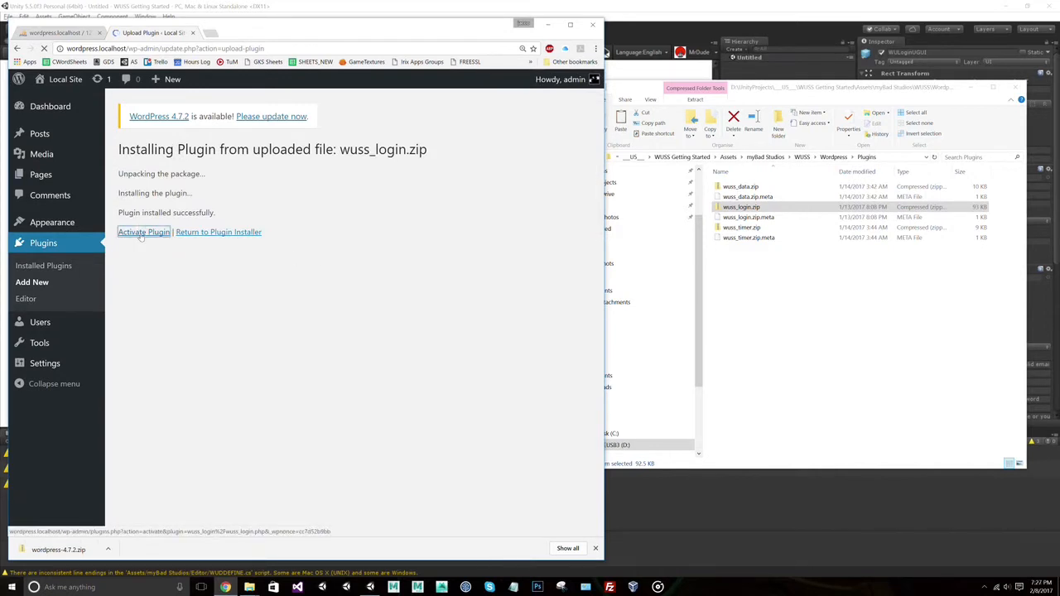
Step: Activate the WUSS Login plugin and view its WUSS game settings page
{"action": "left_click", "coordinate": [143, 232]}
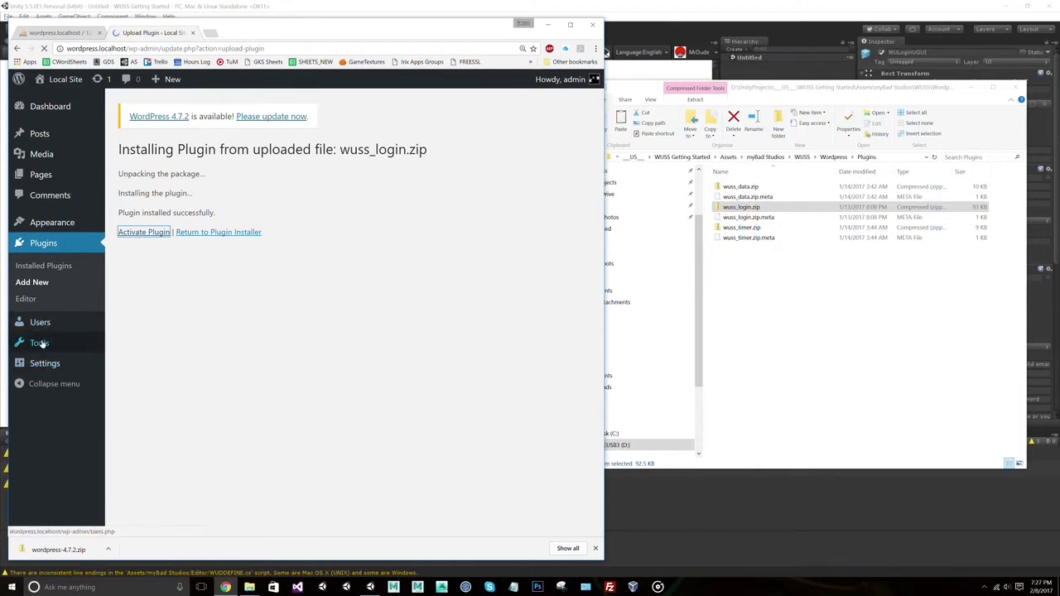
{"action": "left_click", "coordinate": [142, 232]}
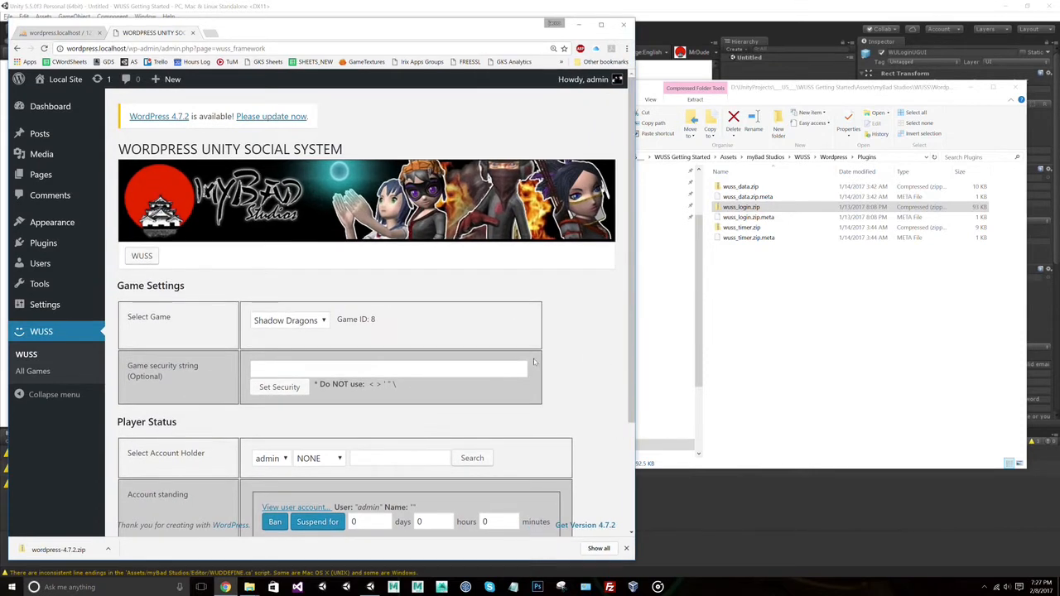
{"action": "mouse_move", "coordinate": [358, 134]}
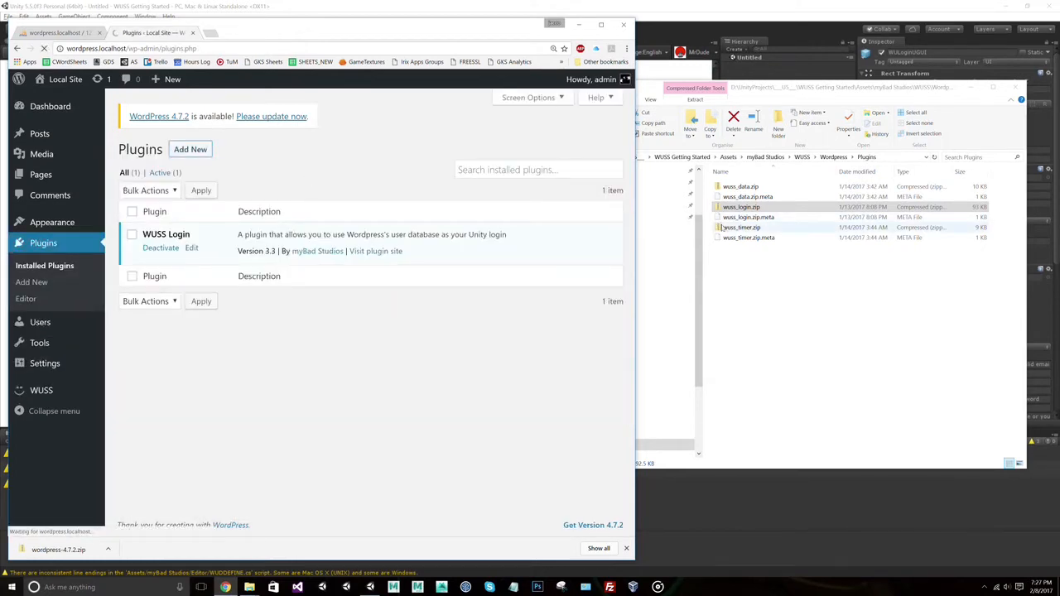
Step: Upload wuss_data.zip through Upload Plugin and install it
{"action": "left_click", "coordinate": [31, 282]}
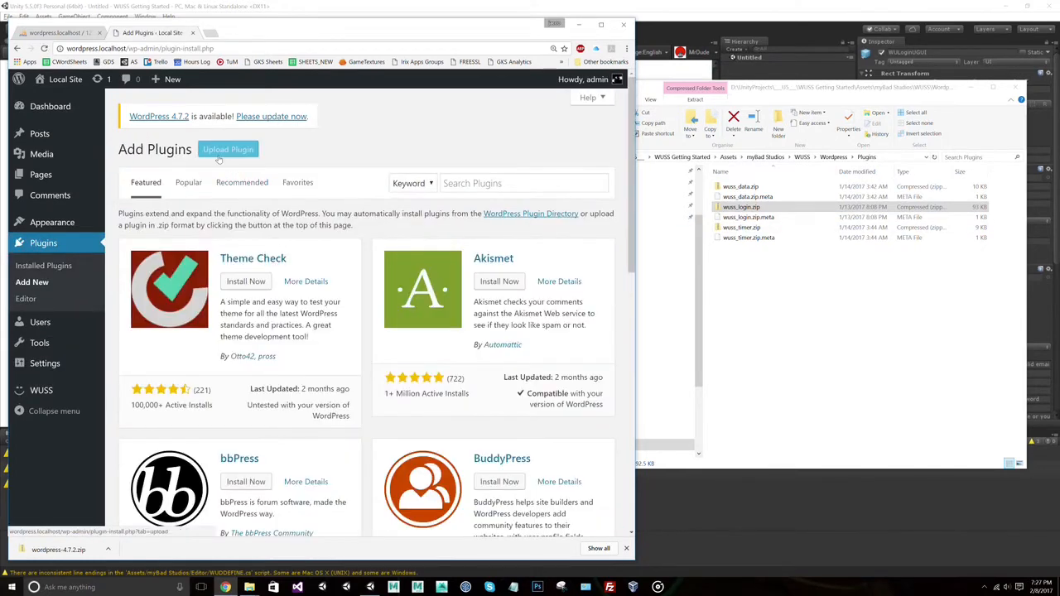
{"action": "left_click", "coordinate": [228, 149]}
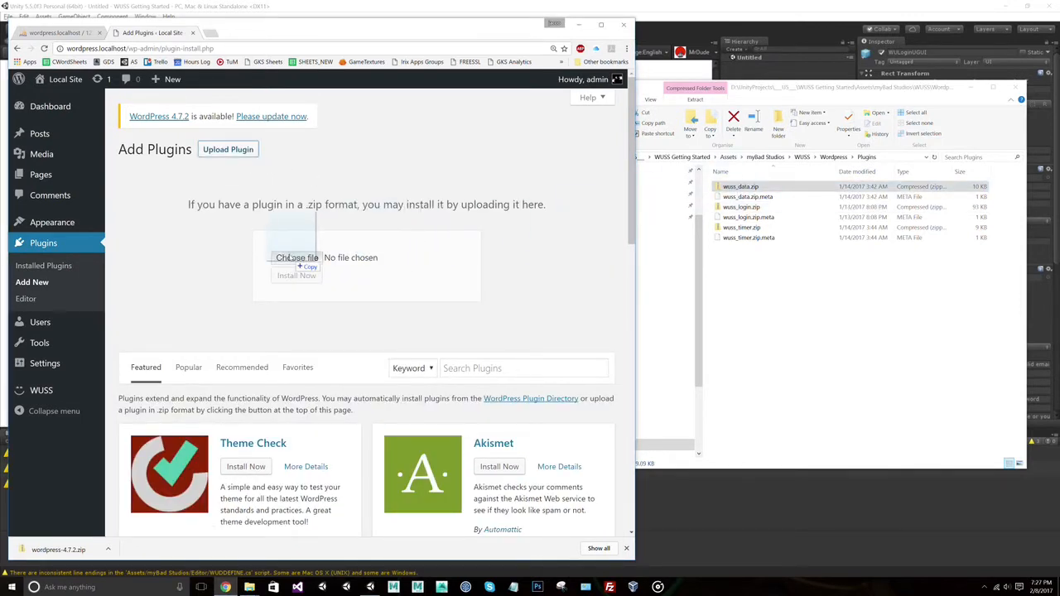
{"action": "left_click", "coordinate": [295, 275]}
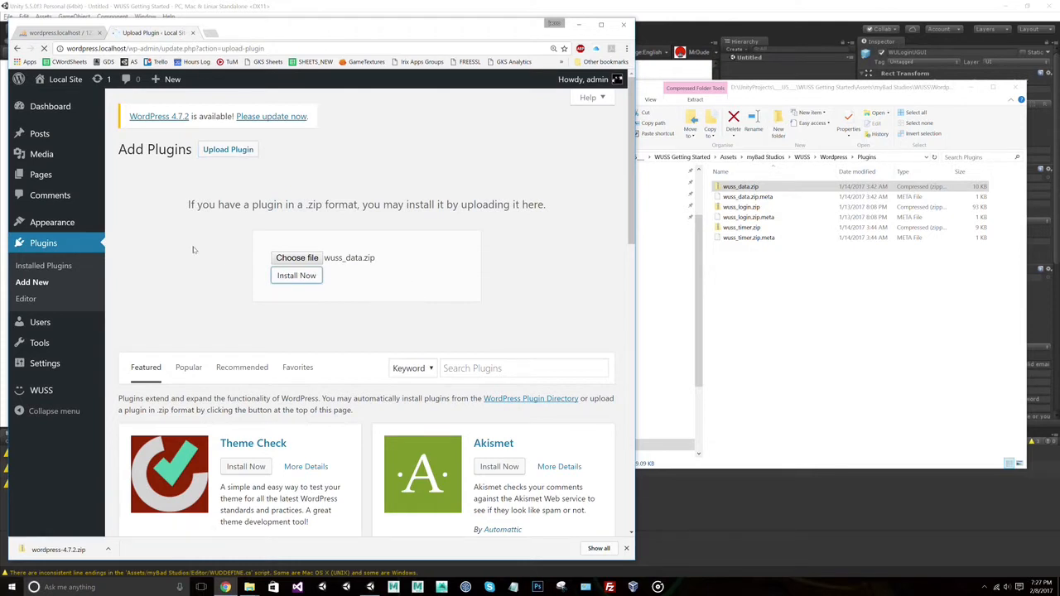
{"action": "left_click", "coordinate": [295, 275]}
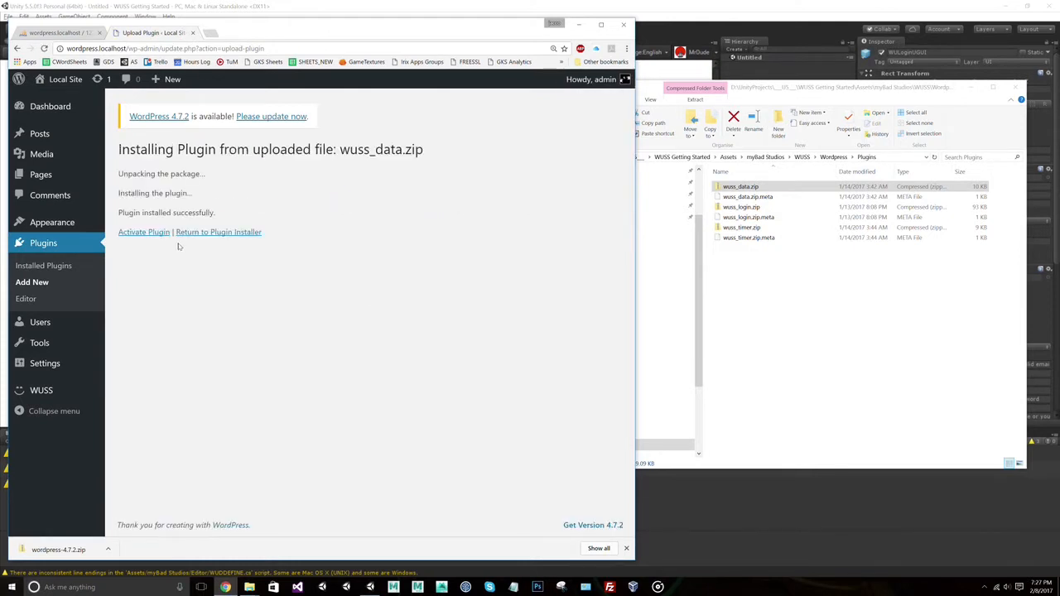
{"action": "mouse_move", "coordinate": [143, 232]}
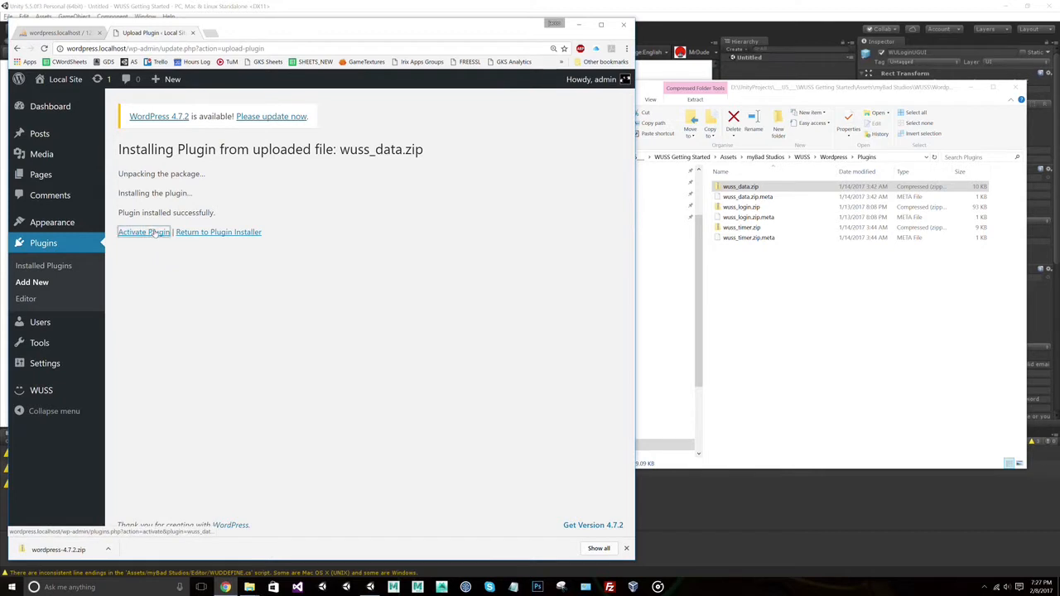
Step: Activate the WUSS Data plugin and view the WUData section on the WUSS page
{"action": "left_click", "coordinate": [142, 231]}
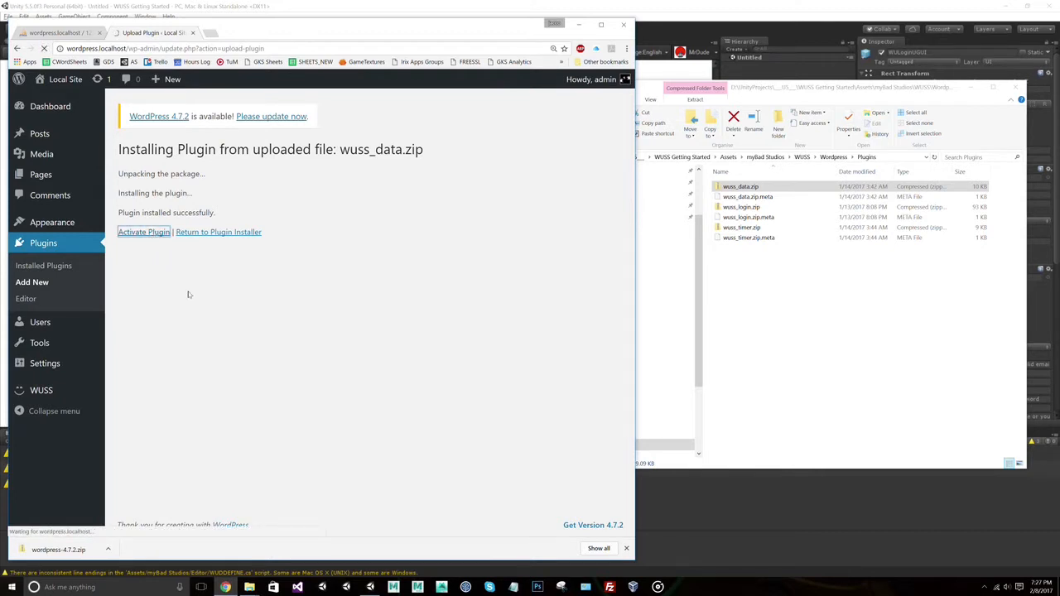
{"action": "left_click", "coordinate": [142, 232]}
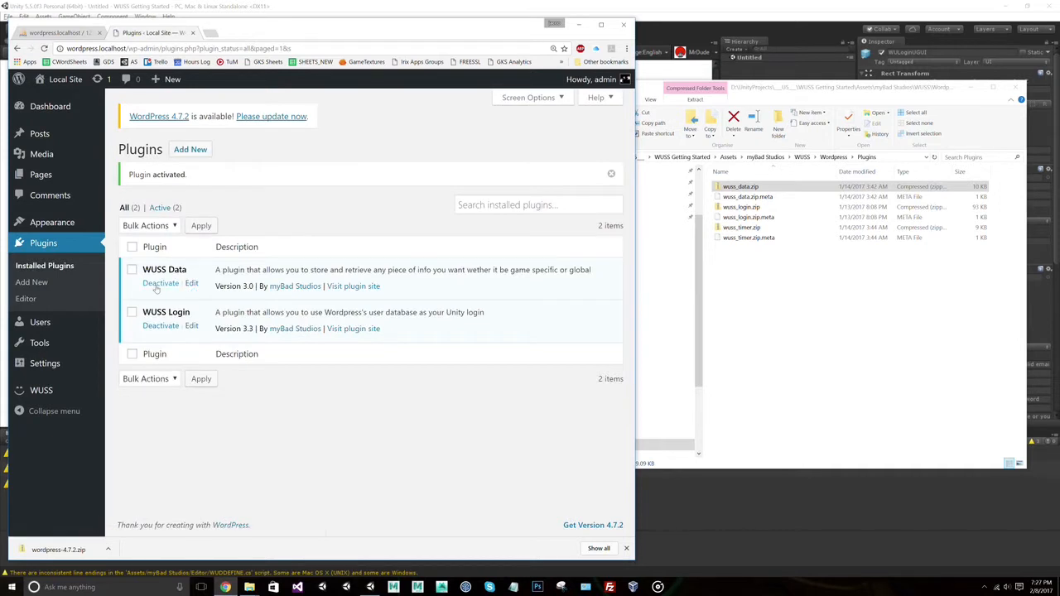
{"action": "left_click", "coordinate": [40, 331]}
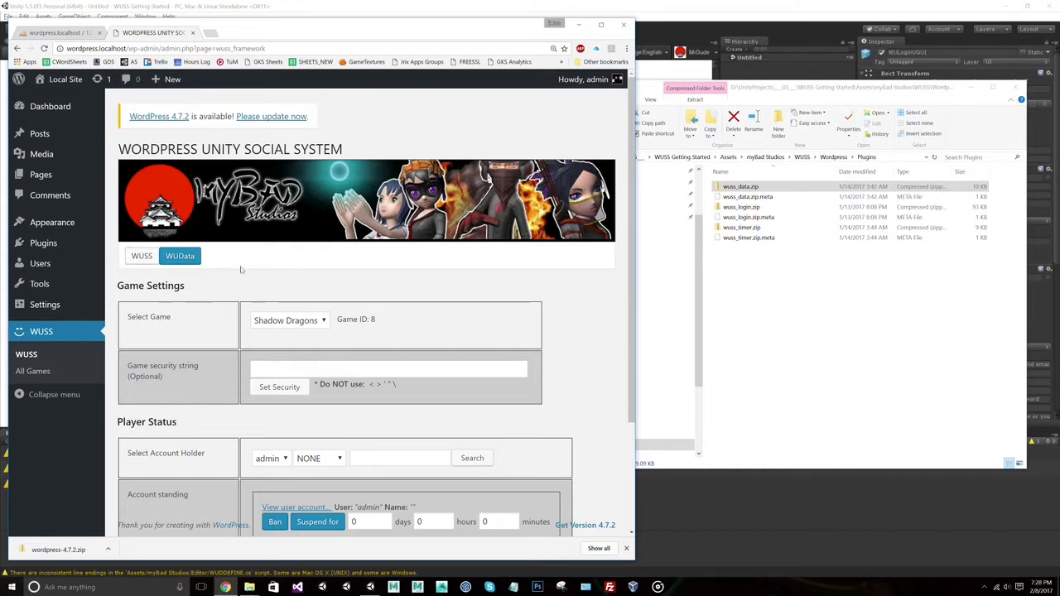
{"action": "mouse_move", "coordinate": [285, 275]}
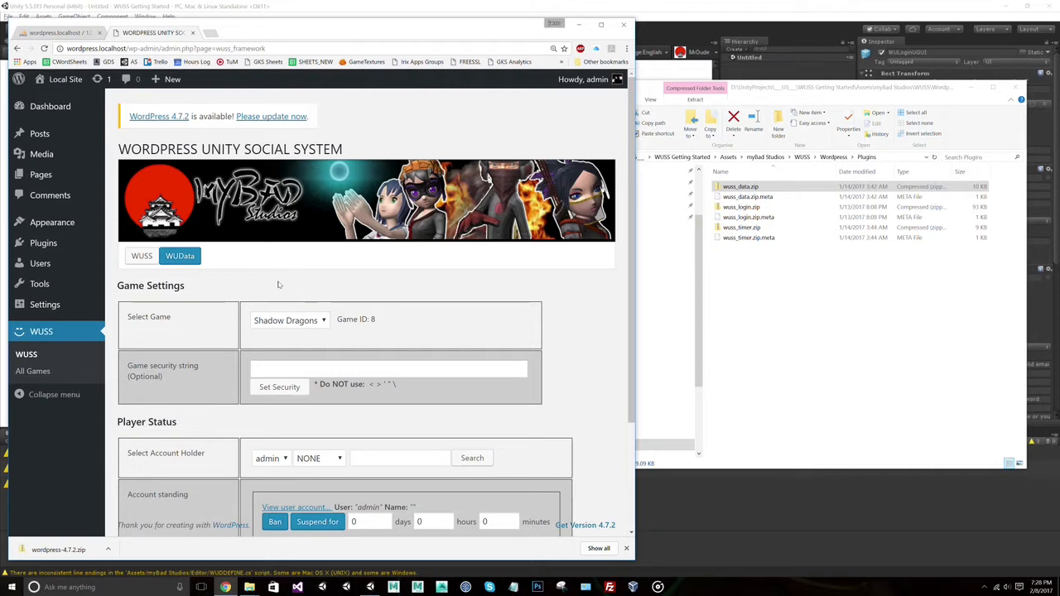
Step: Choose Shadow Dragons in the WUData Select Game dropdown and go to WUSS > All Games
{"action": "left_click", "coordinate": [290, 321]}
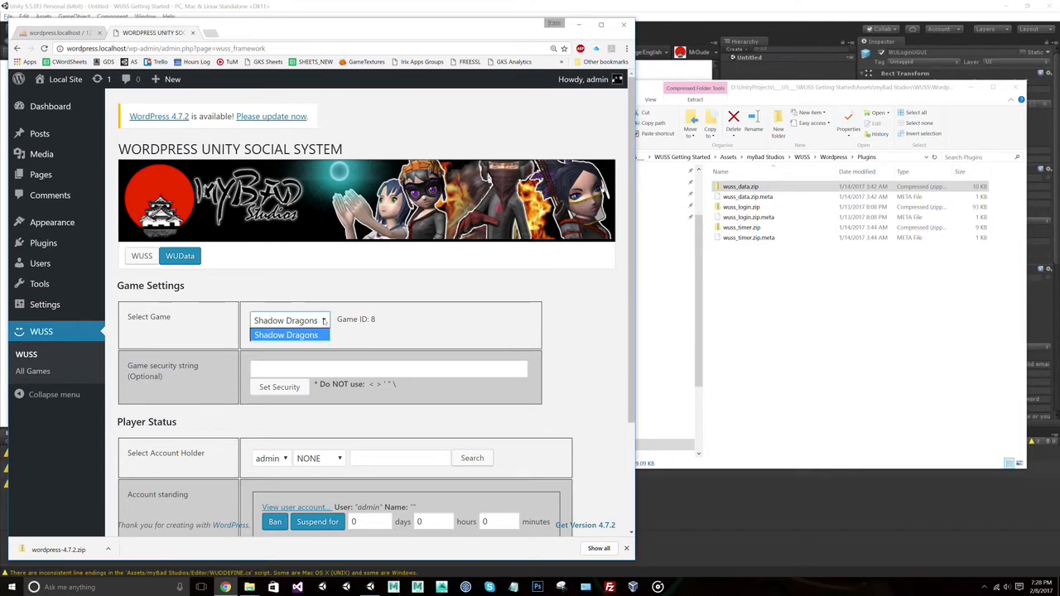
{"action": "left_click", "coordinate": [285, 335]}
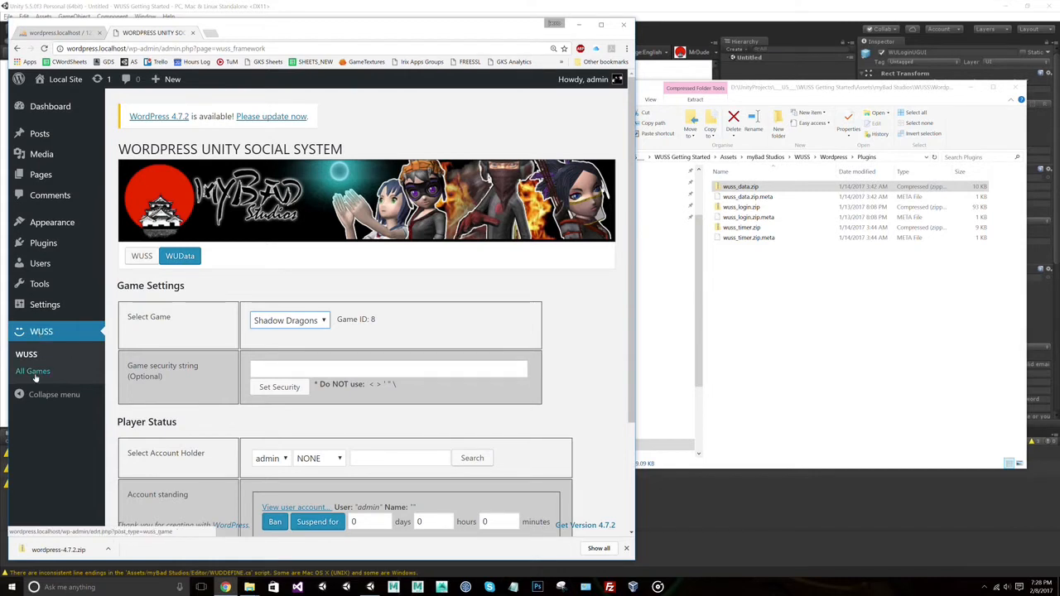
{"action": "left_click", "coordinate": [33, 371]}
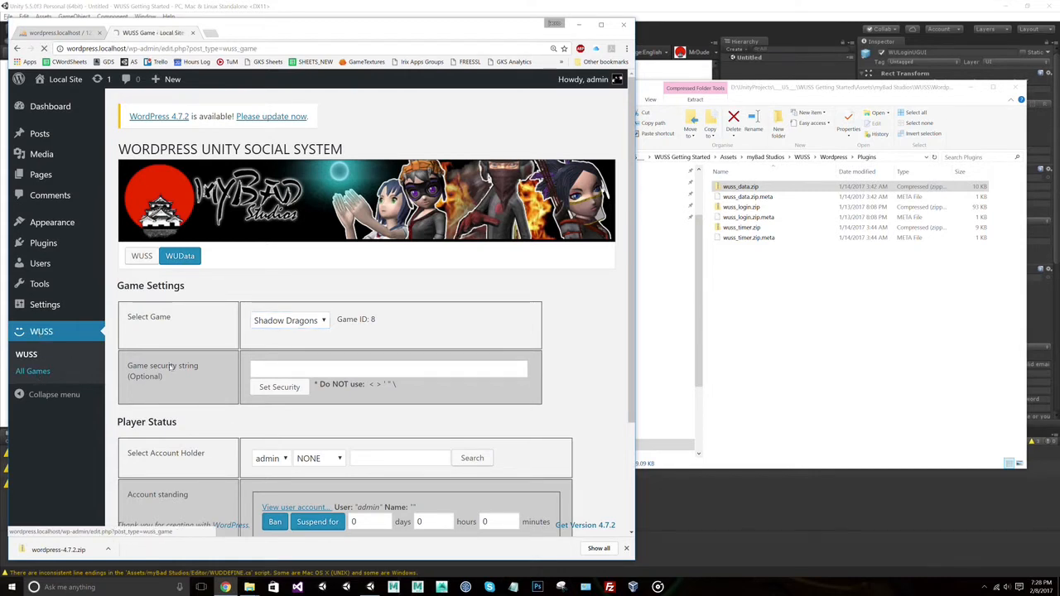
Step: Open the Shadow Dragons game from All Games for editing
{"action": "left_click", "coordinate": [33, 370]}
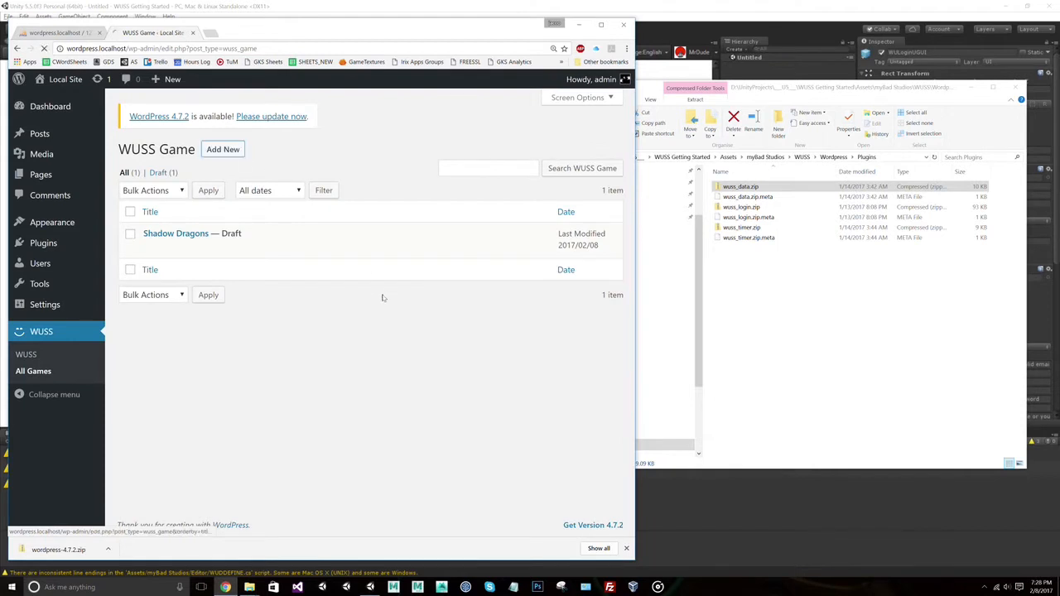
{"action": "left_click", "coordinate": [222, 149]}
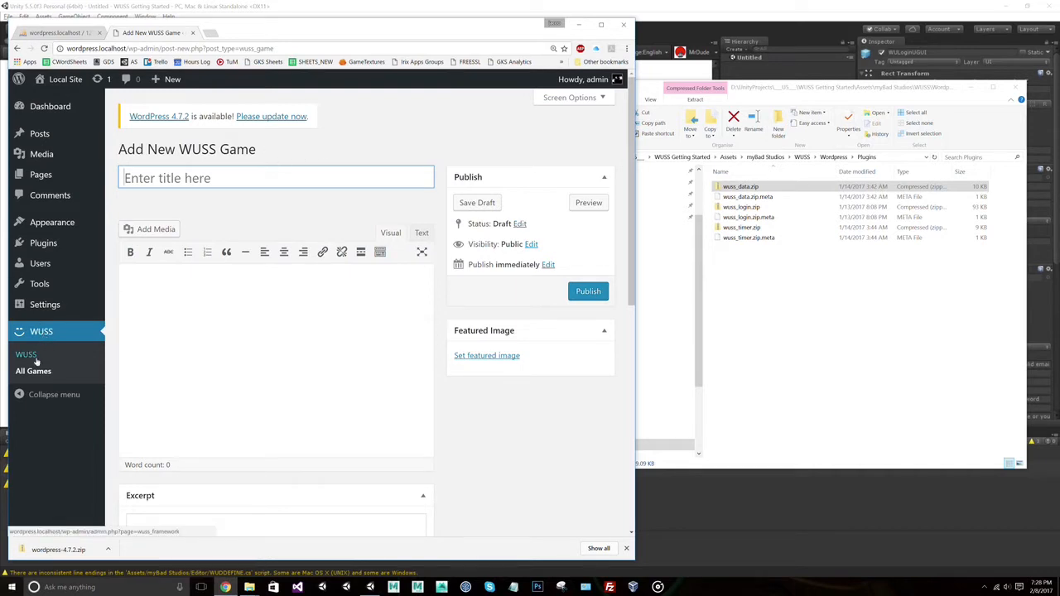
{"action": "left_click", "coordinate": [33, 371]}
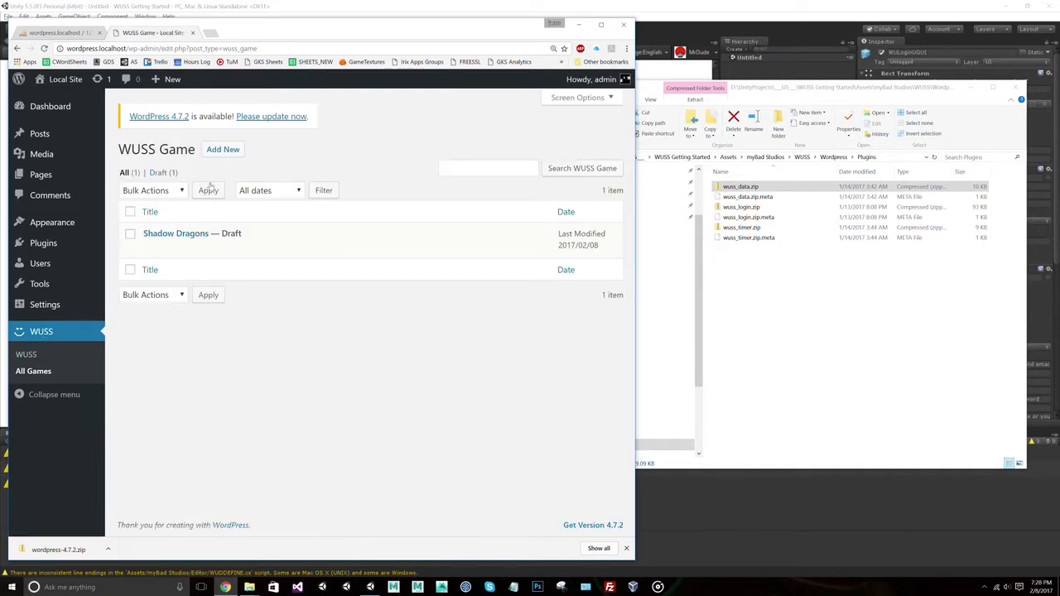
{"action": "left_click", "coordinate": [176, 231]}
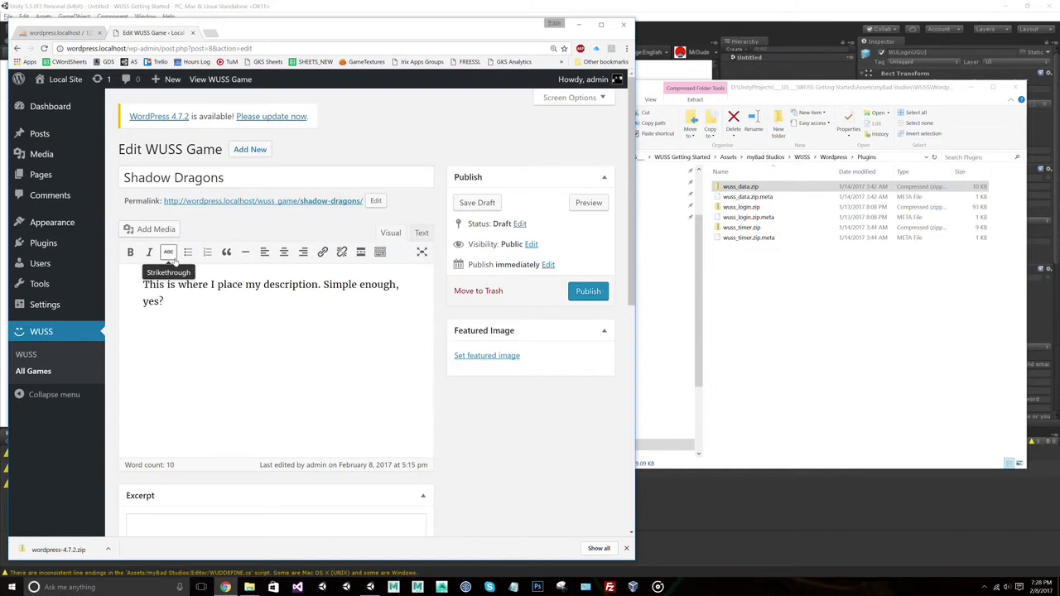
{"action": "scroll", "scroll_direction": "down", "scroll_amount": 3}
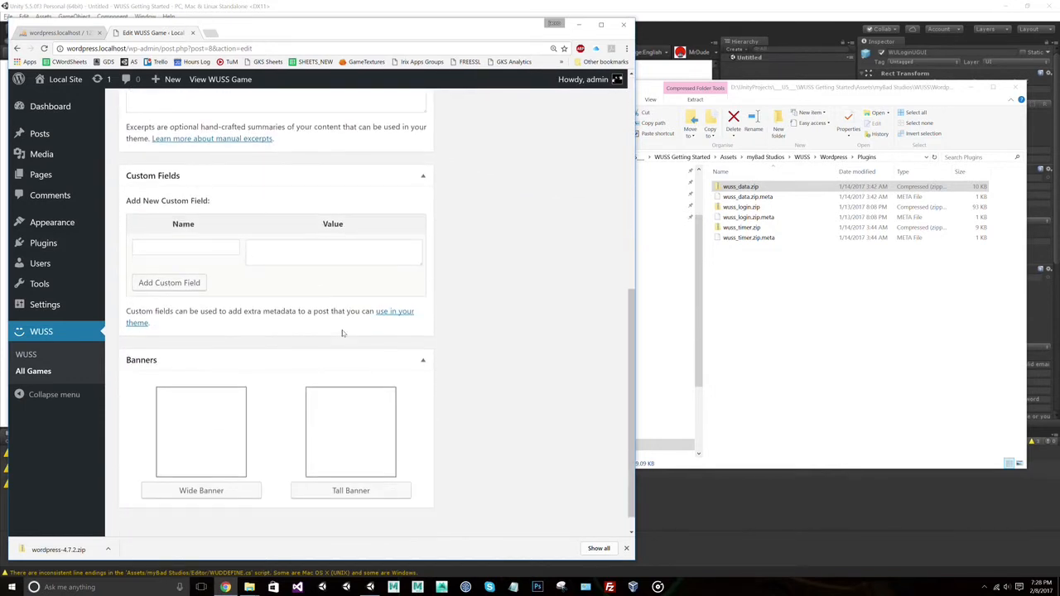
{"action": "scroll", "scroll_direction": "down", "scroll_amount": 3}
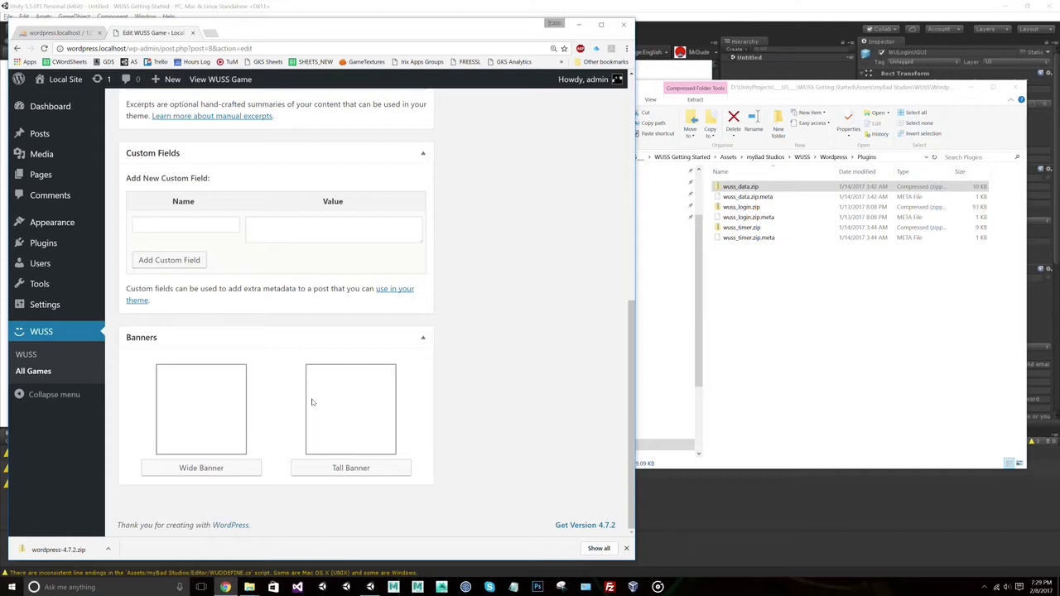
{"action": "mouse_move", "coordinate": [348, 443]}
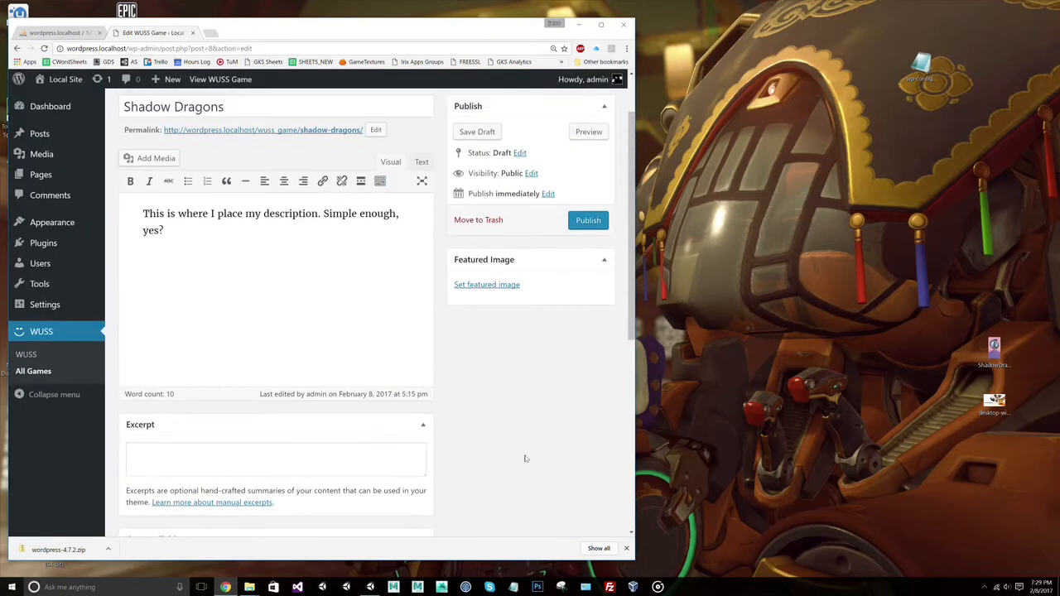
Step: Set the Overwatch picture from the media library as Shadow Dragons' featured image
{"action": "left_click", "coordinate": [487, 285]}
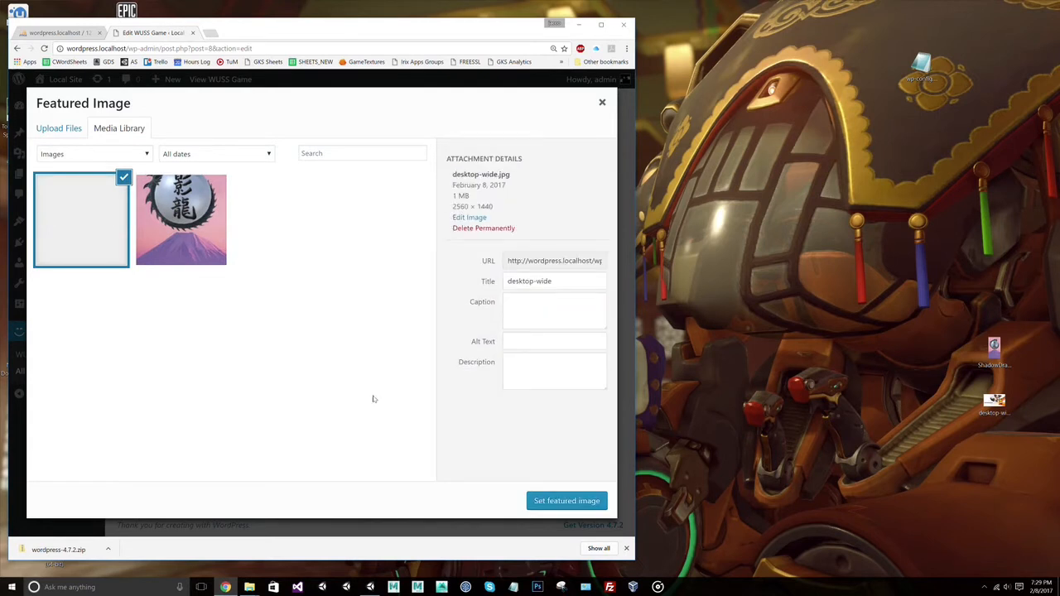
{"action": "left_click", "coordinate": [81, 219]}
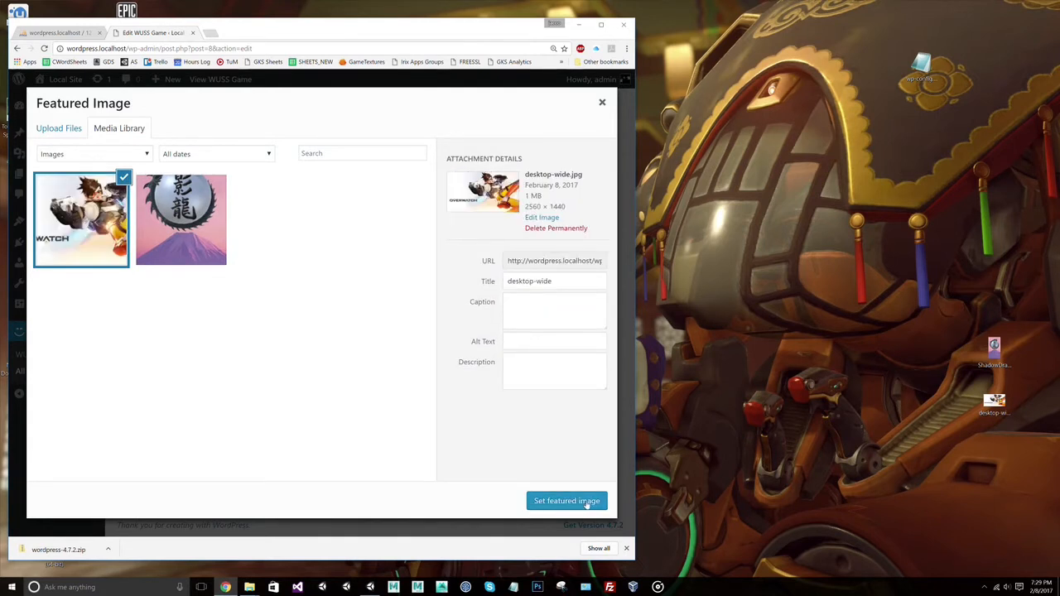
{"action": "left_click", "coordinate": [566, 500]}
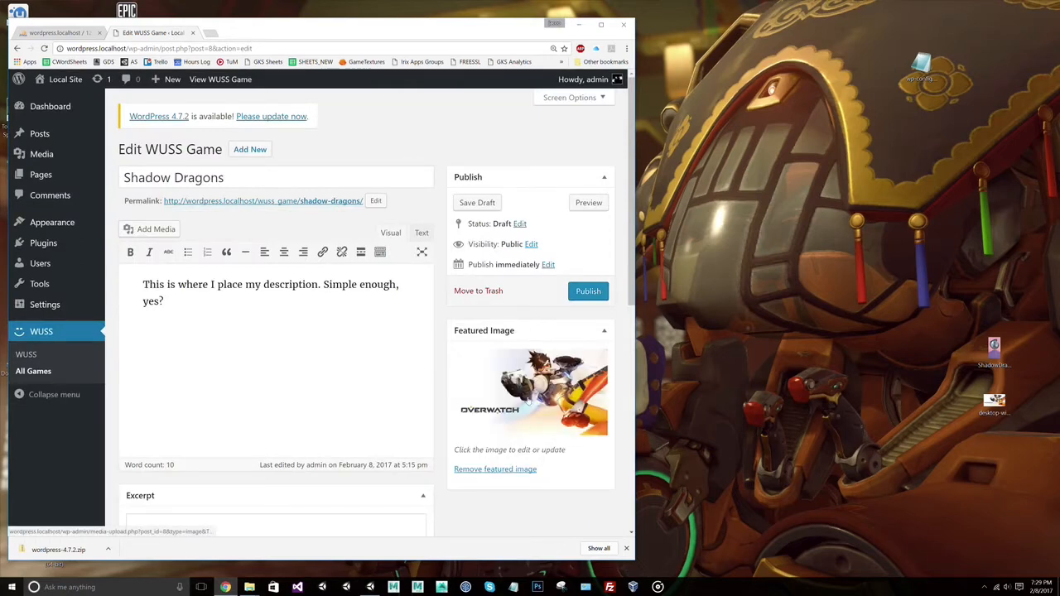
Step: Publish the Shadow Dragons game
{"action": "scroll", "scroll_direction": "down", "scroll_amount": 3}
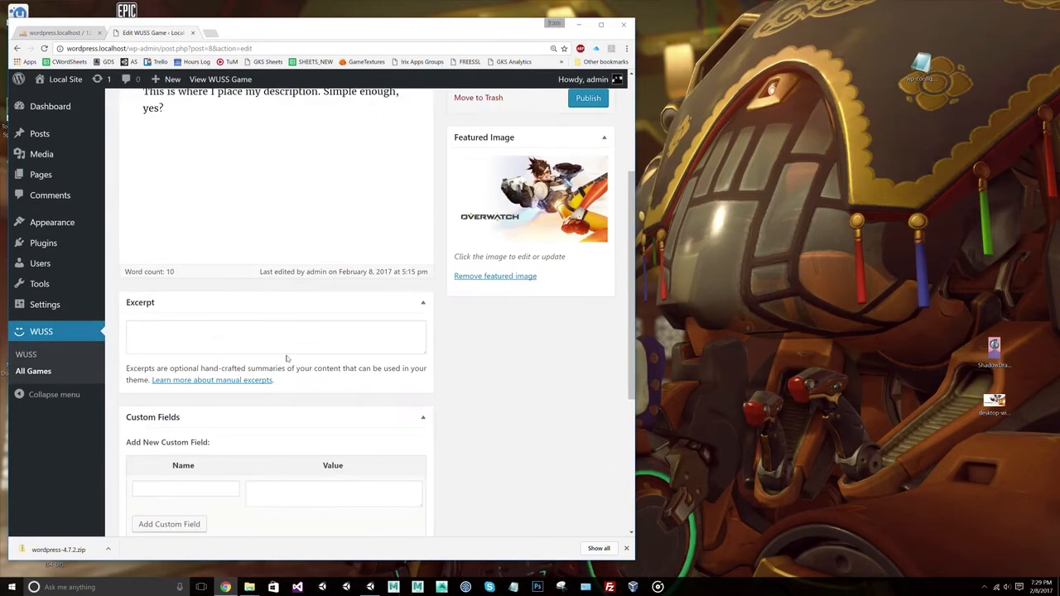
{"action": "scroll", "scroll_direction": "down", "scroll_amount": 3}
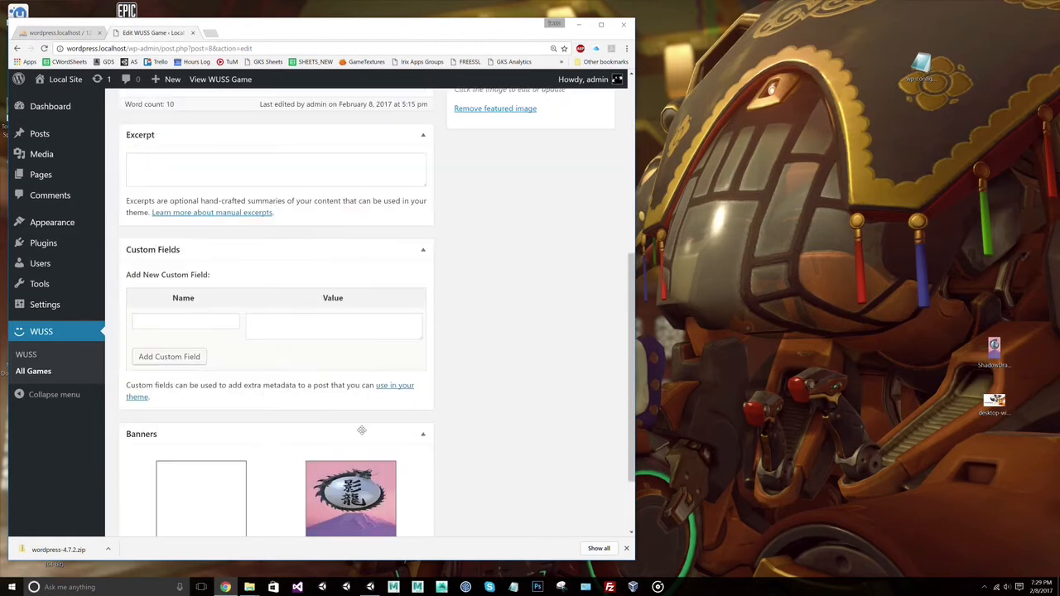
{"action": "scroll", "scroll_direction": "down", "scroll_amount": 3}
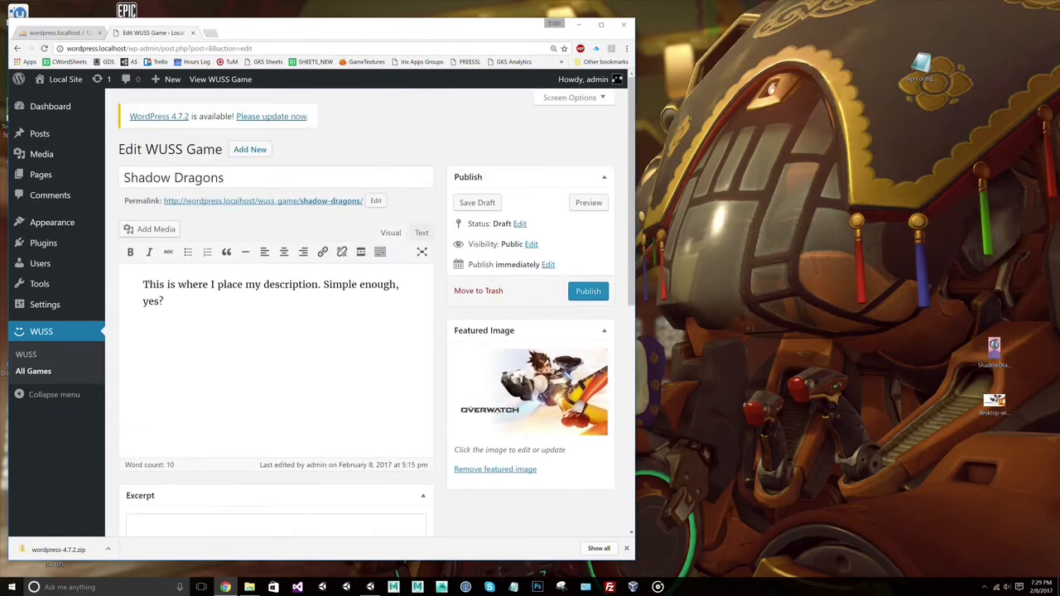
{"action": "left_click", "coordinate": [587, 291]}
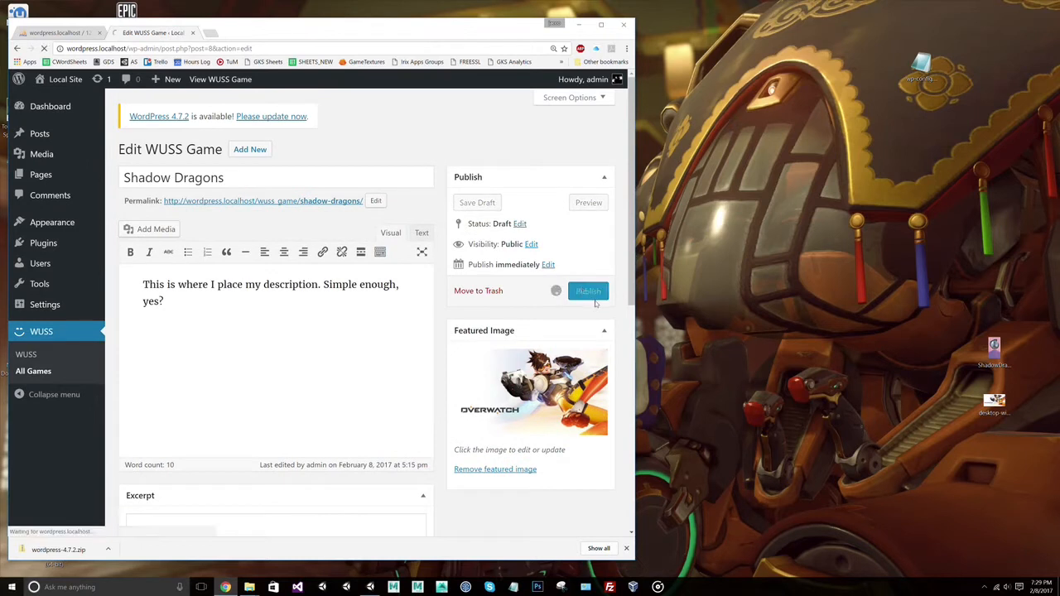
{"action": "left_click", "coordinate": [588, 291]}
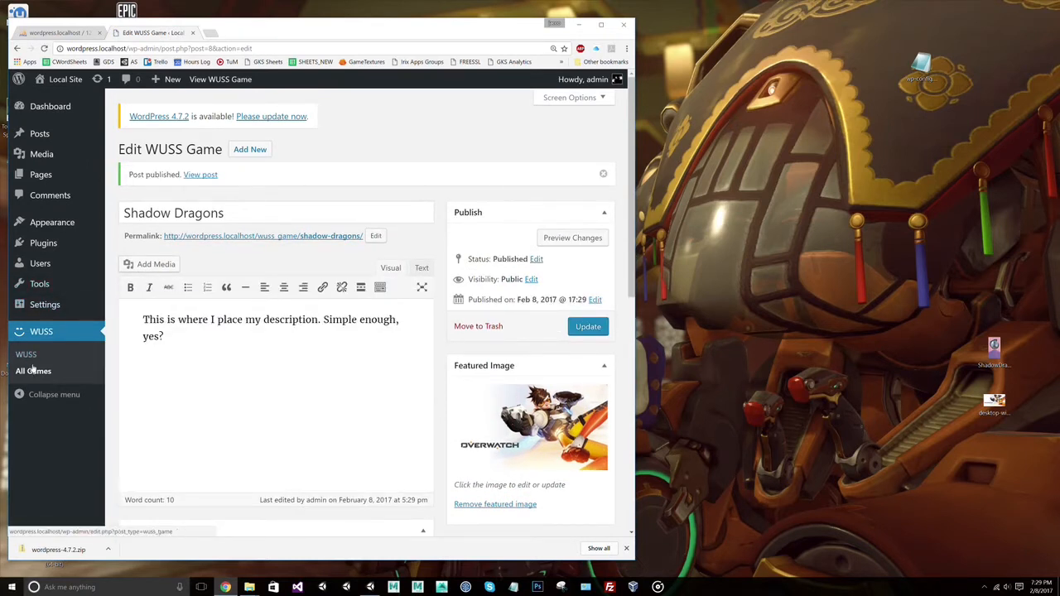
Step: Close the Asset Store package list and return to the Game view
{"action": "left_click", "coordinate": [40, 331]}
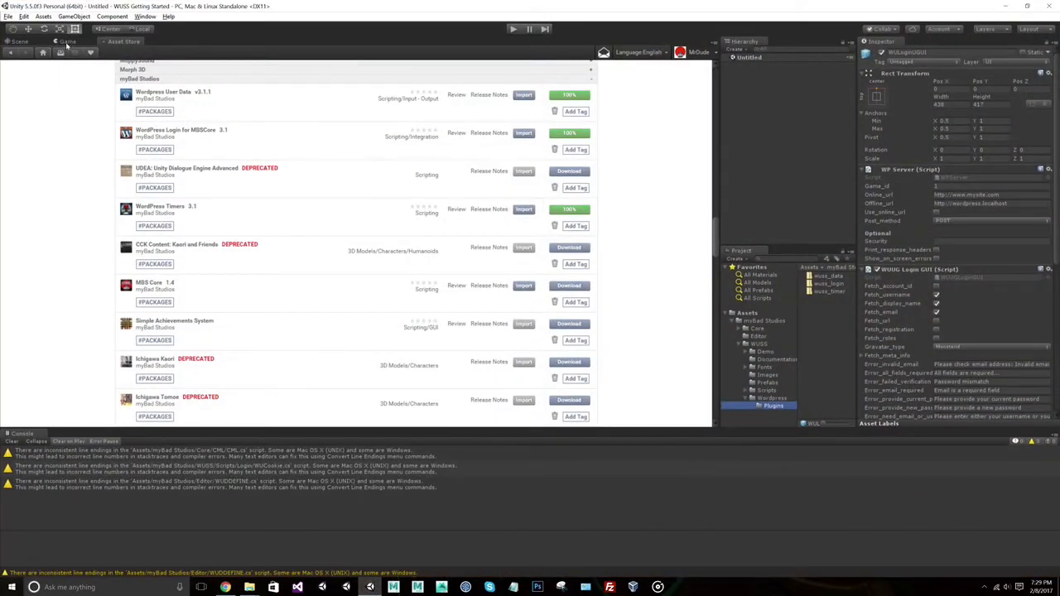
{"action": "left_click", "coordinate": [69, 41]}
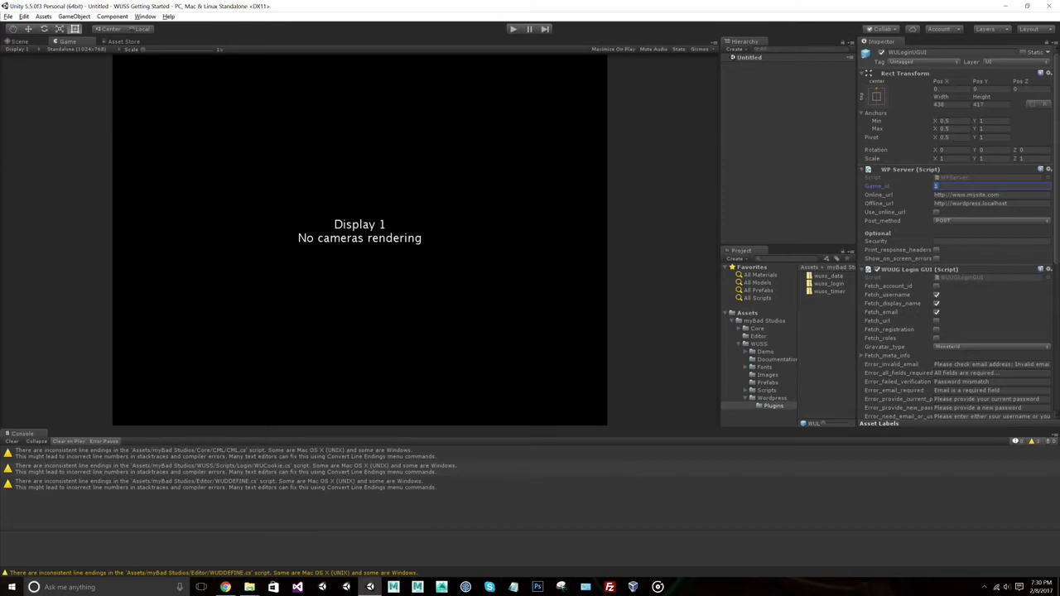
{"action": "mouse_move", "coordinate": [854, 207]}
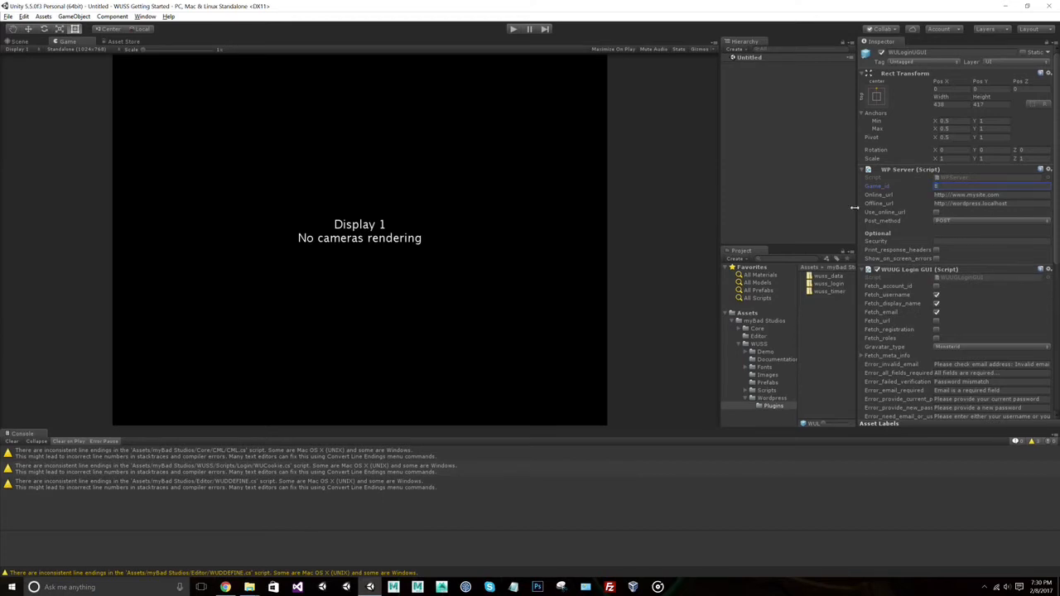
{"action": "mouse_move", "coordinate": [836, 215]}
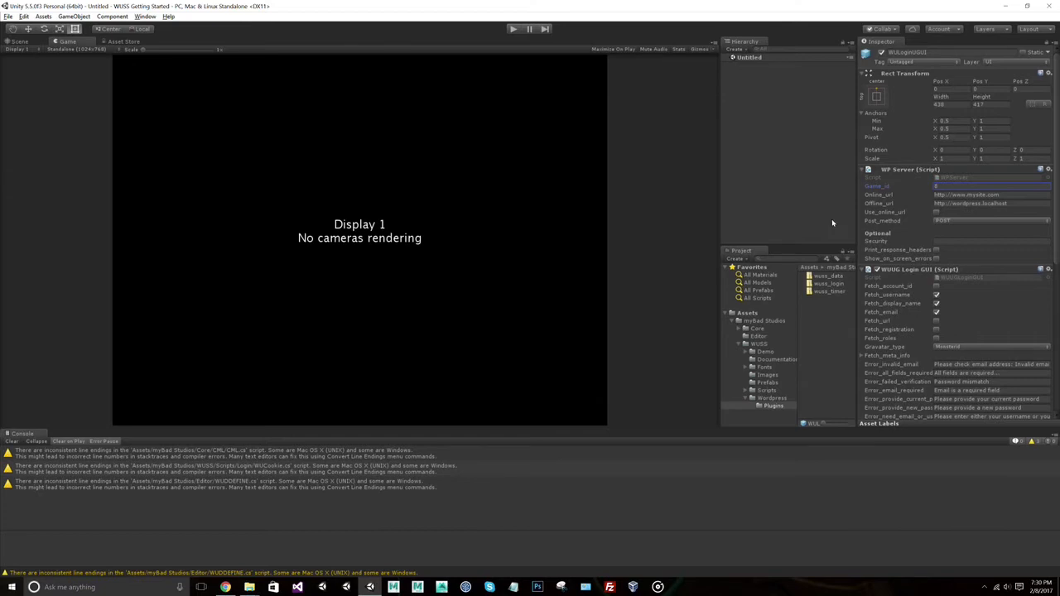
{"action": "mouse_move", "coordinate": [833, 224]}
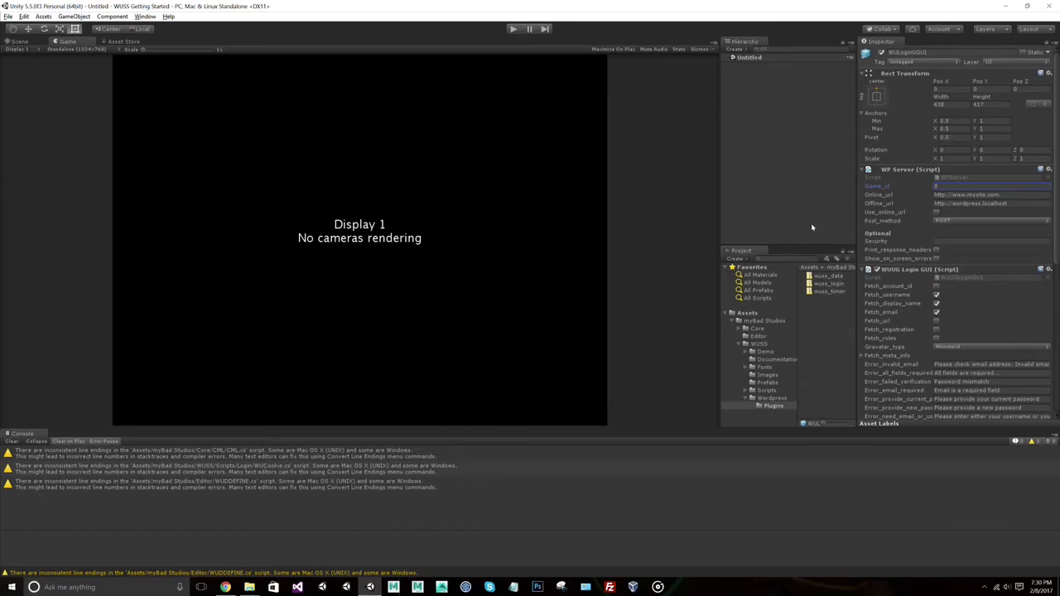
{"action": "mouse_move", "coordinate": [656, 200]}
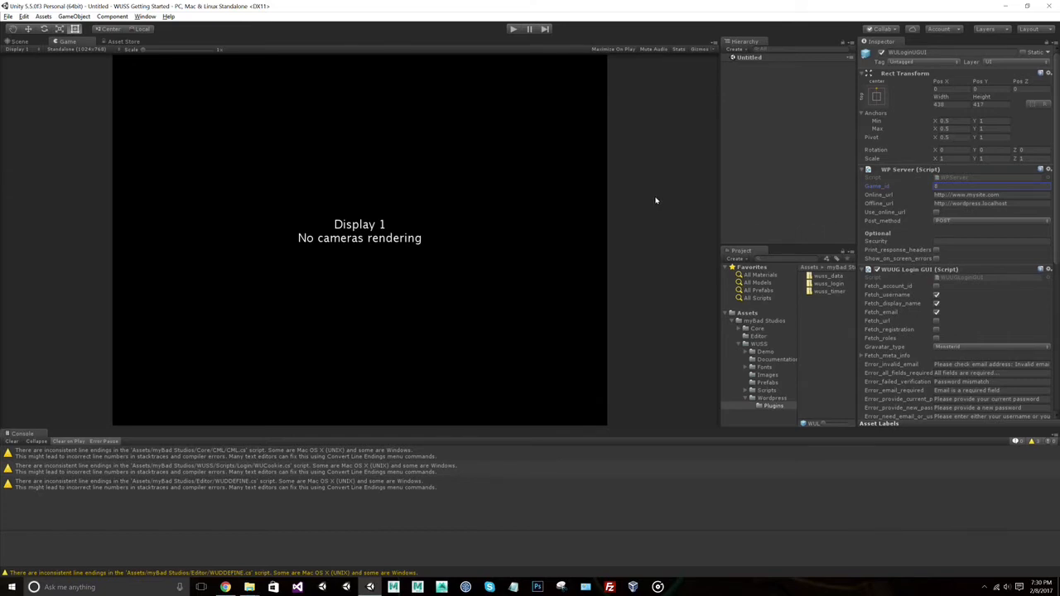
Step: Create a new scene with a UI Canvas holding the WULoginGUI prefab
{"action": "left_click", "coordinate": [24, 17]}
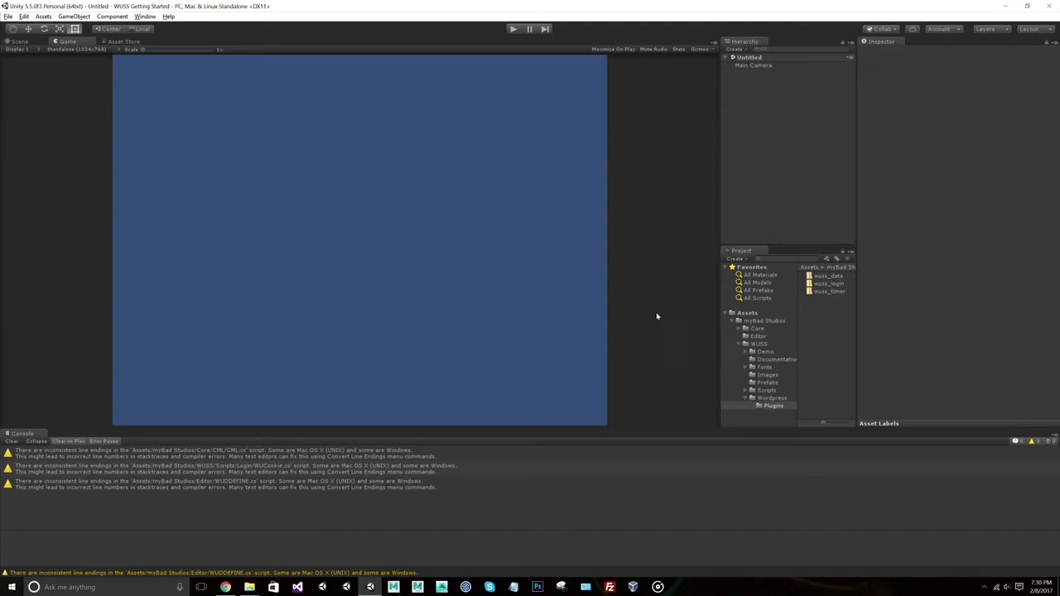
{"action": "mouse_move", "coordinate": [560, 133]}
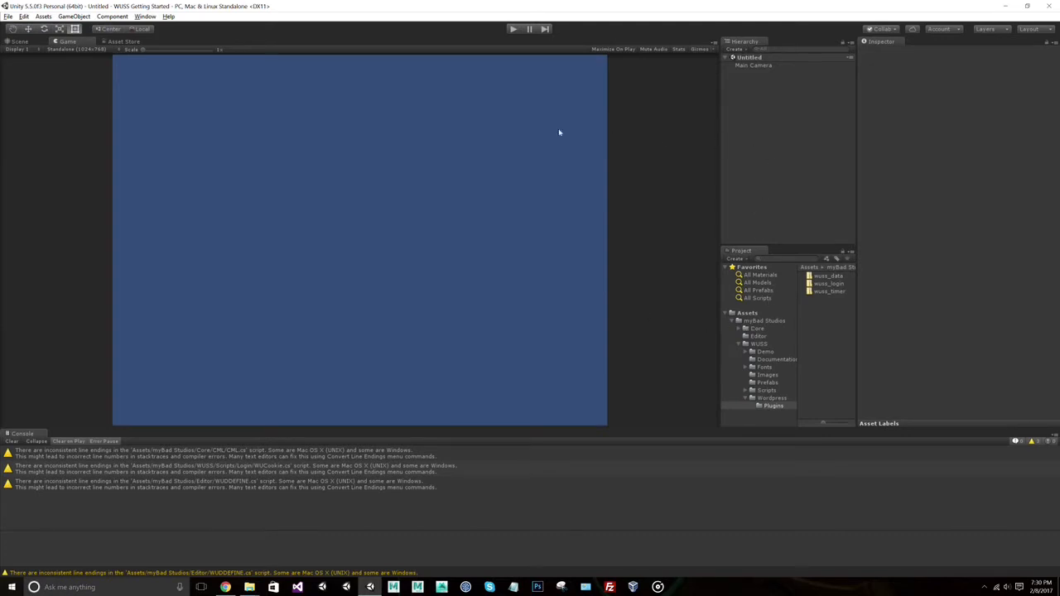
{"action": "left_click", "coordinate": [73, 16]}
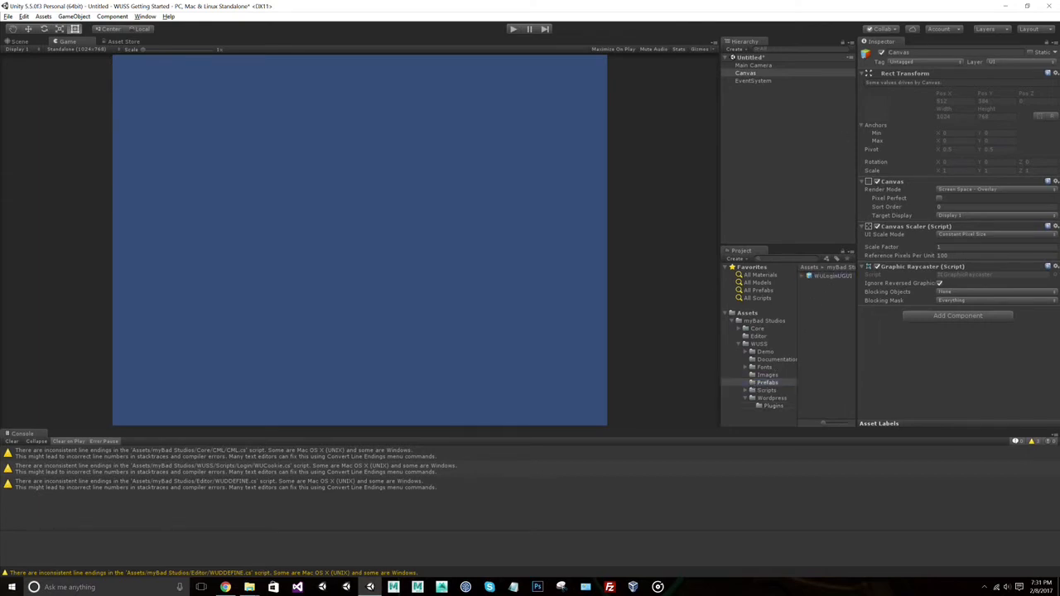
{"action": "left_click", "coordinate": [745, 73]}
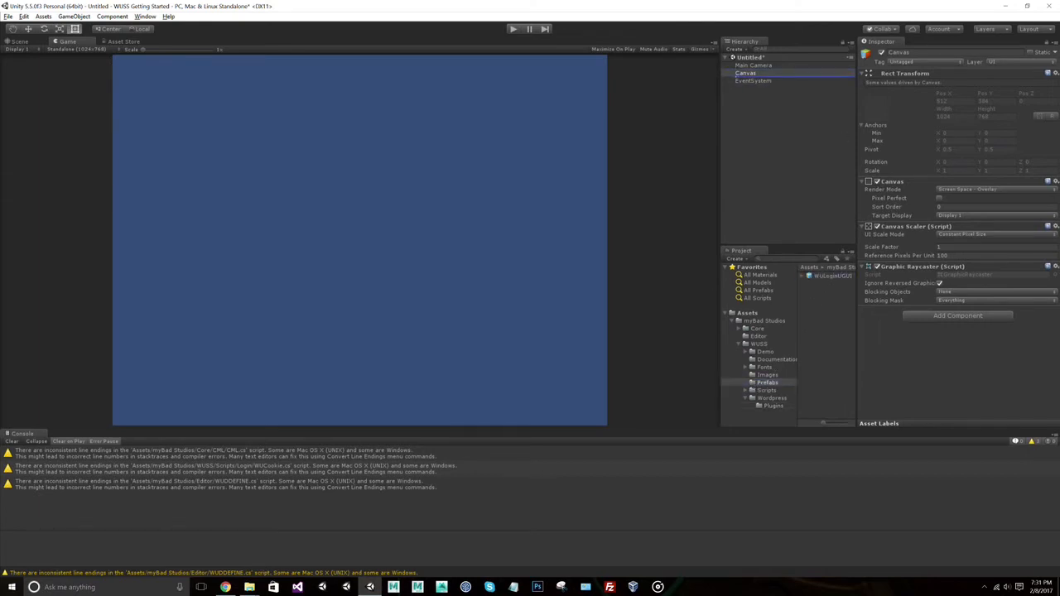
{"action": "left_click", "coordinate": [745, 72]}
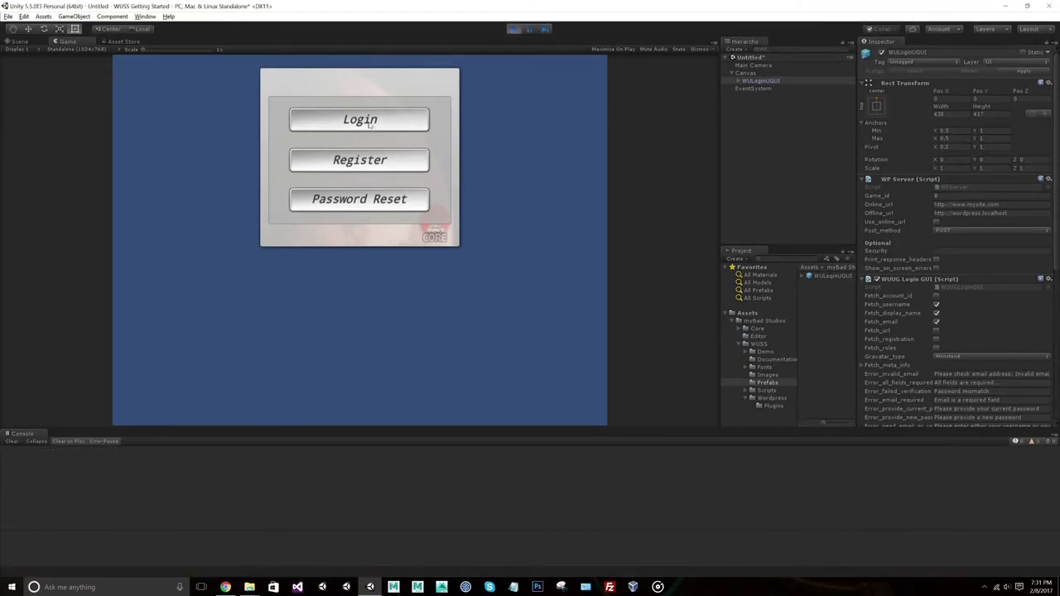
Step: In play mode, open the Login form and enter username 'admin'
{"action": "left_click", "coordinate": [360, 119]}
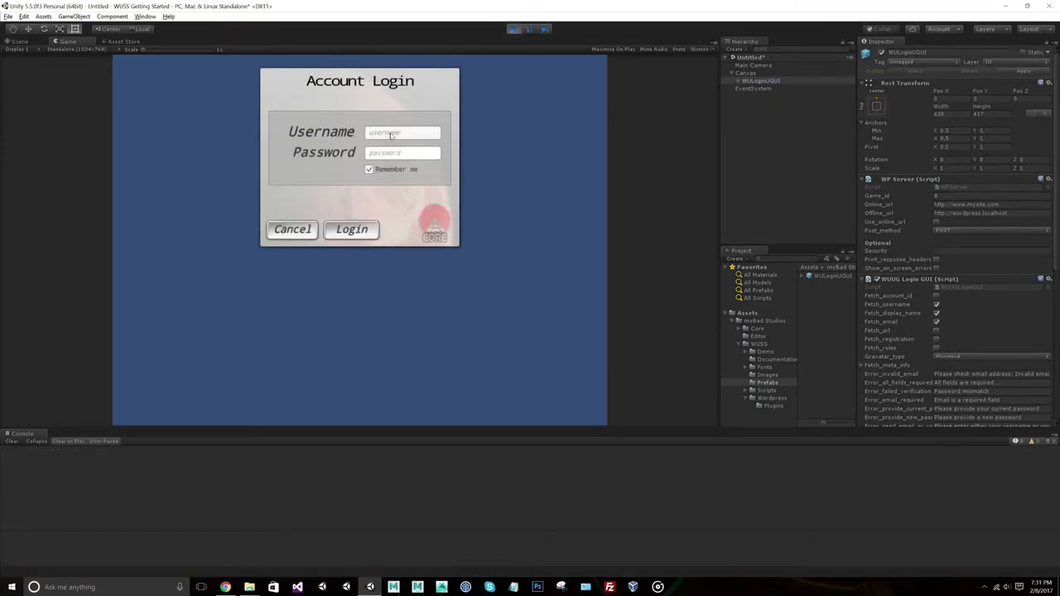
{"action": "type", "text": "admin"}
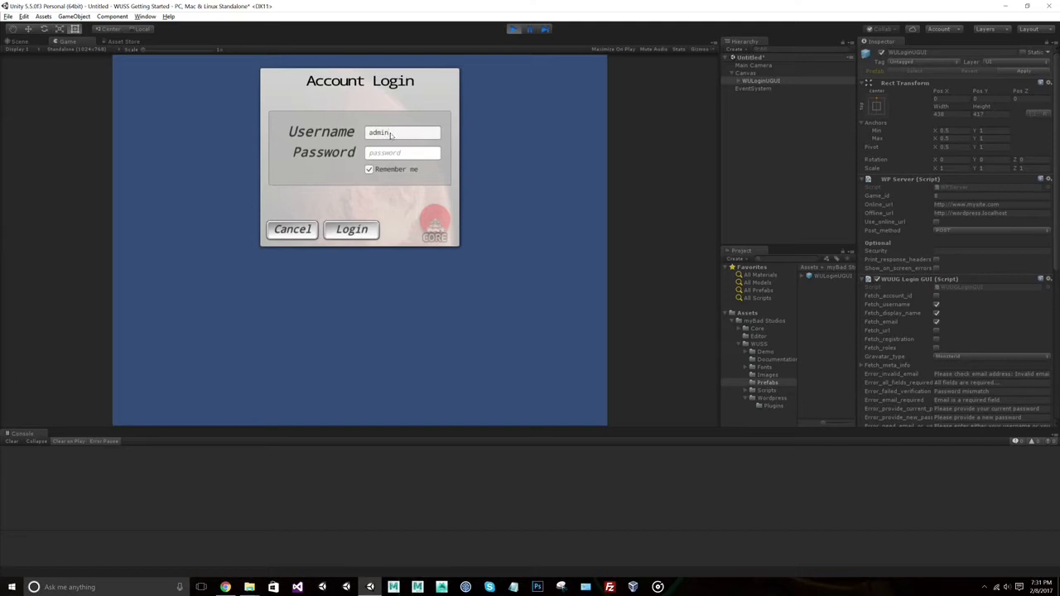
{"action": "left_click", "coordinate": [400, 152]}
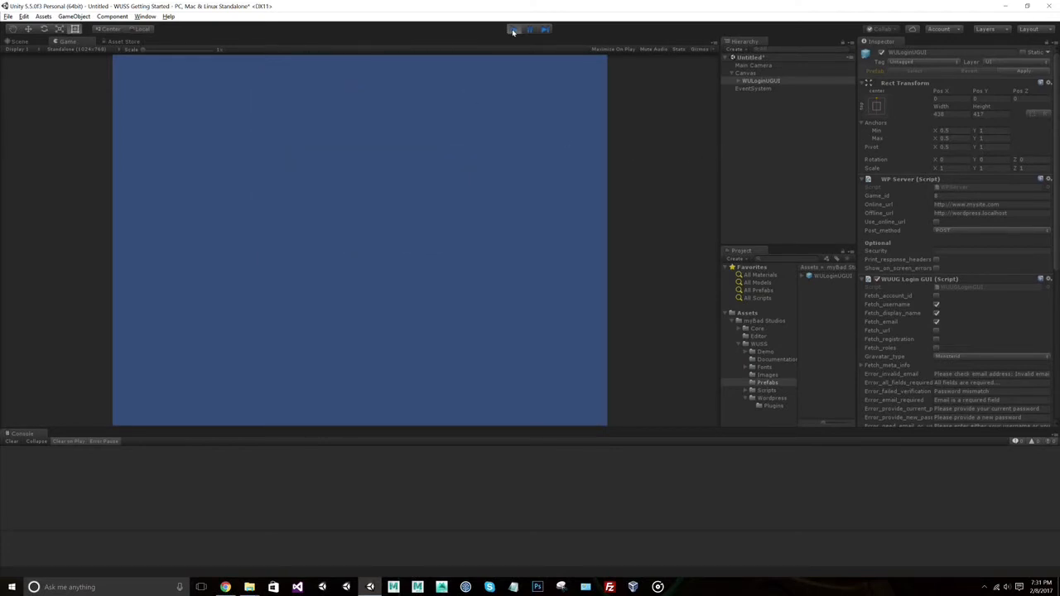
Step: Play the login scene, then open the WUDataDemo scene from WUSS > Demo > Data, answering the save prompt
{"action": "left_click", "coordinate": [514, 30]}
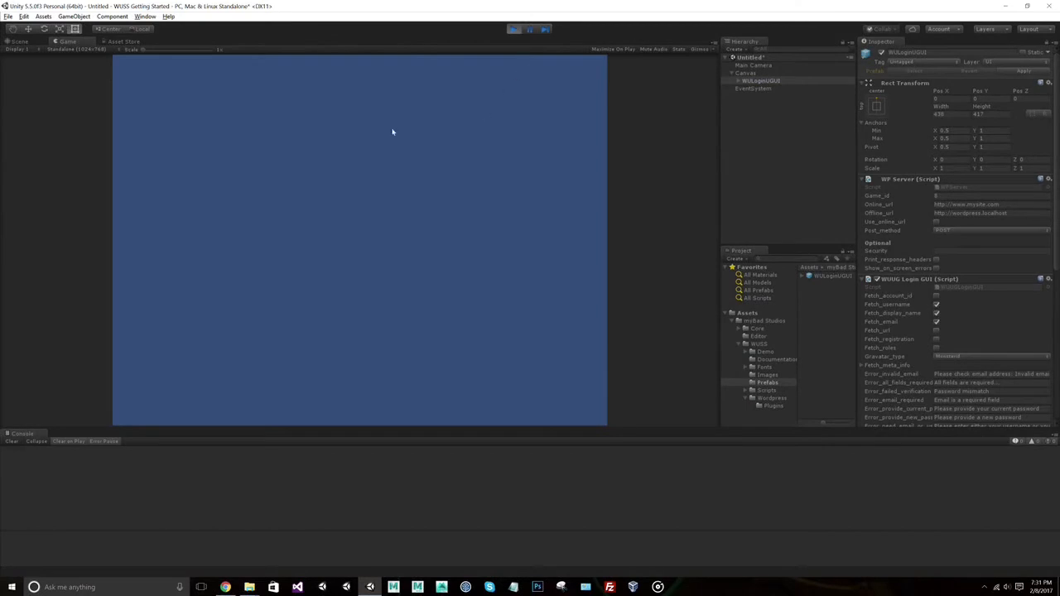
{"action": "mouse_move", "coordinate": [515, 65]}
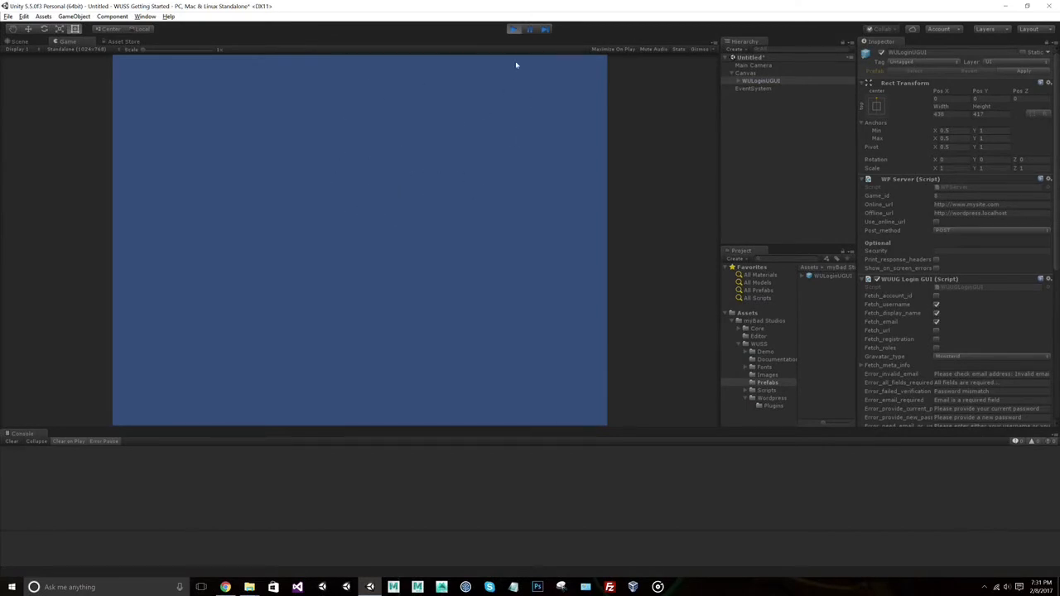
{"action": "left_click", "coordinate": [513, 30]}
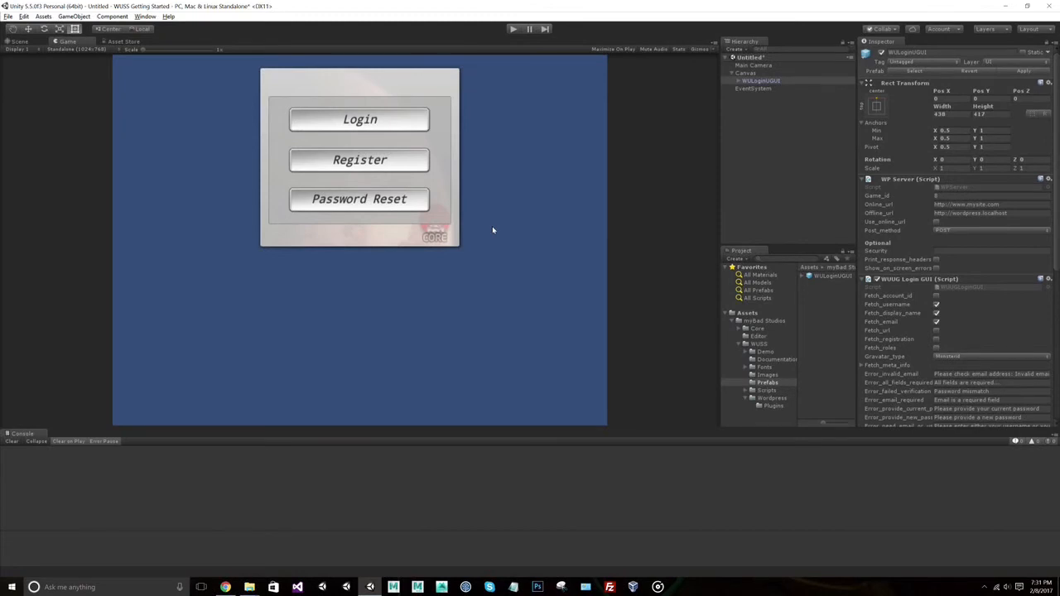
{"action": "left_click", "coordinate": [765, 351]}
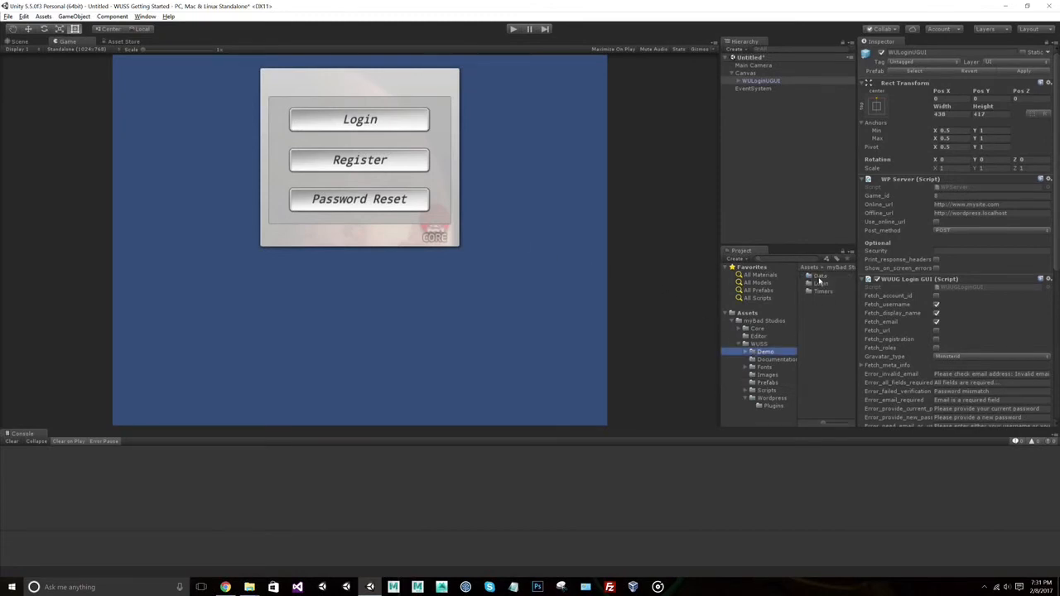
{"action": "left_click", "coordinate": [765, 358]}
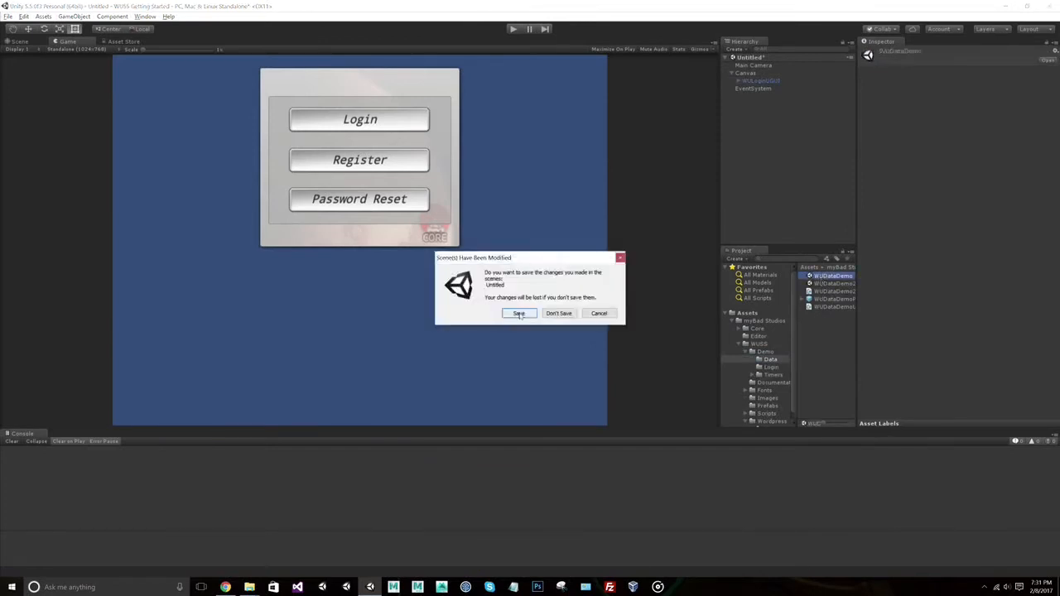
{"action": "left_click", "coordinate": [518, 313]}
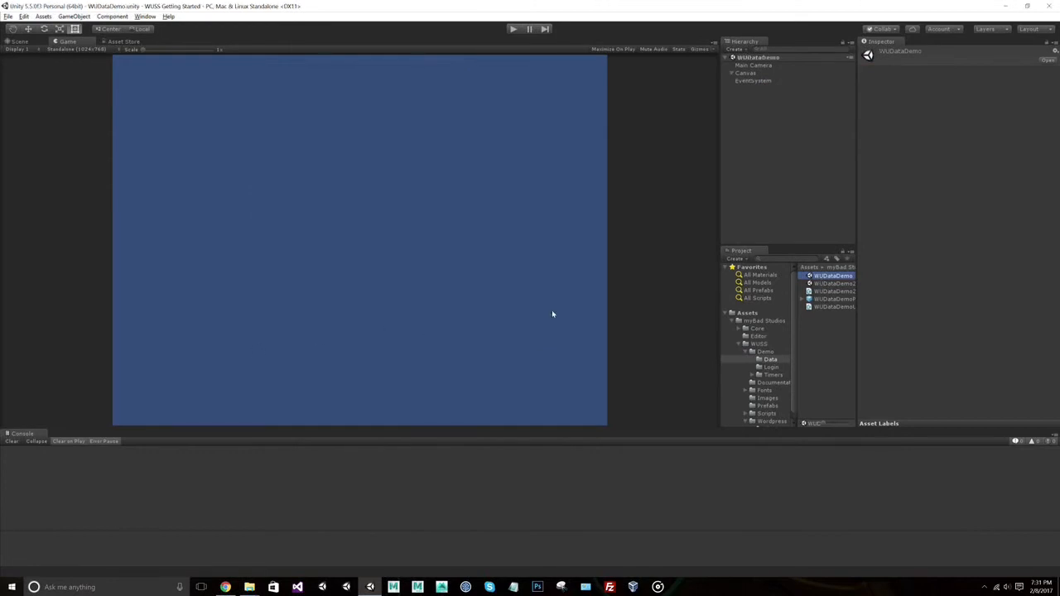
{"action": "mouse_move", "coordinate": [225, 586]}
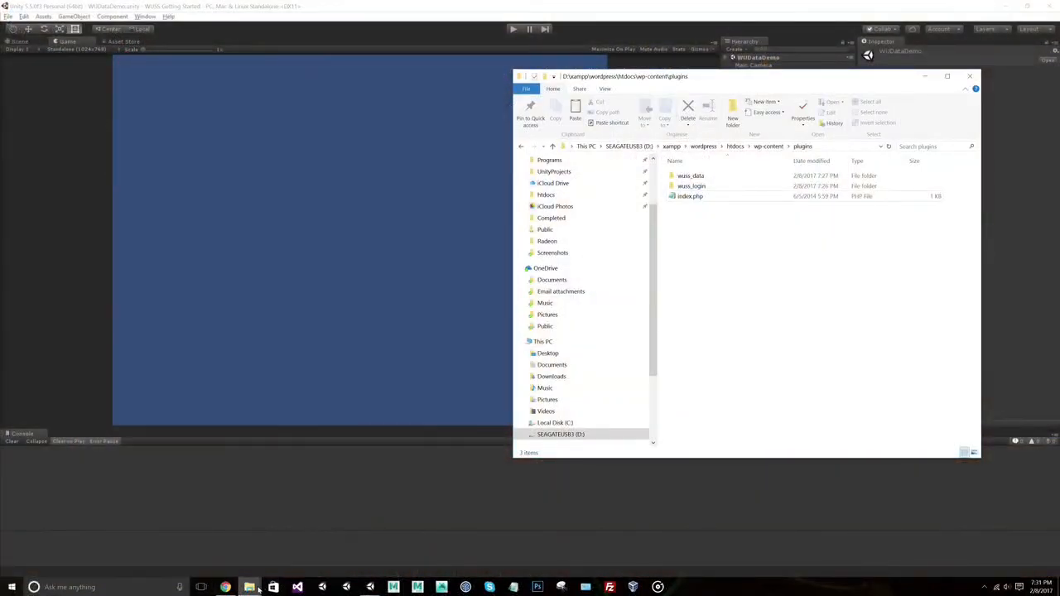
Step: Browse the empty wp_wuss_data table, then view WordPress's WUSS page reporting no stored game data
{"action": "left_click", "coordinate": [225, 586]}
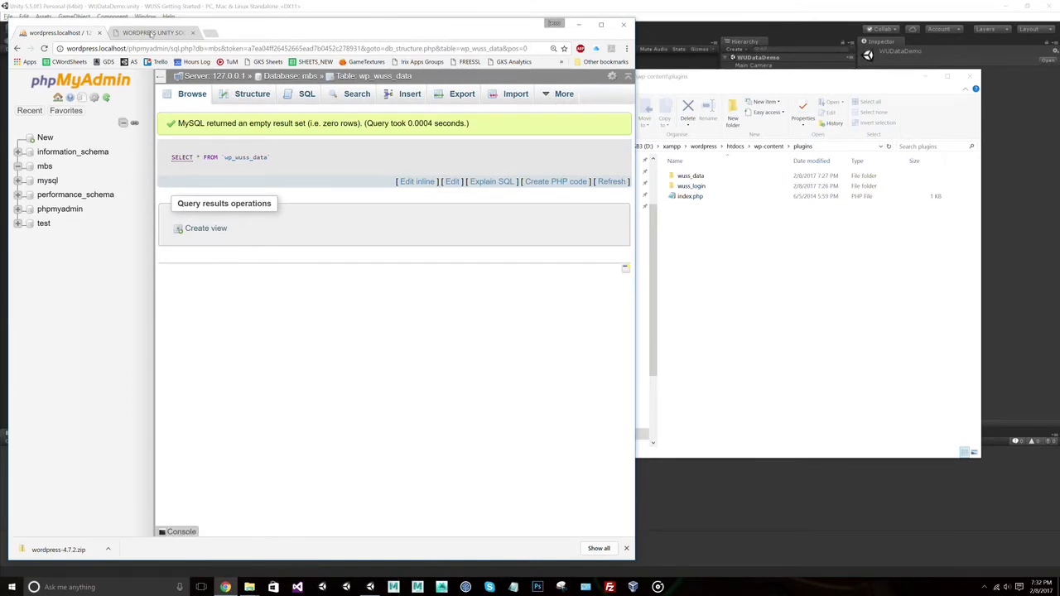
{"action": "left_click", "coordinate": [152, 33]}
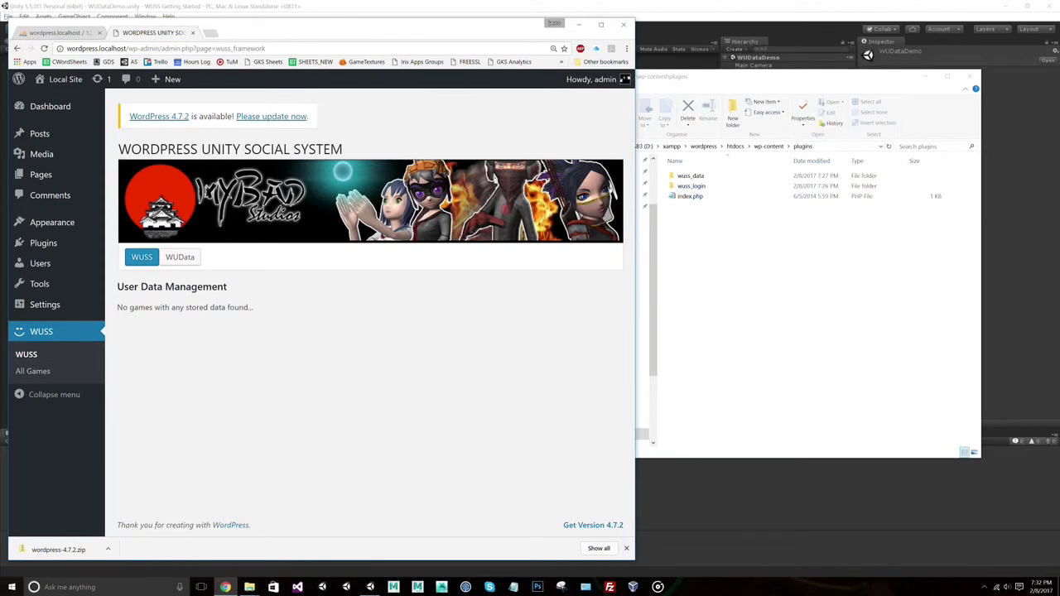
{"action": "mouse_move", "coordinate": [290, 318]}
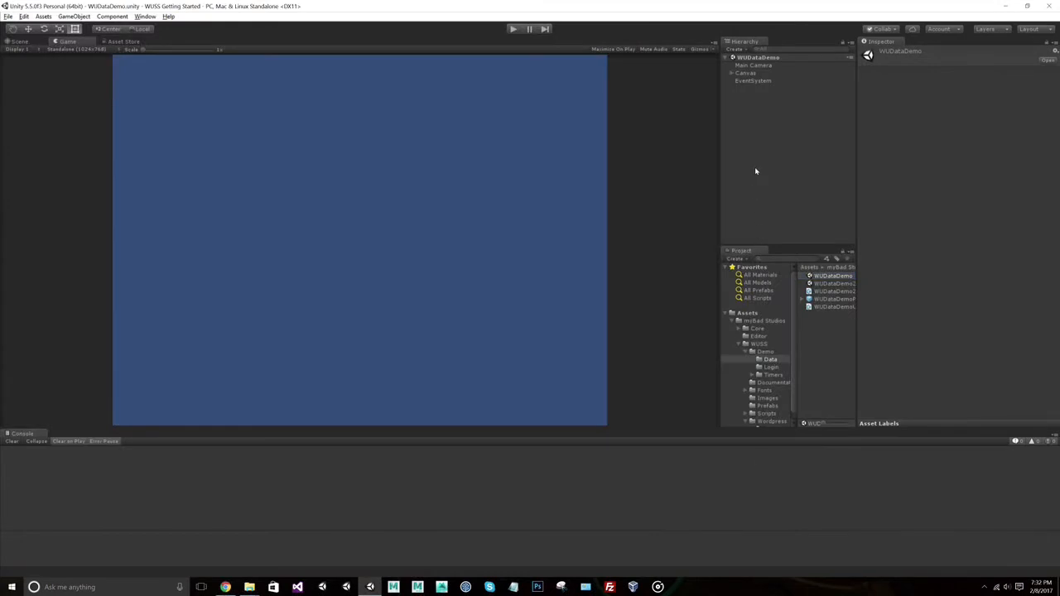
Step: Add the WULoginGUI prefab from the WUSS Prefabs folder to the scene
{"action": "left_click", "coordinate": [732, 73]}
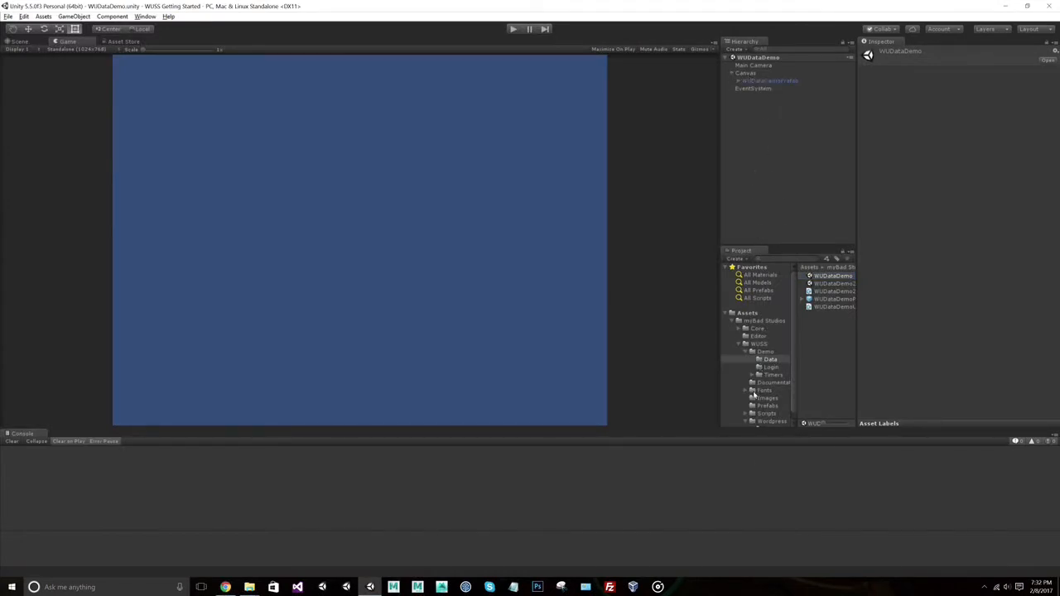
{"action": "left_click", "coordinate": [767, 406]}
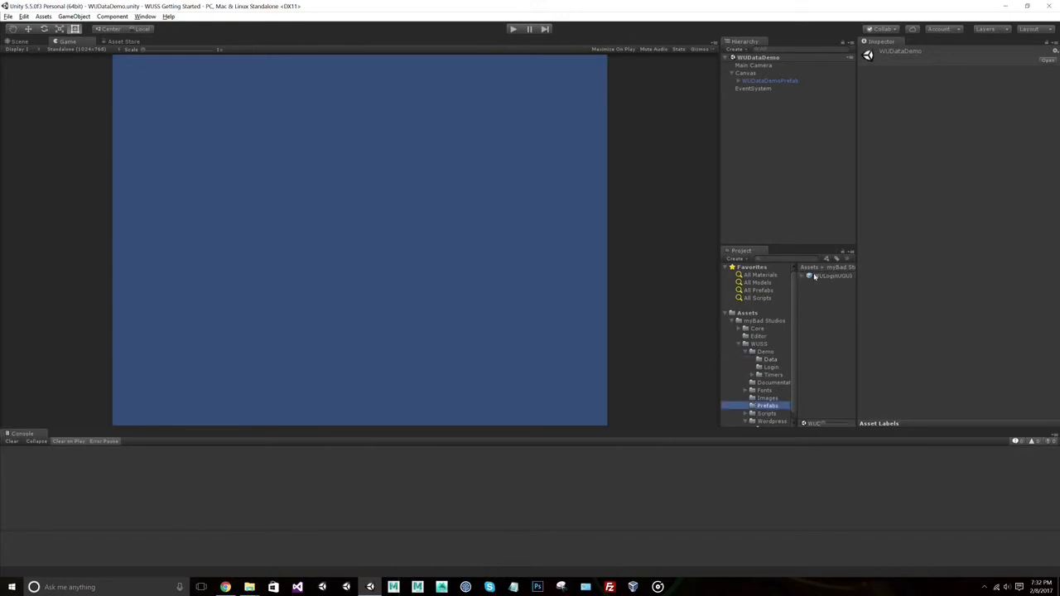
{"action": "left_click", "coordinate": [760, 89]}
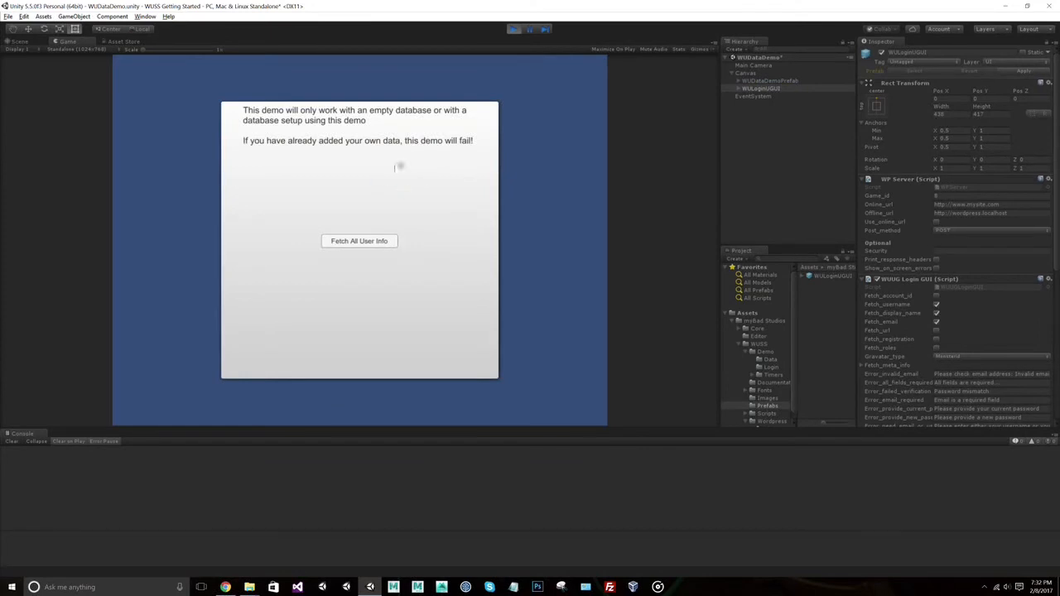
{"action": "mouse_move", "coordinate": [424, 165]}
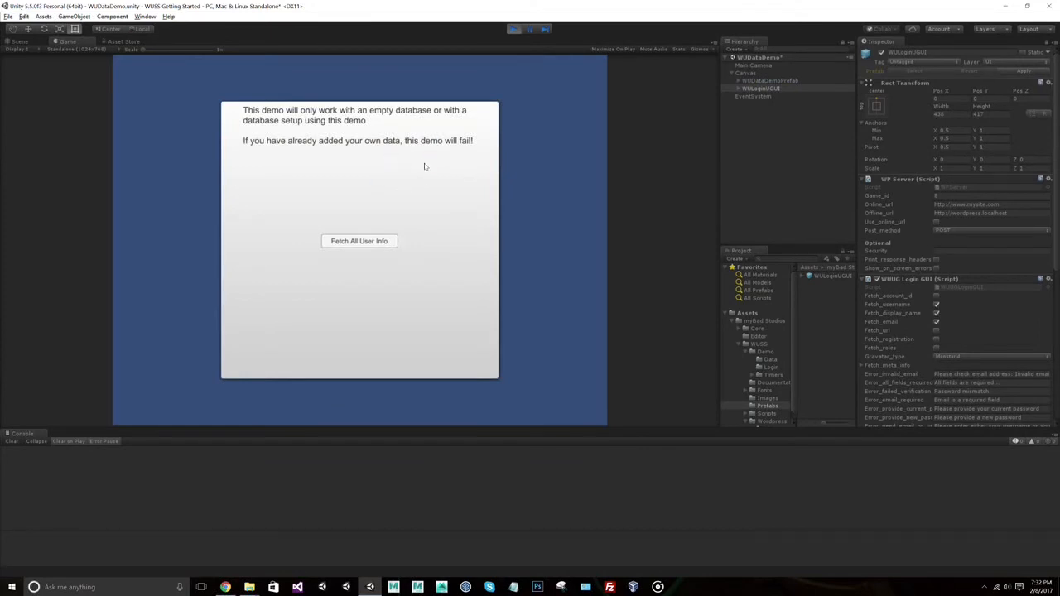
{"action": "mouse_move", "coordinate": [404, 170]}
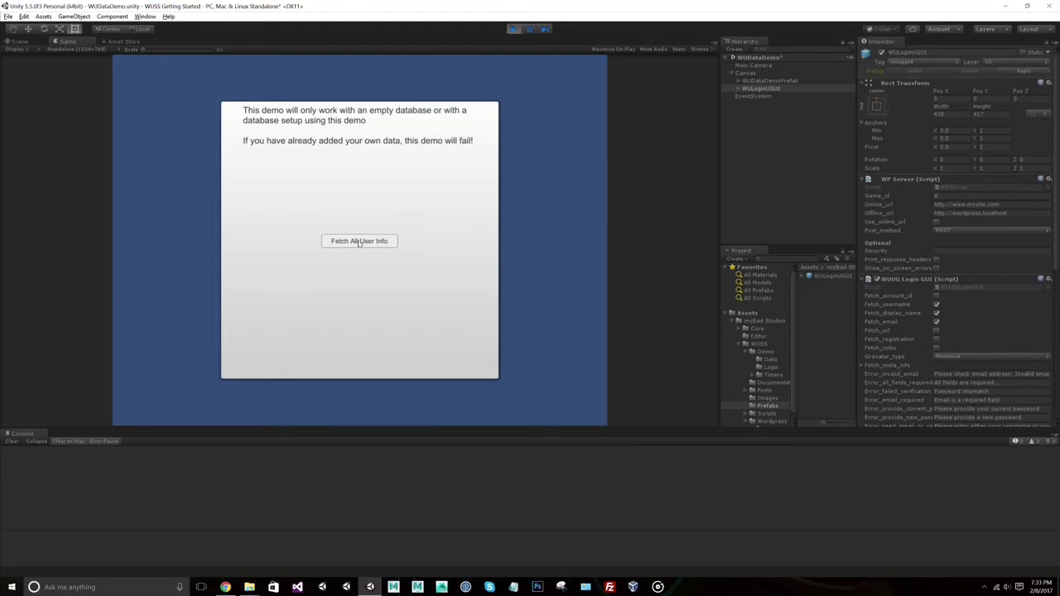
Step: In play mode, fetch all user info and generate demo data for the empty database
{"action": "left_click", "coordinate": [358, 240]}
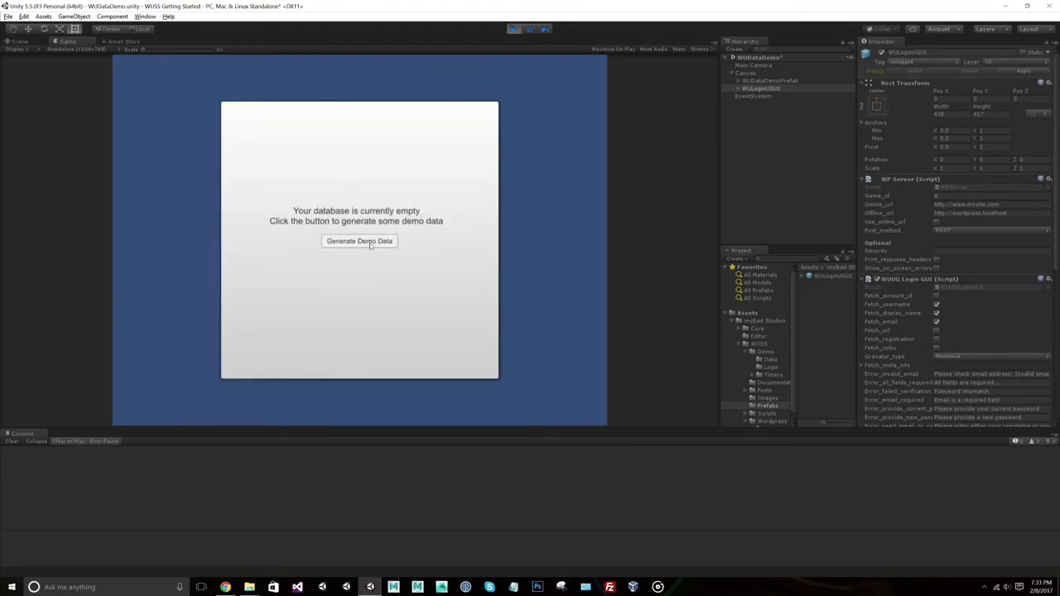
{"action": "left_click", "coordinate": [357, 242]}
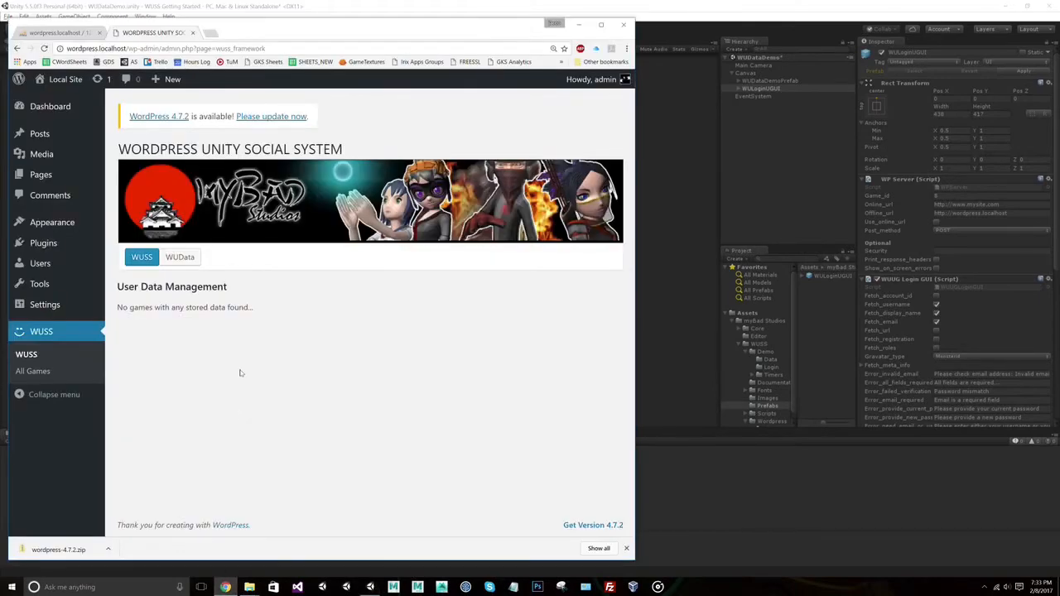
Step: Refresh the wp_wuss_data Browse view showing 24 demo rows, then return to the WordPress tab
{"action": "left_click", "coordinate": [53, 33]}
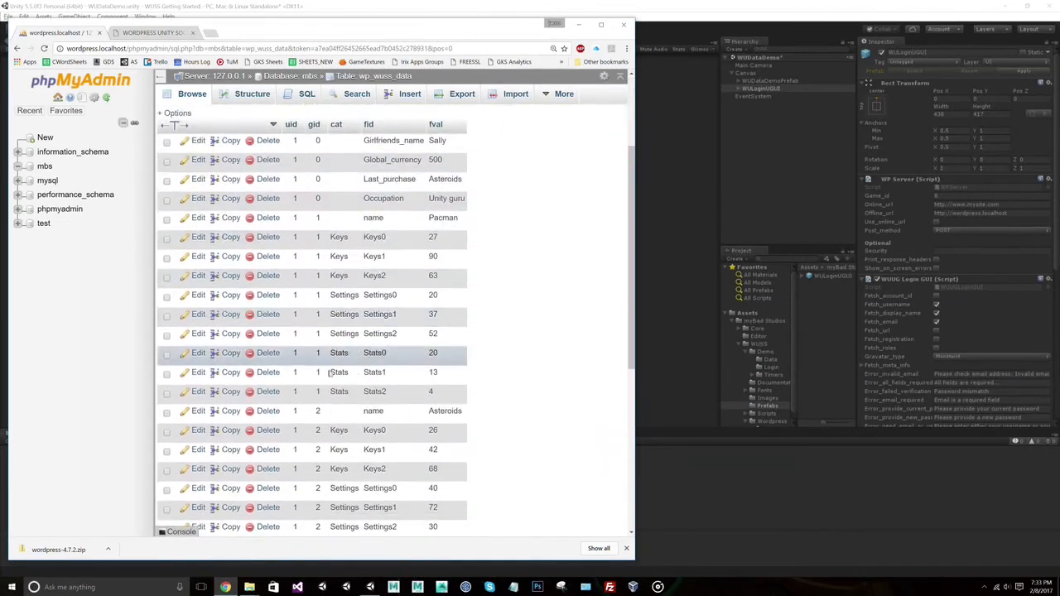
{"action": "left_click", "coordinate": [192, 93]}
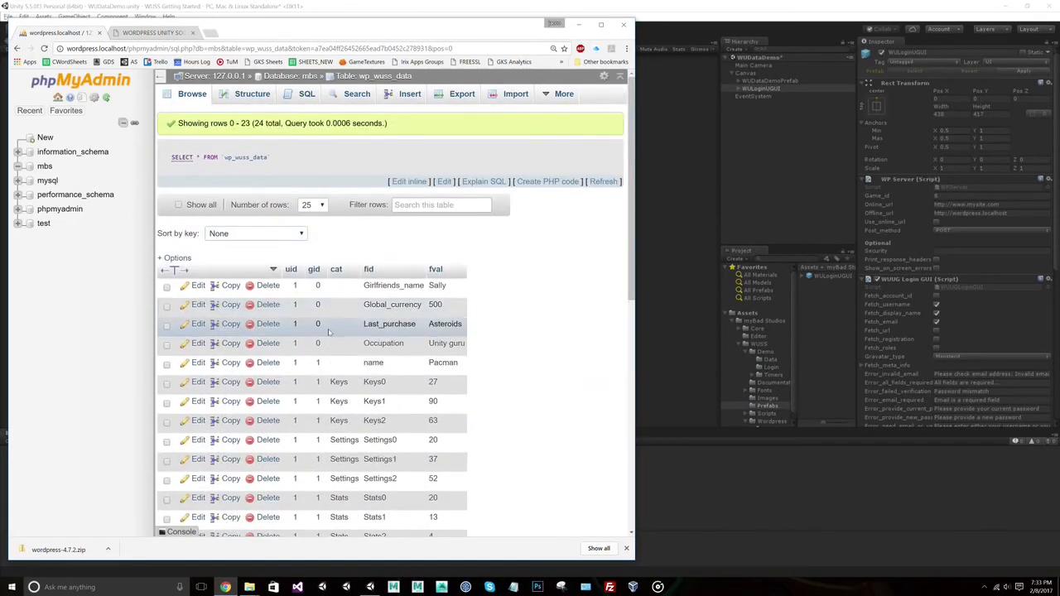
{"action": "scroll", "scroll_direction": "down", "scroll_amount": 3}
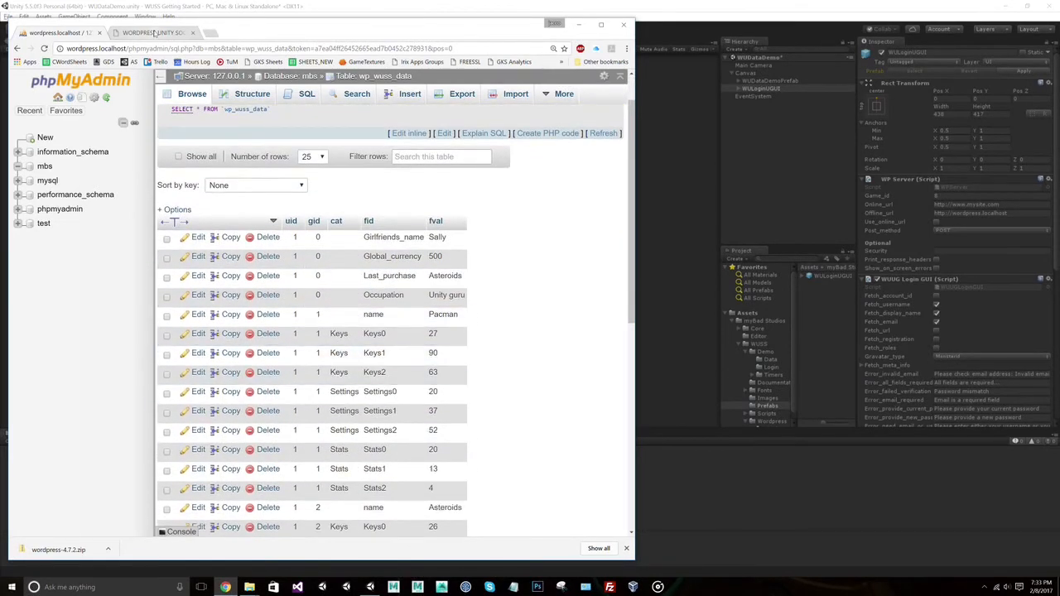
{"action": "left_click", "coordinate": [153, 33]}
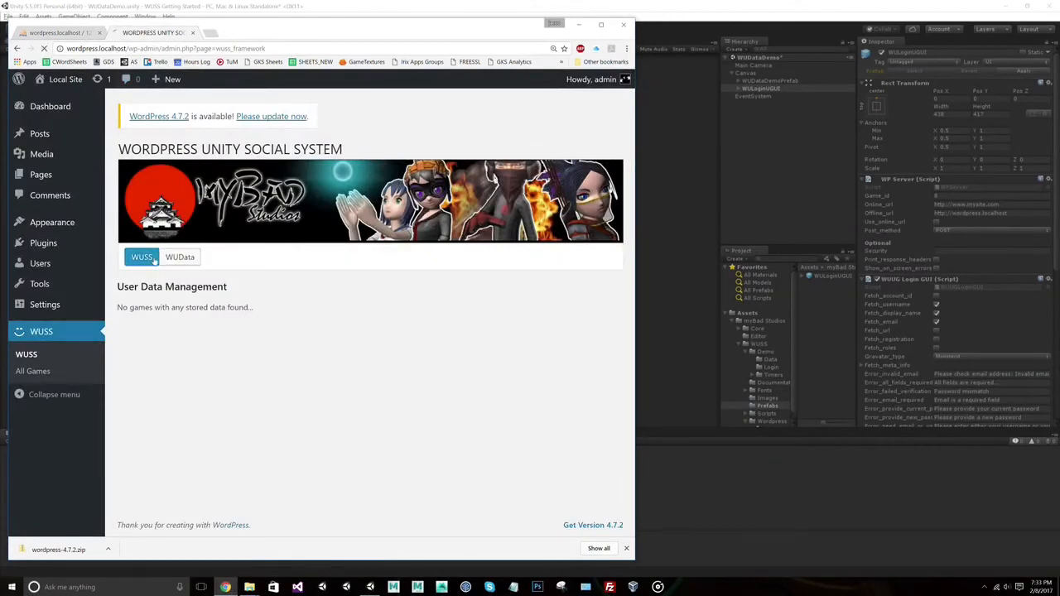
Step: Reload the WUSS User Data page and show the stored data for 'Legacy: Game with id 1'
{"action": "left_click", "coordinate": [142, 256]}
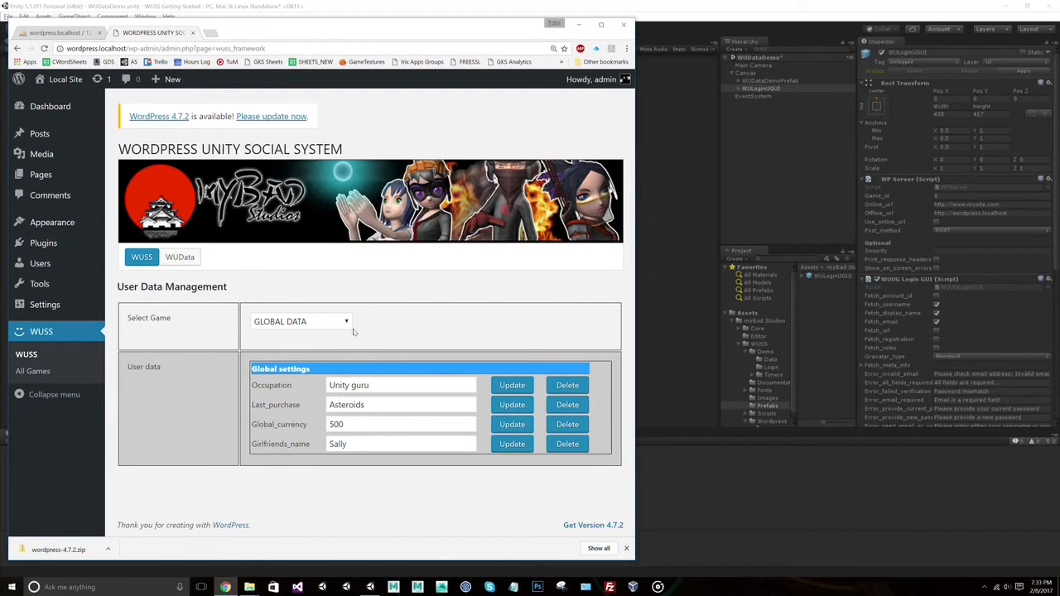
{"action": "left_click", "coordinate": [301, 321]}
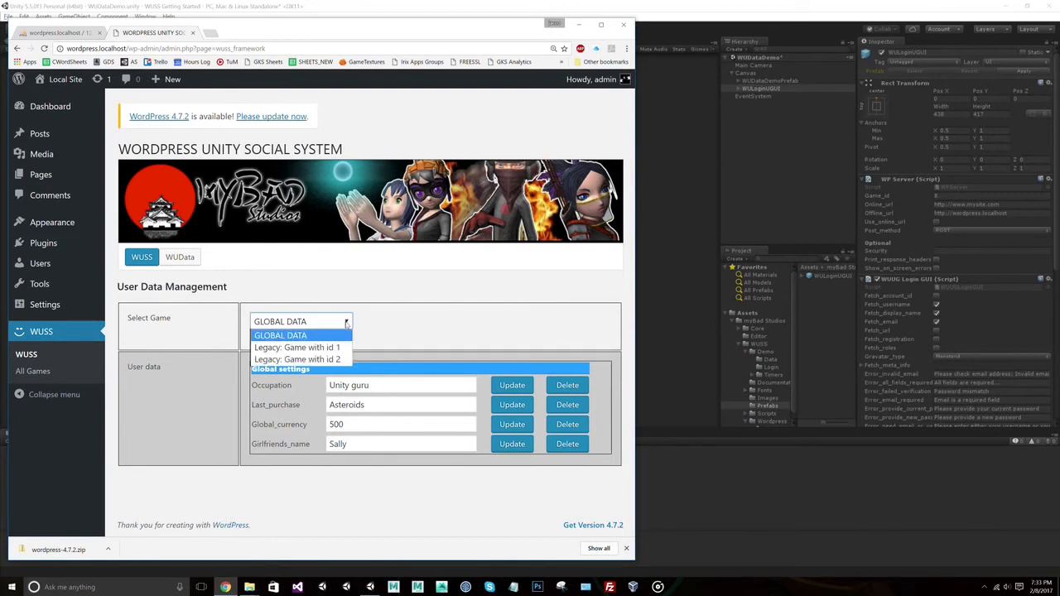
{"action": "left_click", "coordinate": [297, 348]}
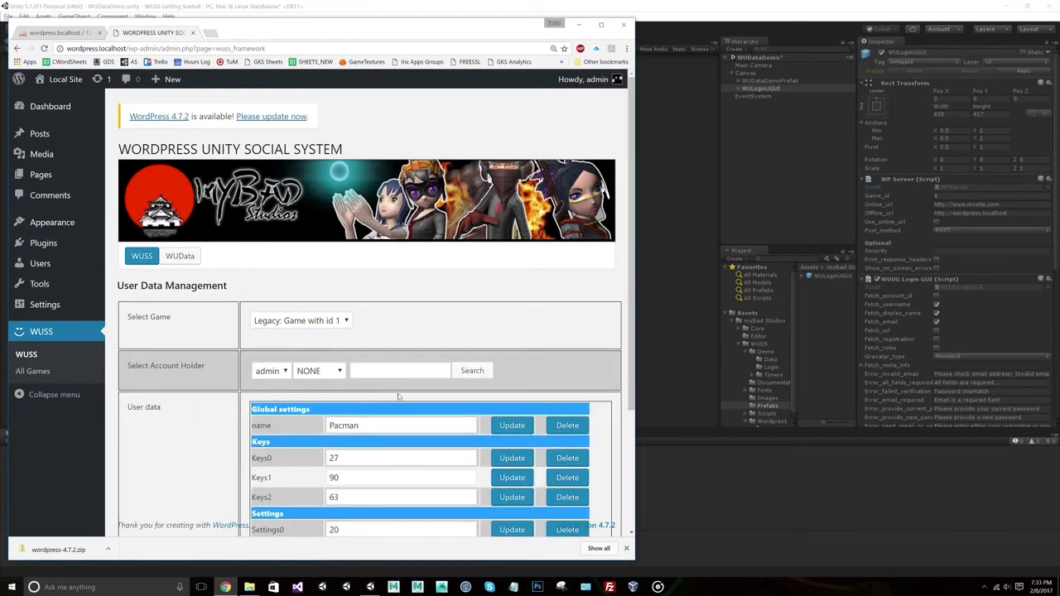
{"action": "scroll", "scroll_direction": "down", "scroll_amount": 3}
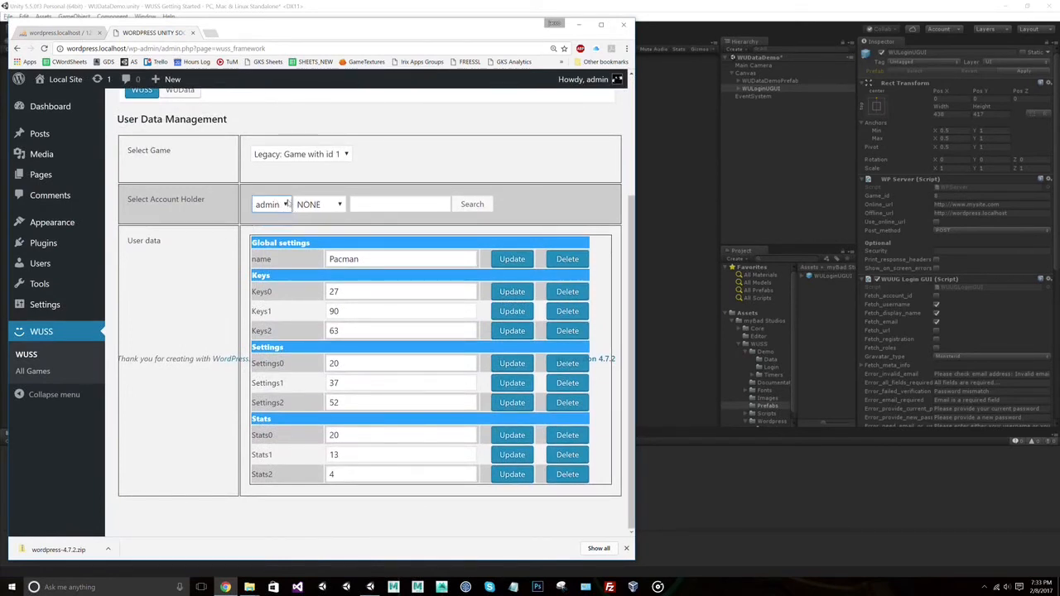
{"action": "mouse_move", "coordinate": [324, 167]}
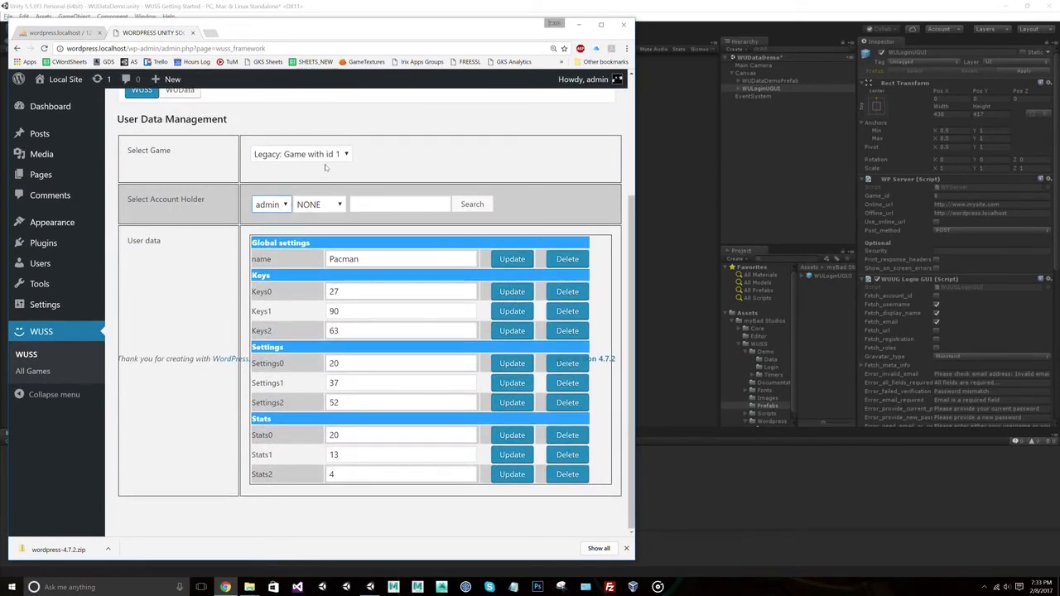
{"action": "mouse_move", "coordinate": [369, 73]}
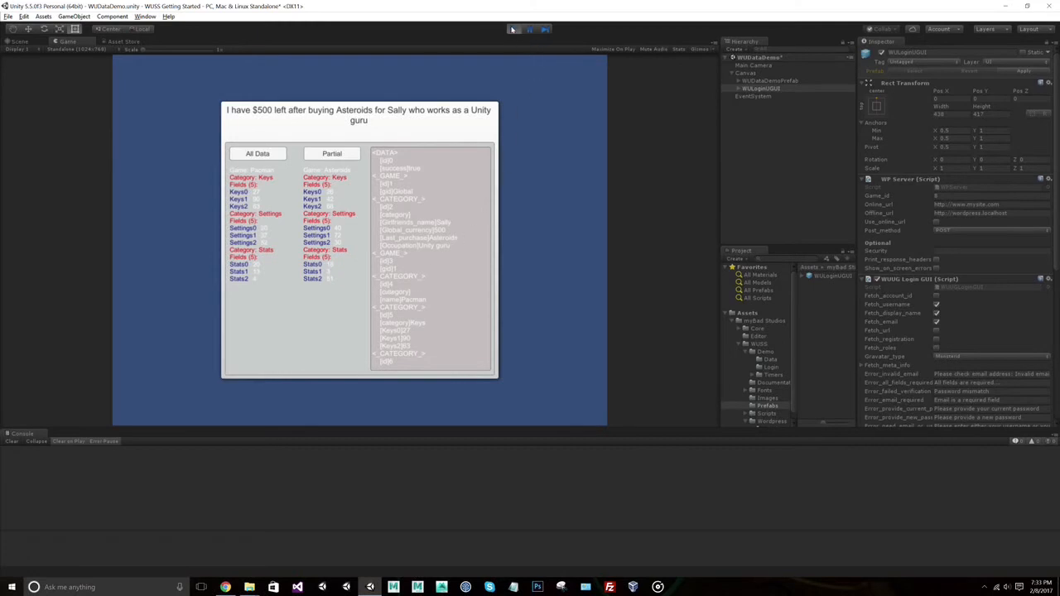
Step: Stop play mode and start a new empty scene, discarding the data demo scene's changes
{"action": "left_click", "coordinate": [514, 30]}
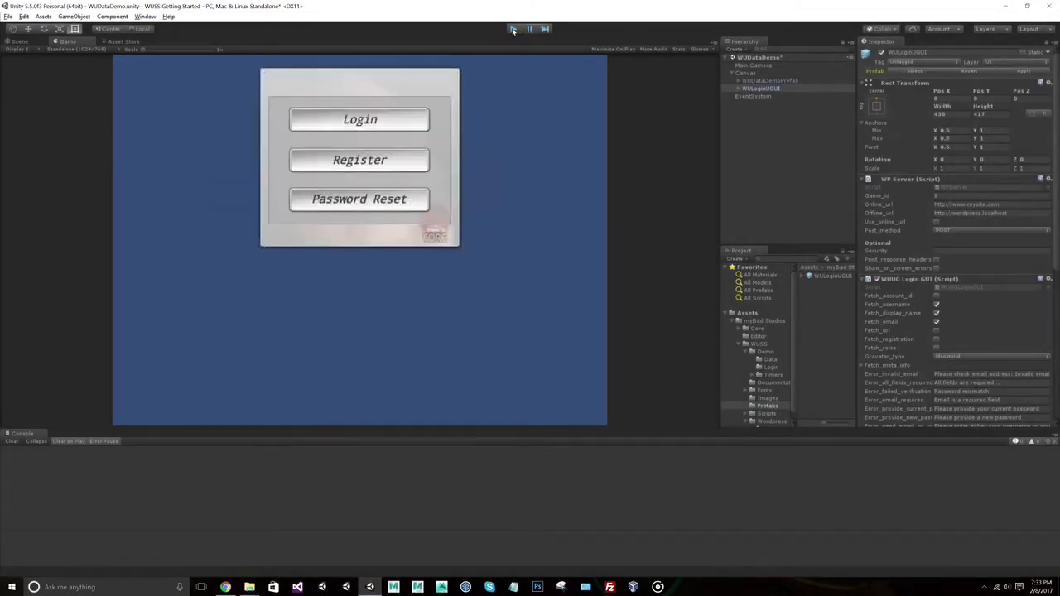
{"action": "left_click", "coordinate": [514, 30]}
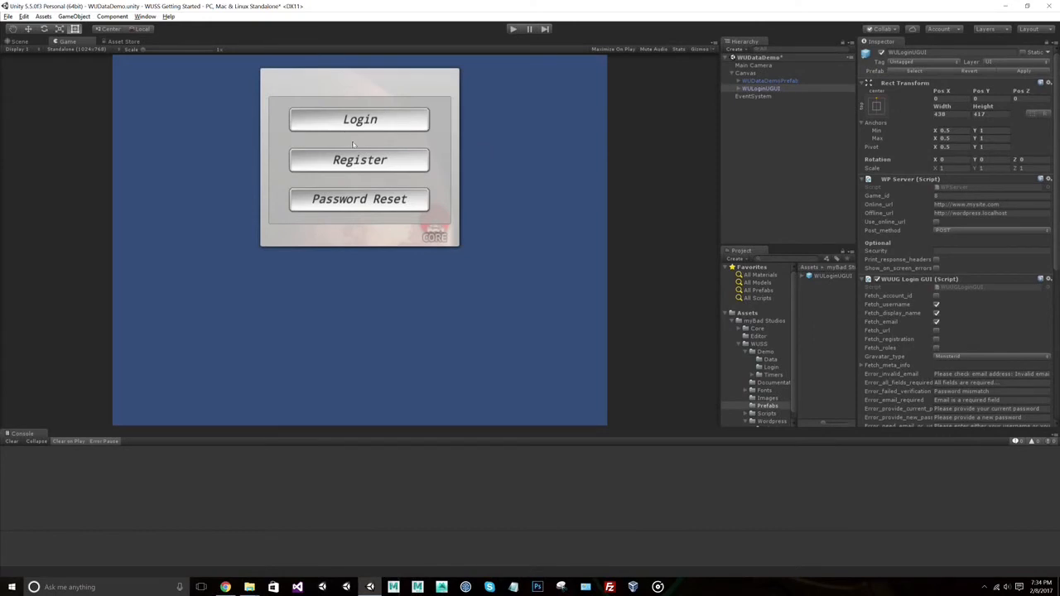
{"action": "mouse_move", "coordinate": [407, 212]}
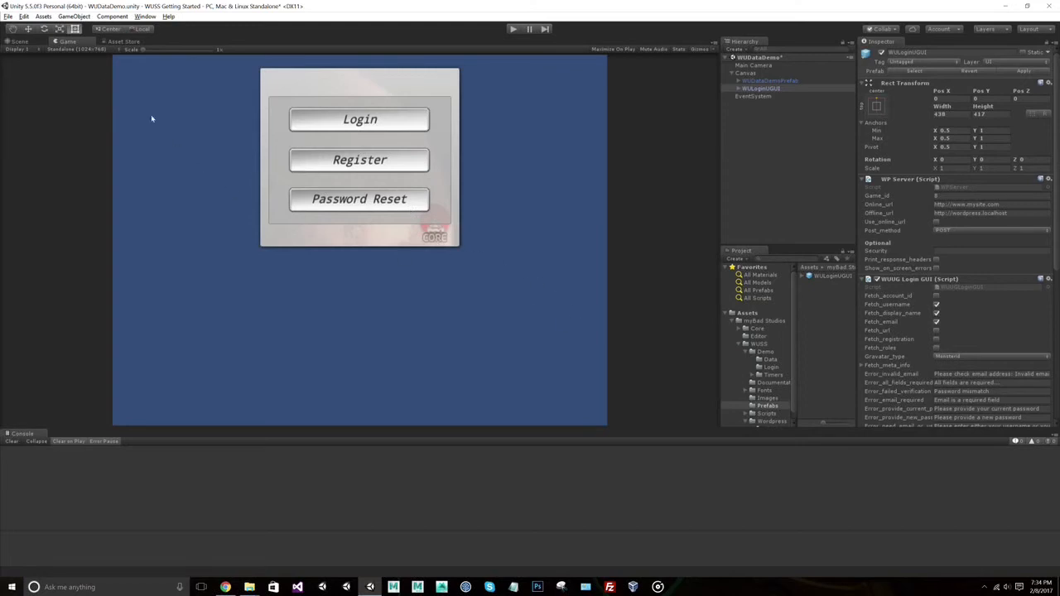
{"action": "left_click", "coordinate": [9, 17]}
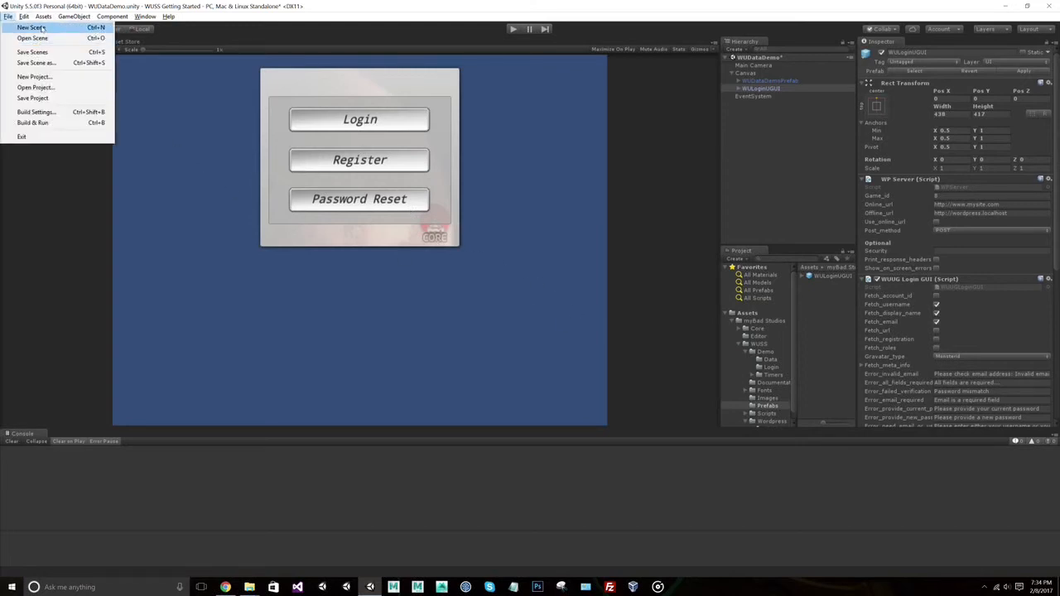
{"action": "left_click", "coordinate": [30, 26]}
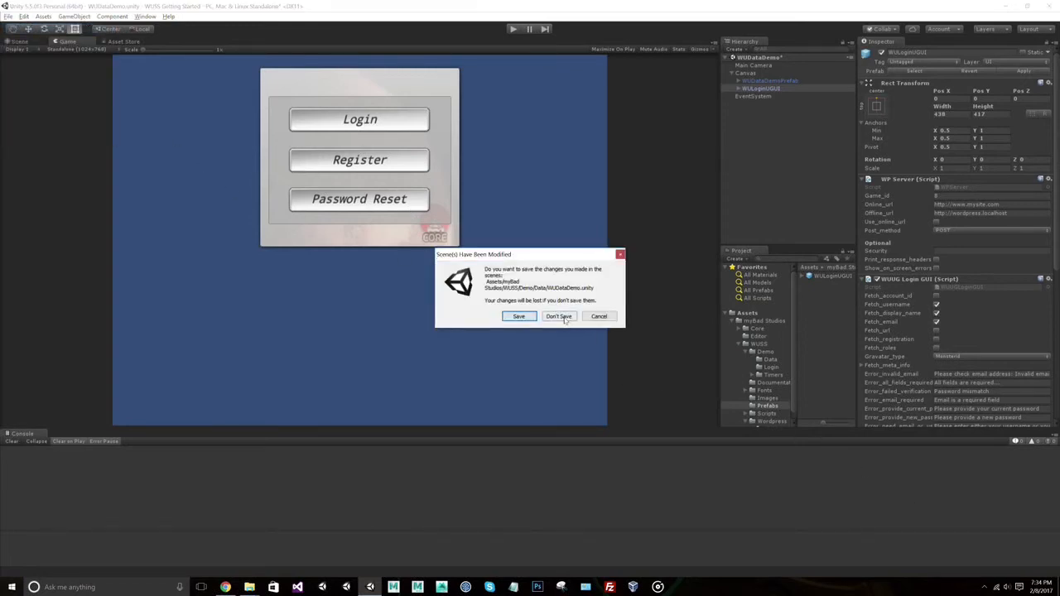
{"action": "left_click", "coordinate": [560, 316]}
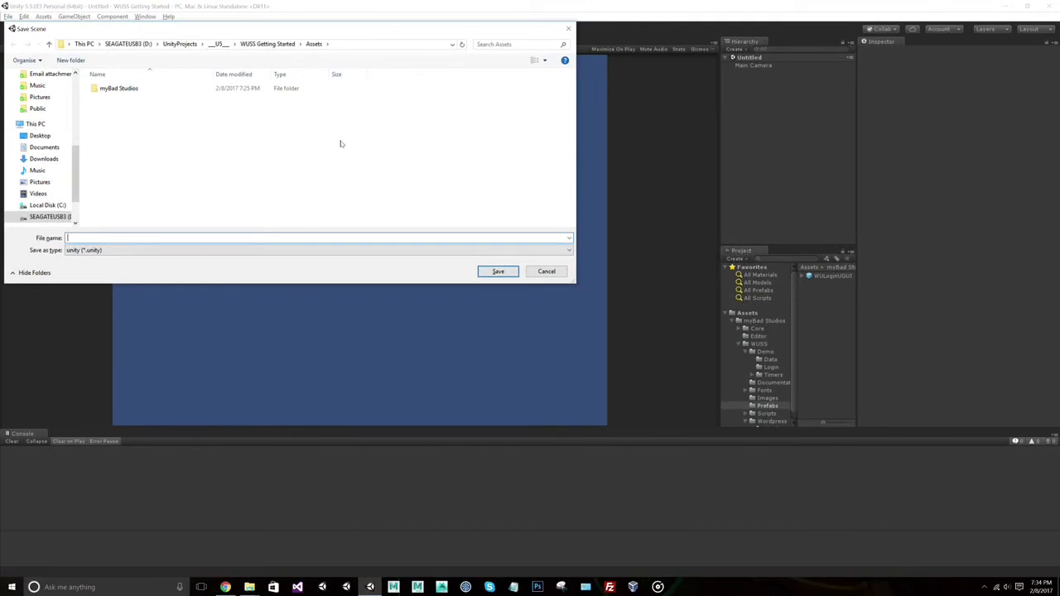
Step: Save the empty scene as randomscene in the Assets folder
{"action": "type", "text": "randomscene"}
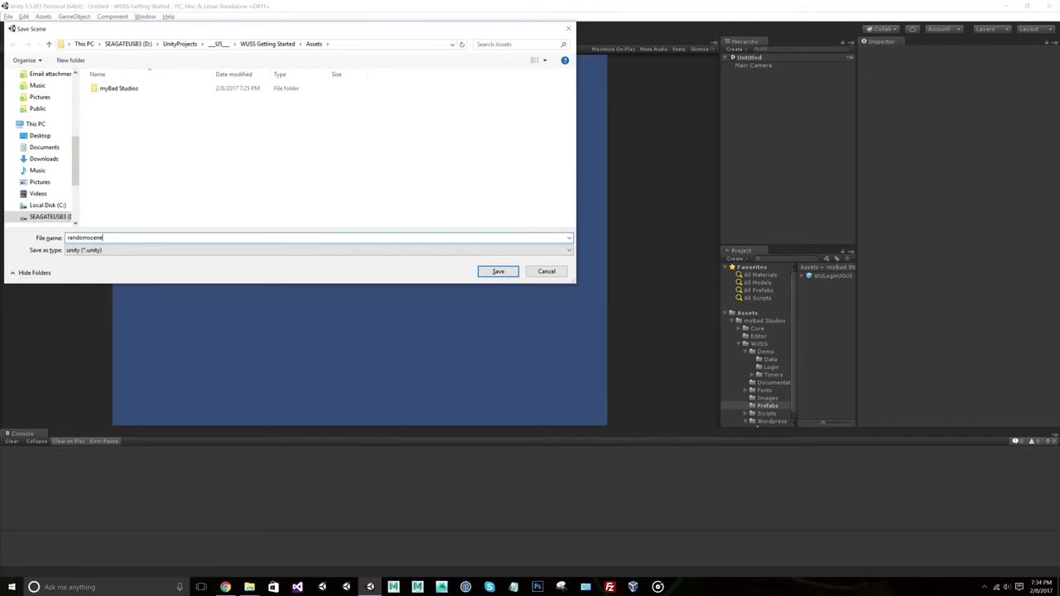
{"action": "left_click", "coordinate": [497, 271]}
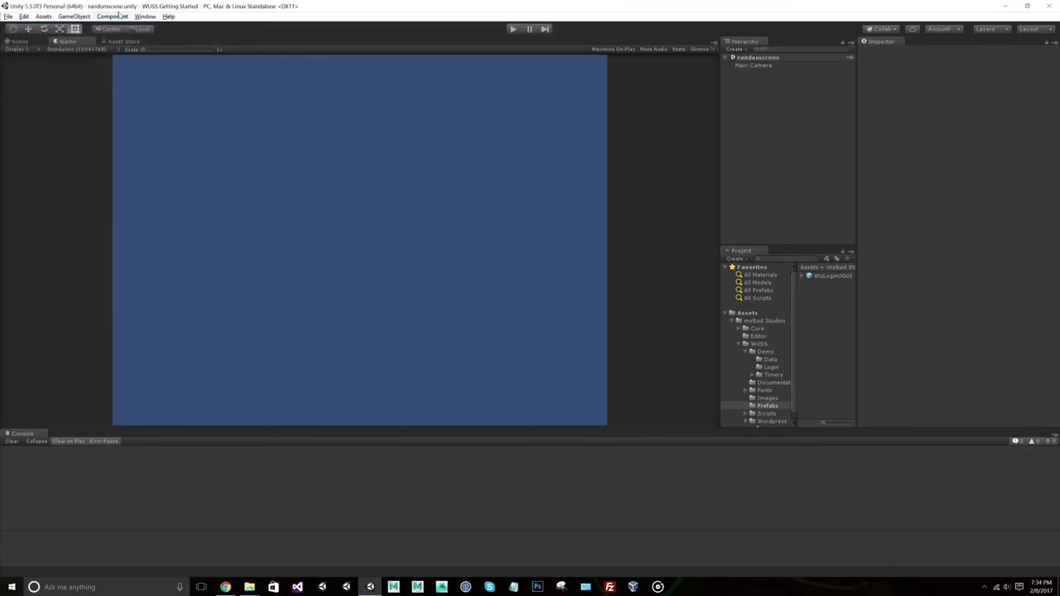
Step: Create a UI Image via GameObject > UI > Image, adding Canvas and EventSystem with the E icon
{"action": "left_click", "coordinate": [146, 16]}
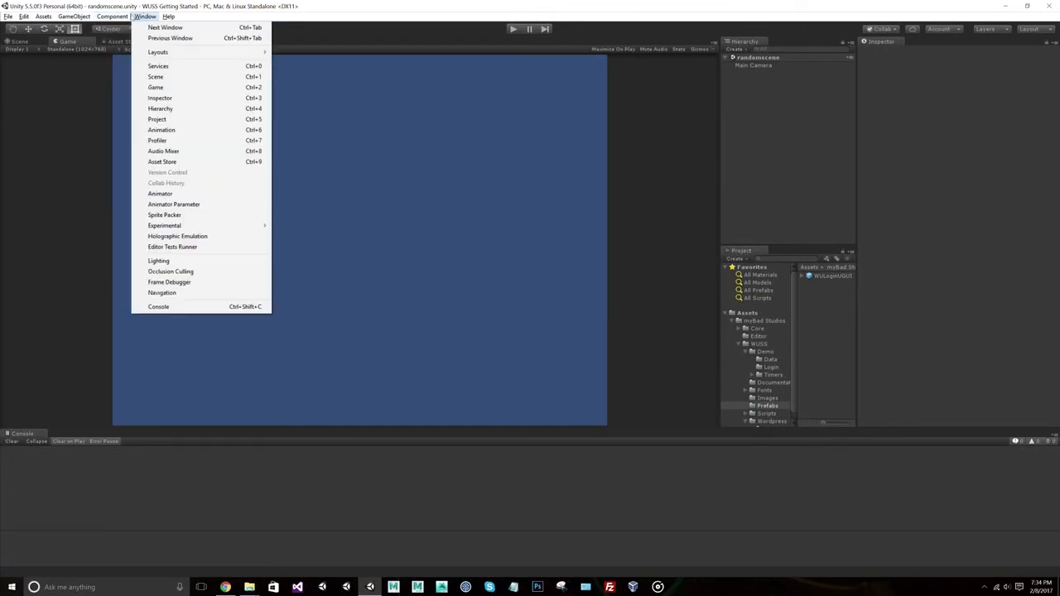
{"action": "left_click", "coordinate": [74, 16]}
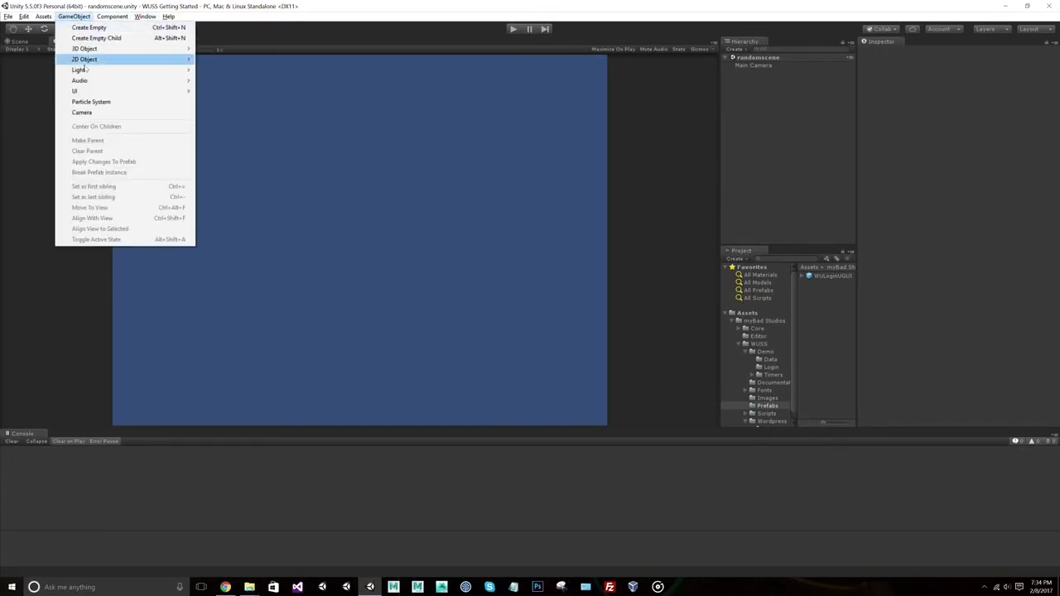
{"action": "mouse_move", "coordinate": [75, 89]}
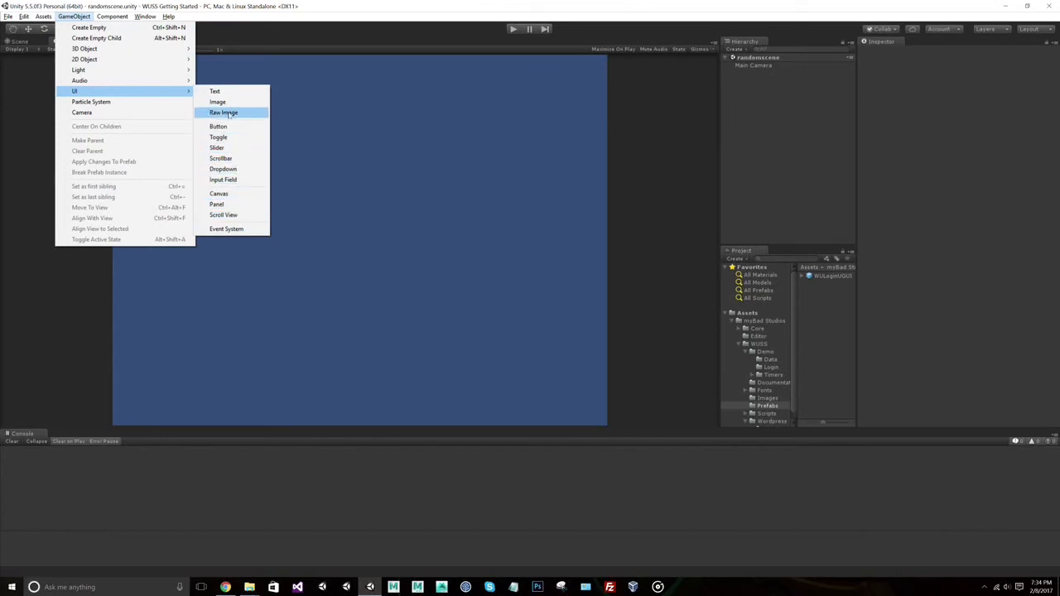
{"action": "left_click", "coordinate": [217, 103]}
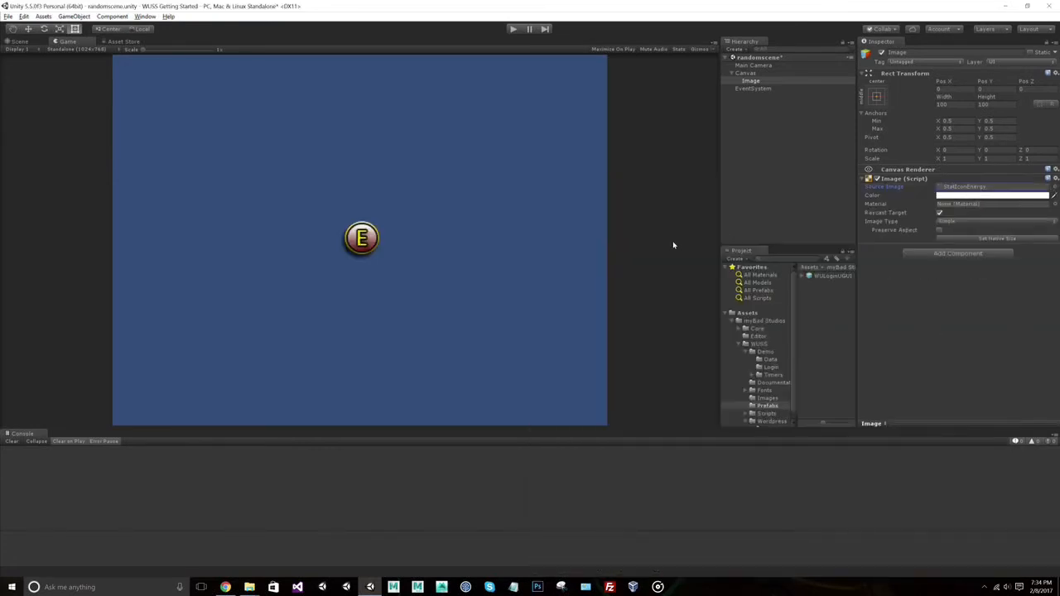
{"action": "mouse_move", "coordinate": [429, 263]}
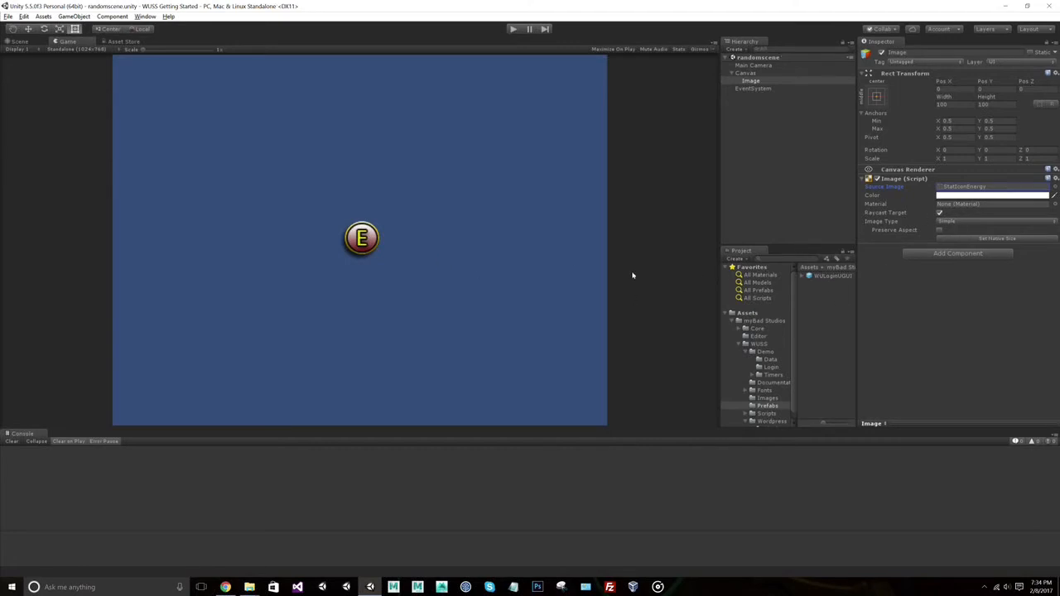
{"action": "left_click", "coordinate": [7, 17]}
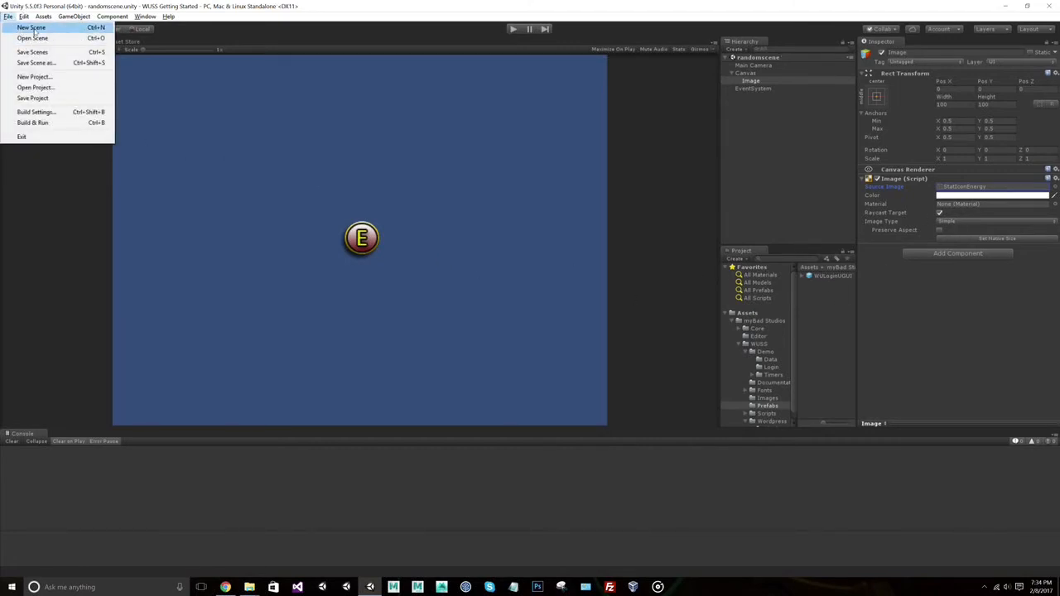
Step: Start a new scene with a Canvas holding the WULoginGUI login prefab
{"action": "left_click", "coordinate": [29, 27]}
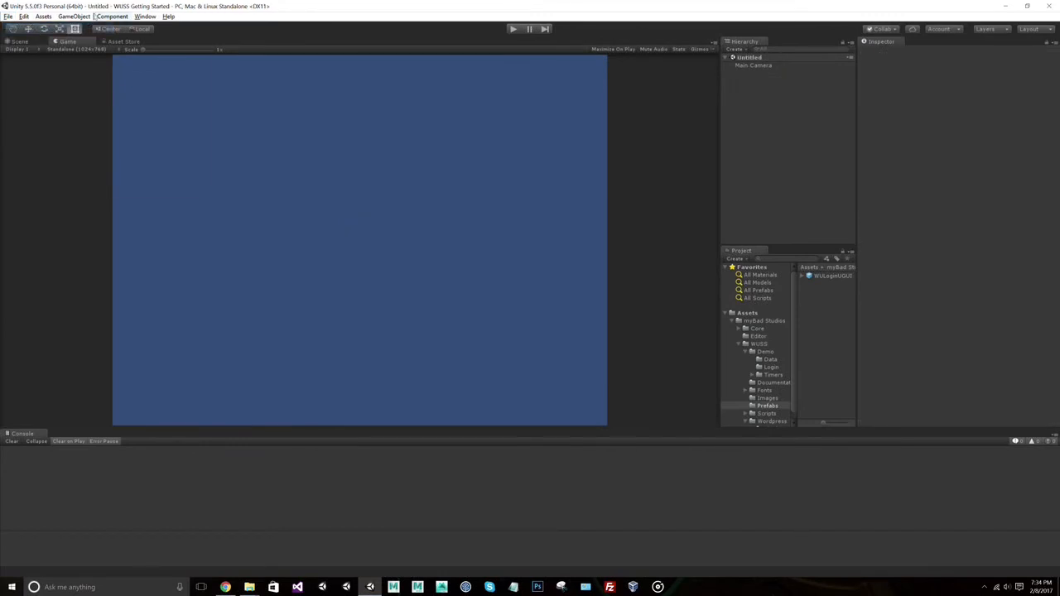
{"action": "left_click", "coordinate": [73, 17]}
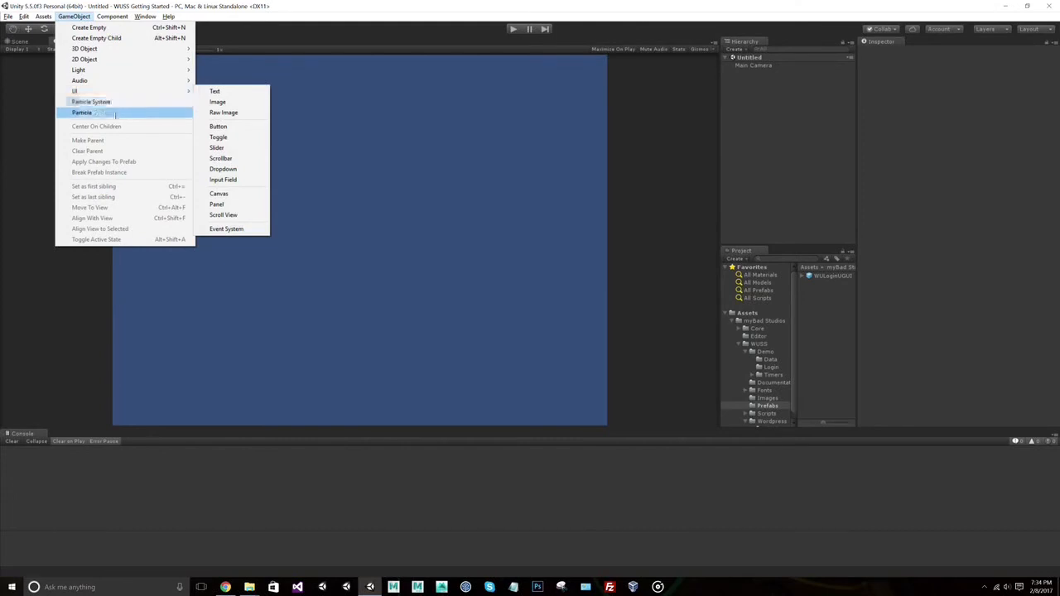
{"action": "mouse_move", "coordinate": [74, 91]}
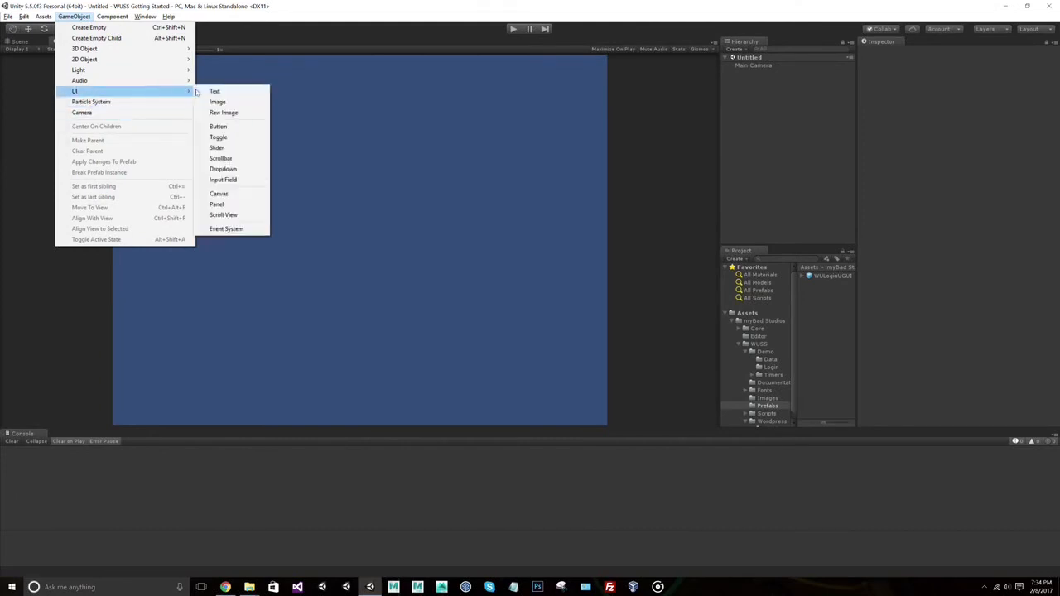
{"action": "mouse_move", "coordinate": [221, 159]}
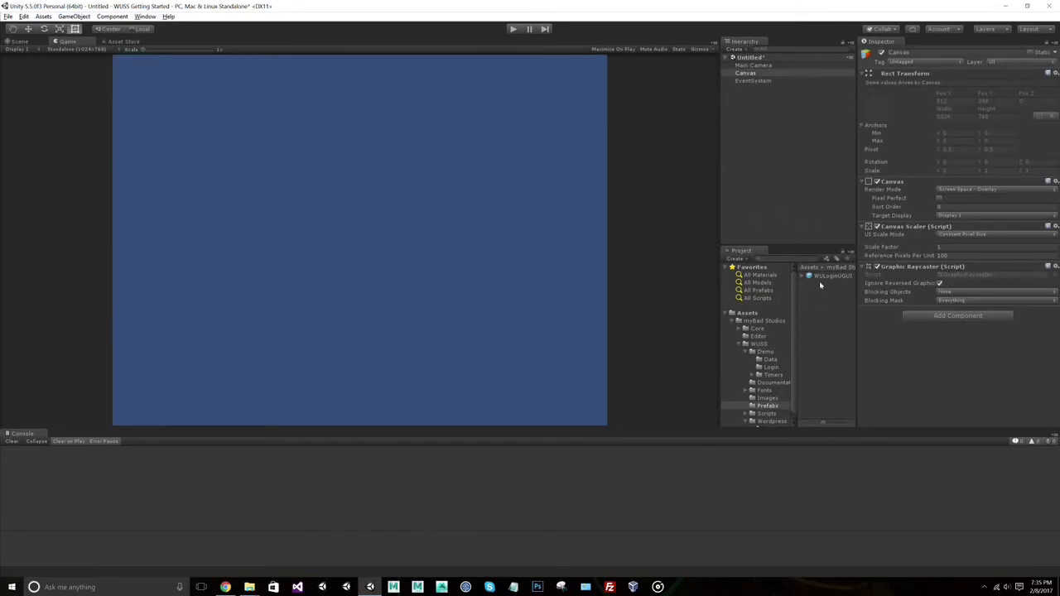
{"action": "left_click", "coordinate": [745, 73]}
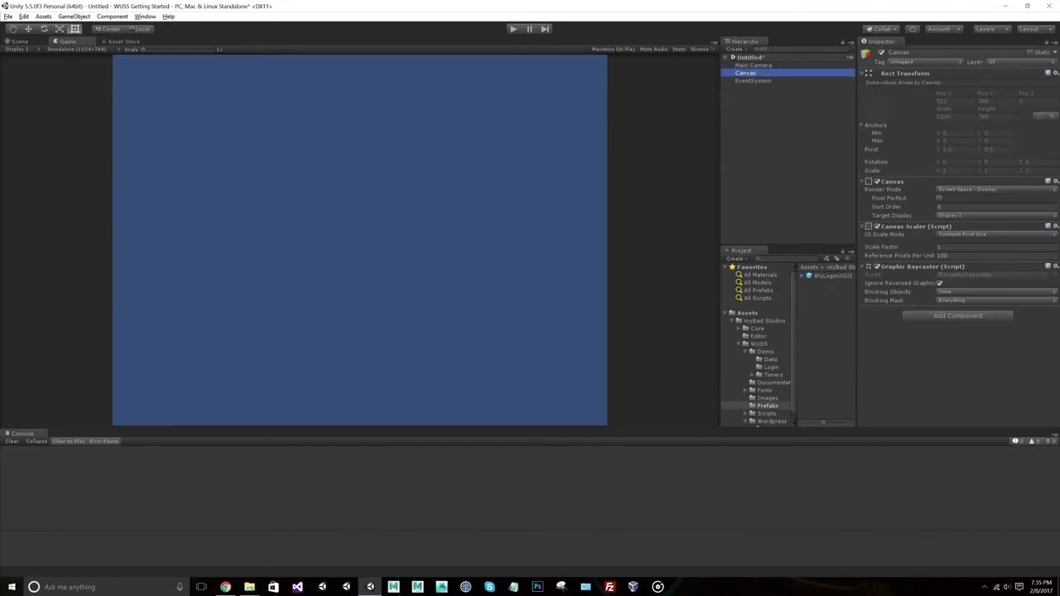
{"action": "left_click", "coordinate": [760, 79]}
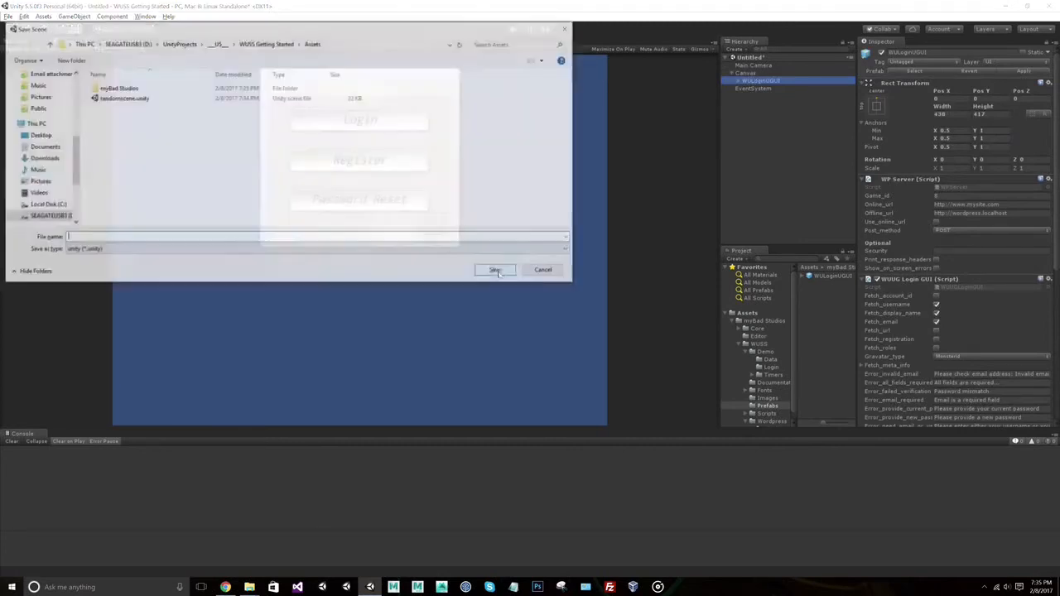
Step: Save the new login scene as demo1
{"action": "type", "text": "de"}
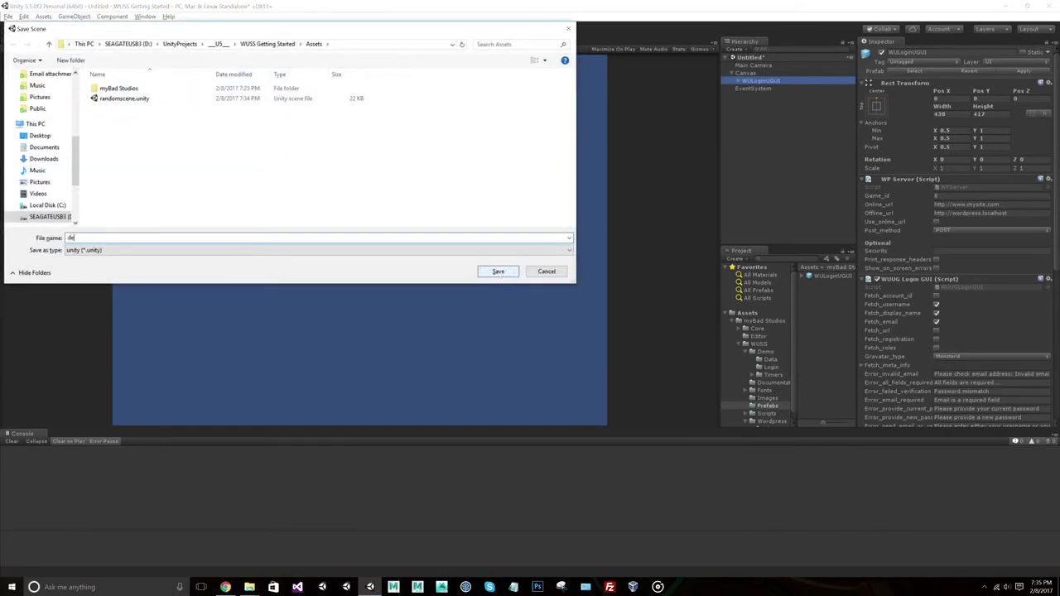
{"action": "left_click", "coordinate": [497, 271]}
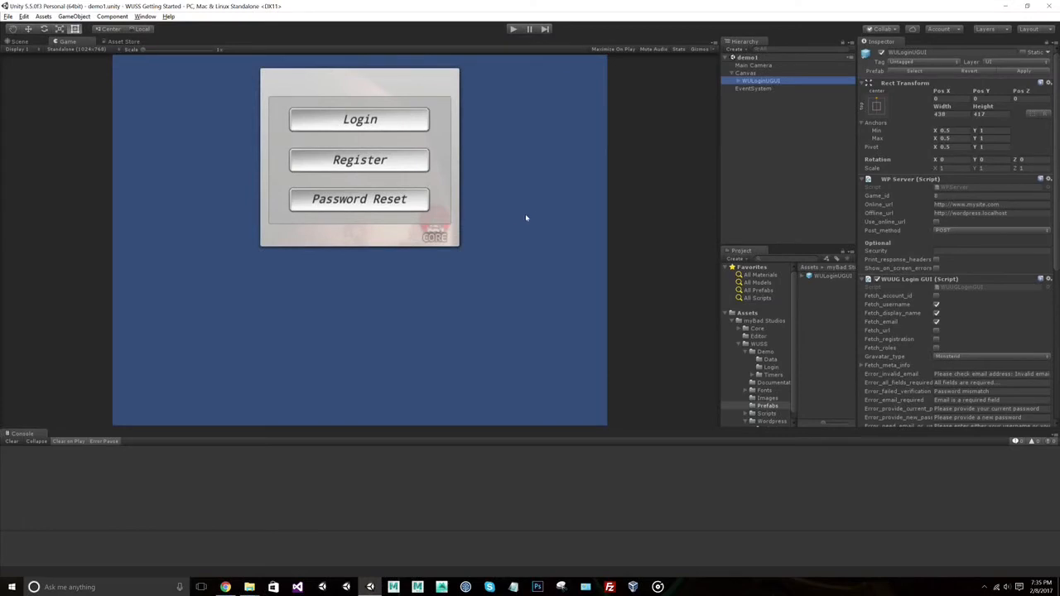
{"action": "mouse_move", "coordinate": [537, 219]}
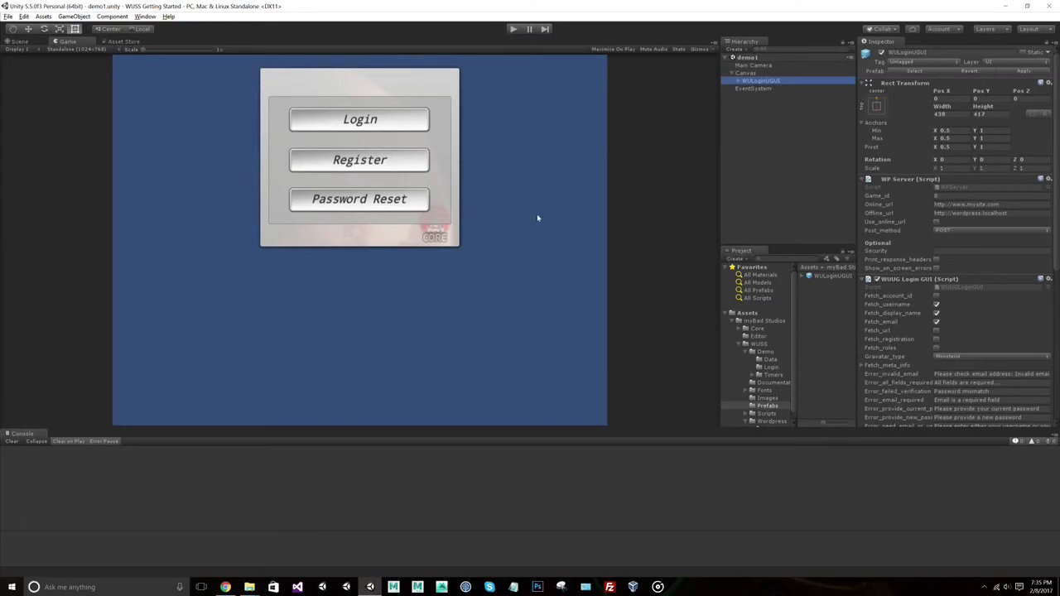
{"action": "mouse_move", "coordinate": [464, 351]}
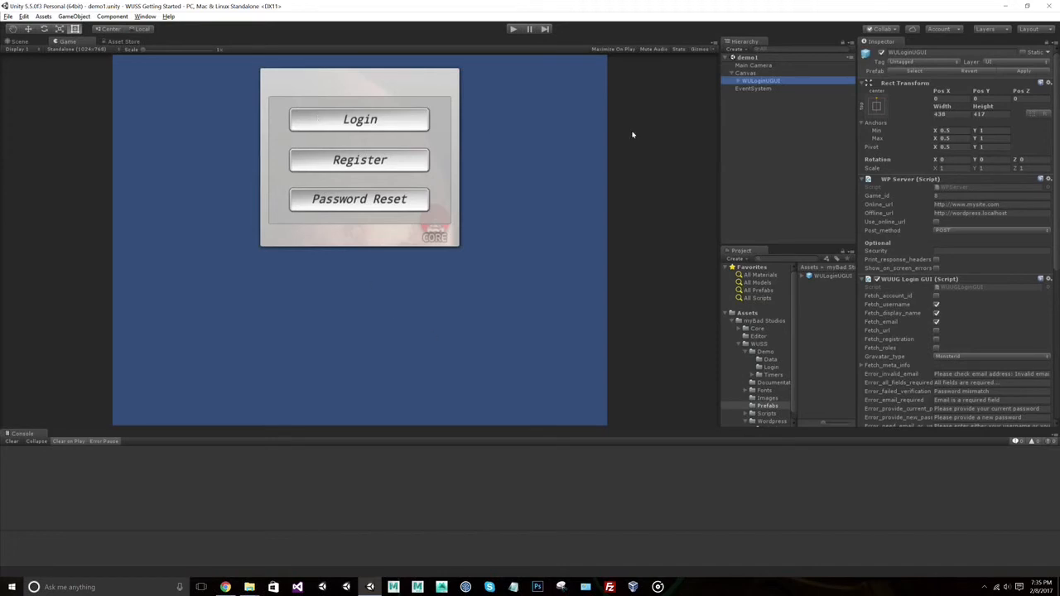
{"action": "mouse_move", "coordinate": [629, 134]}
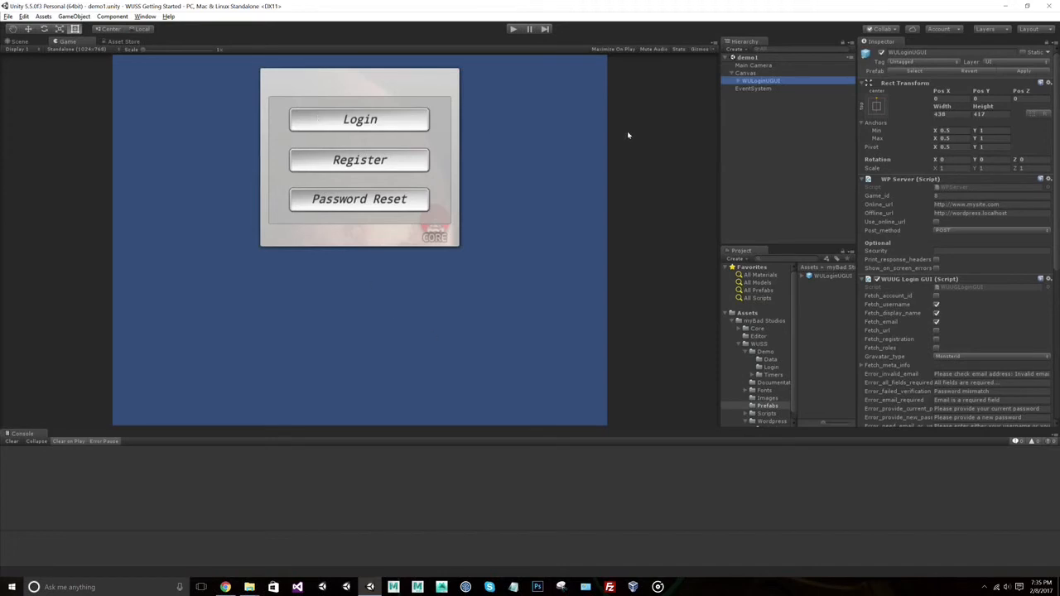
{"action": "mouse_move", "coordinate": [530, 168]}
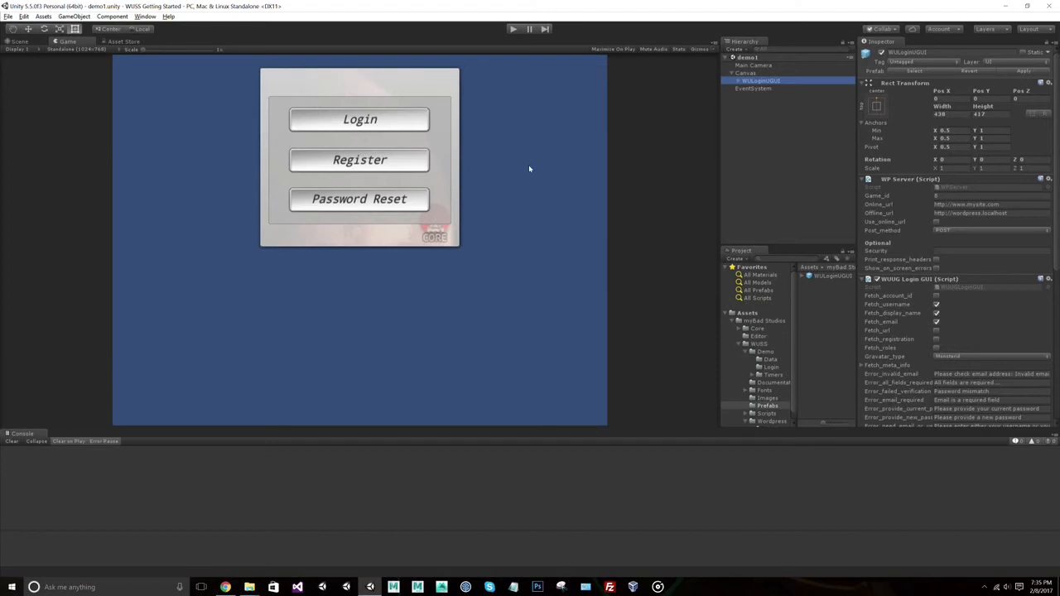
{"action": "mouse_move", "coordinate": [461, 175]}
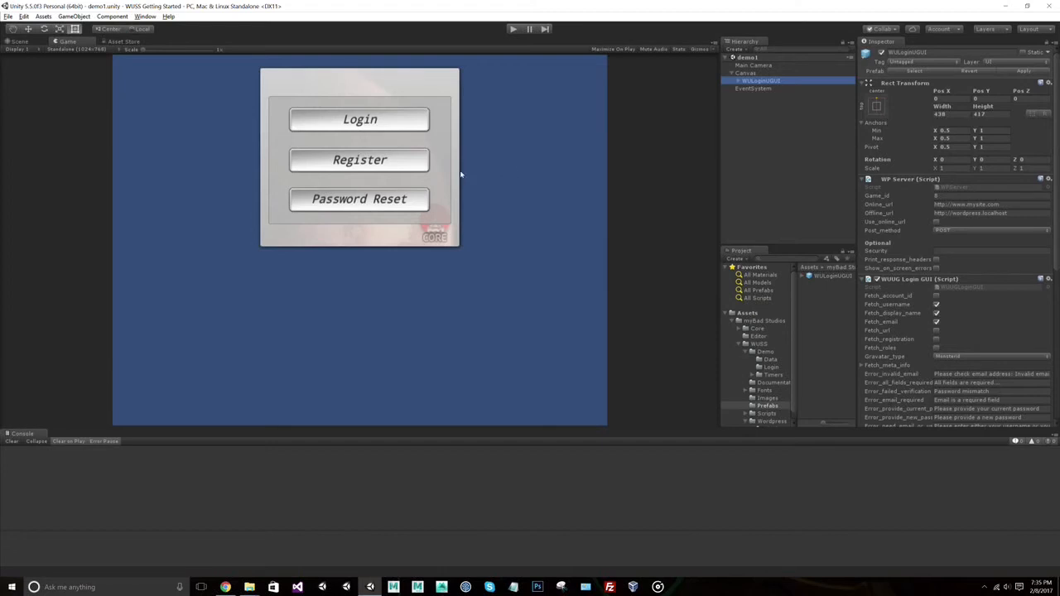
{"action": "mouse_move", "coordinate": [463, 168]}
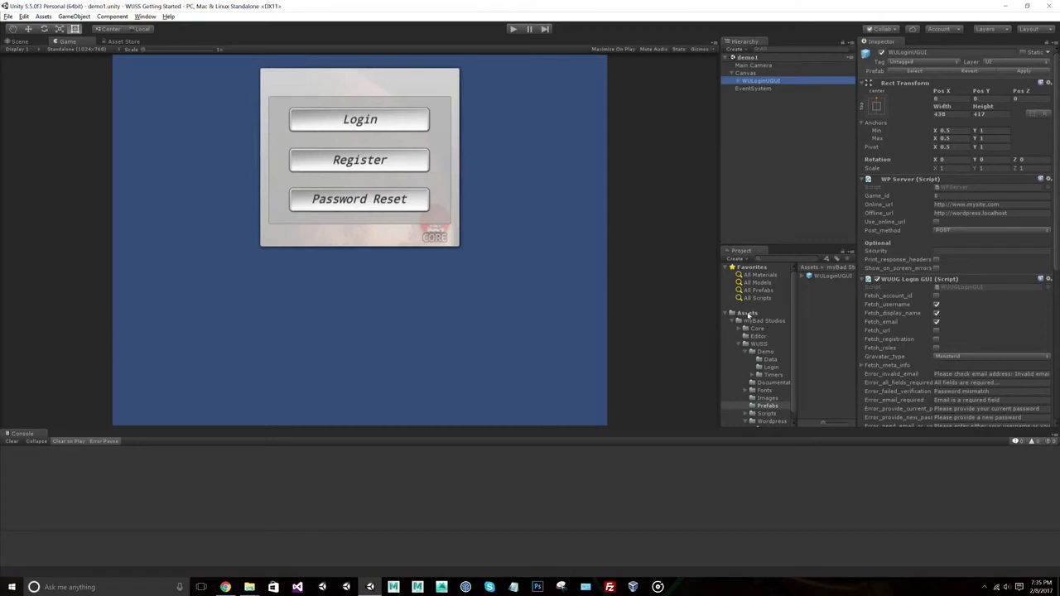
Step: Create a C# script named demo1 in Assets and open it in Visual Studio
{"action": "right_click", "coordinate": [749, 313]}
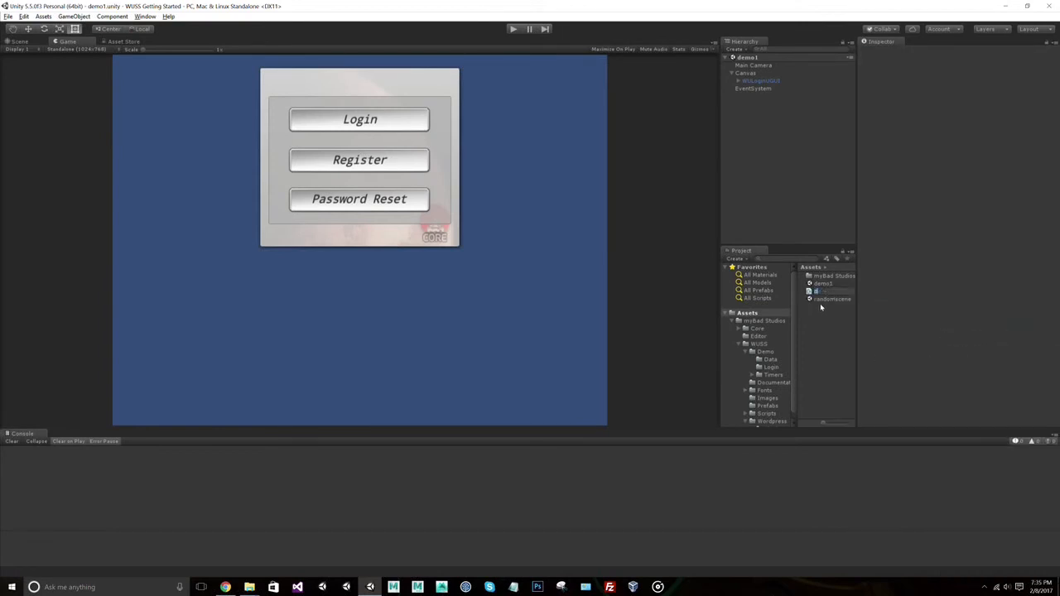
{"action": "left_click", "coordinate": [822, 291]}
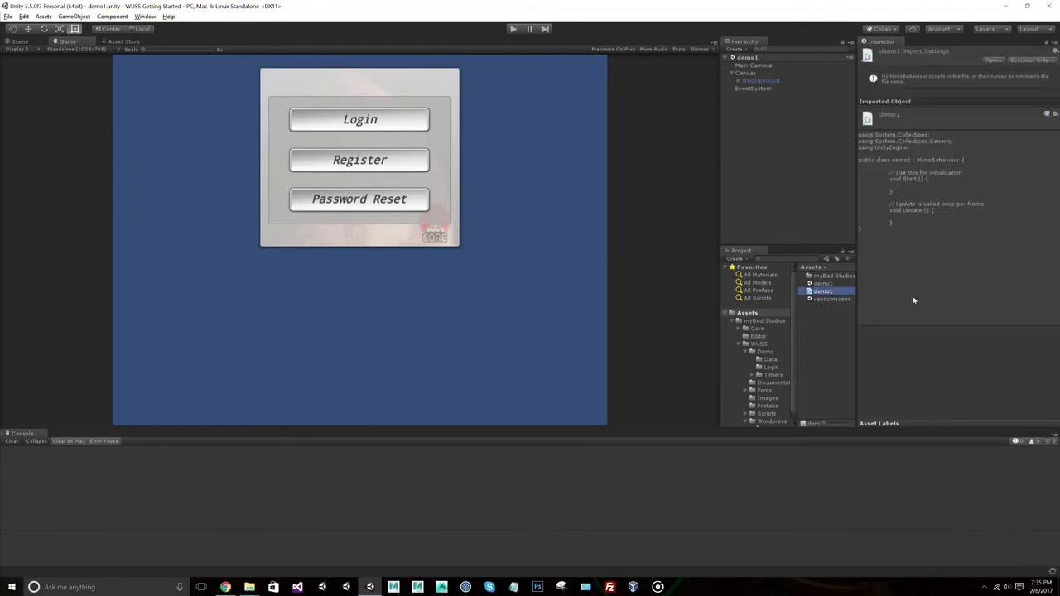
{"action": "left_click", "coordinate": [821, 291]}
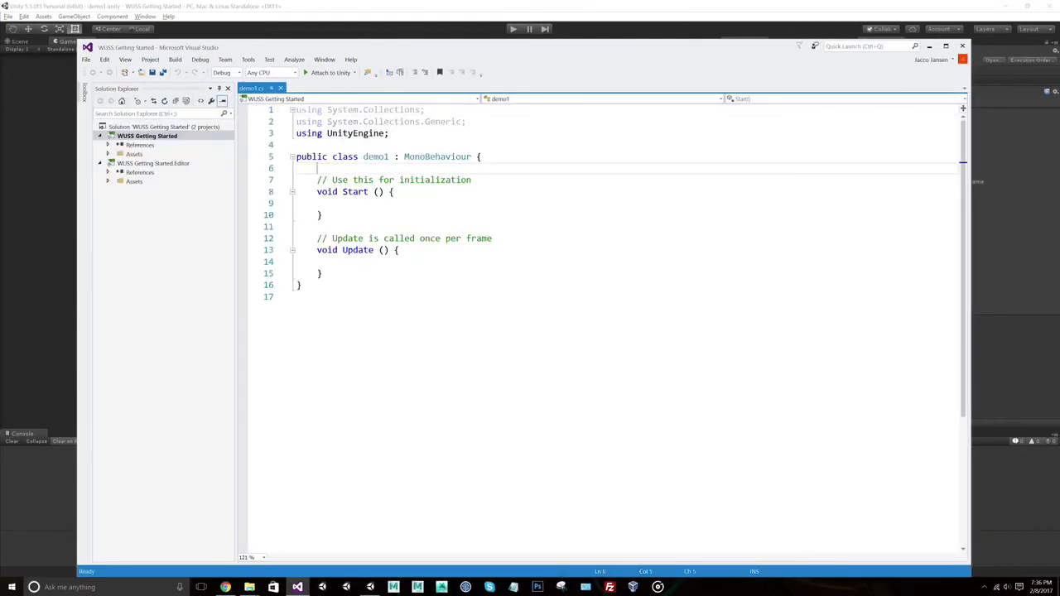
Step: Add 'using MBS;' and subscribe DoSometing to WULogin.onLoggedIn in Start
{"action": "type", "text": "using"}
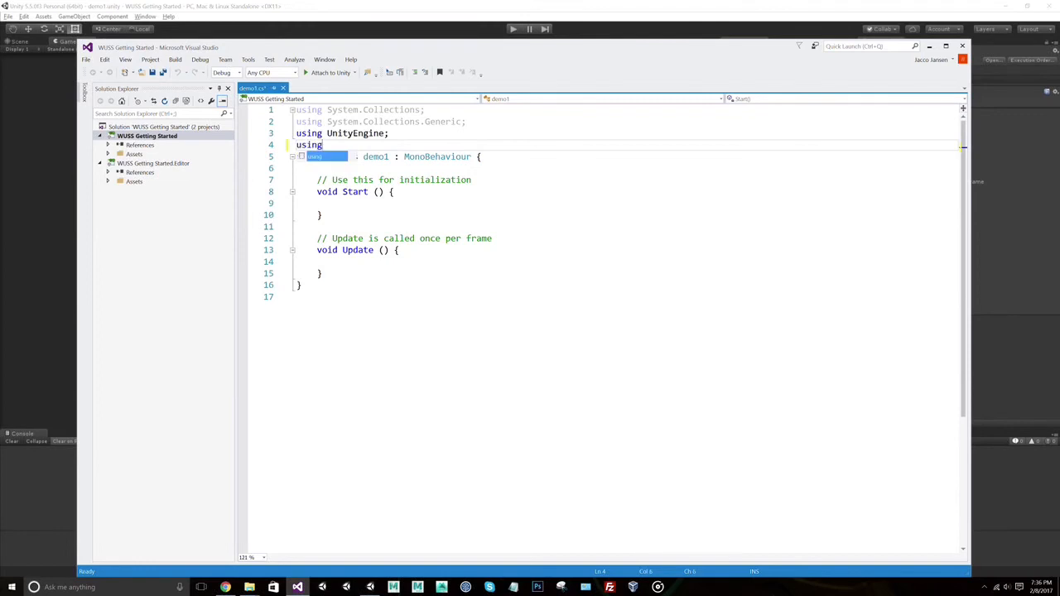
{"action": "type", "text": "MBS;"}
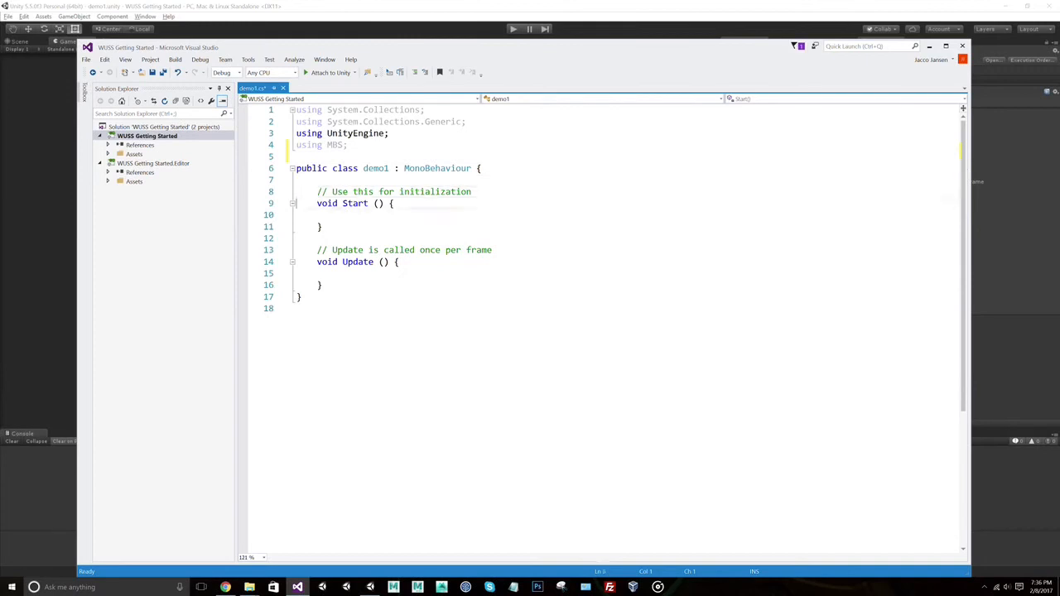
{"action": "type", "text": "WULogin."}
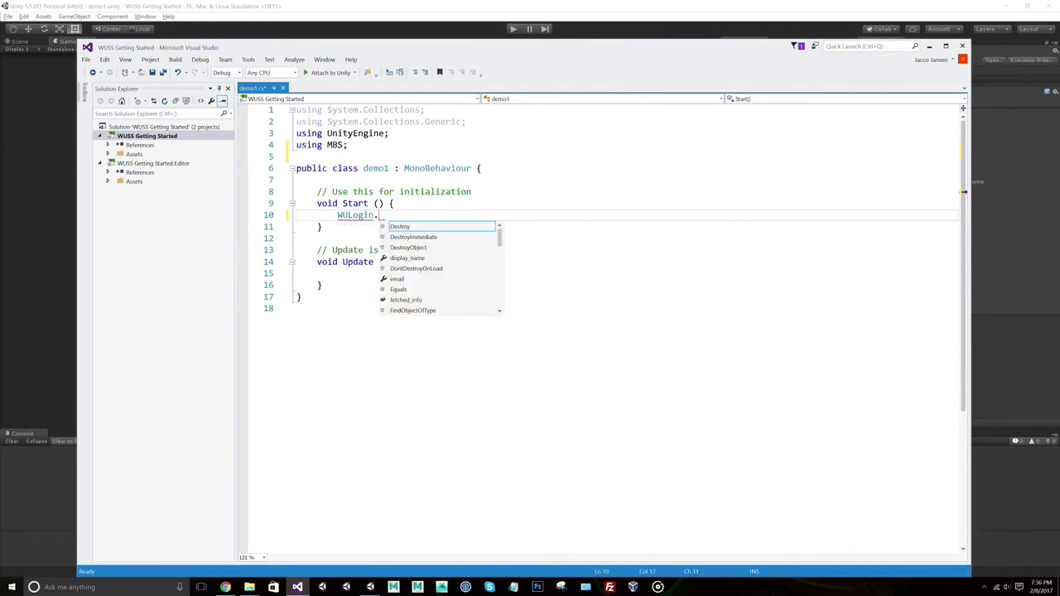
{"action": "type", "text": "onLoggedIn +="}
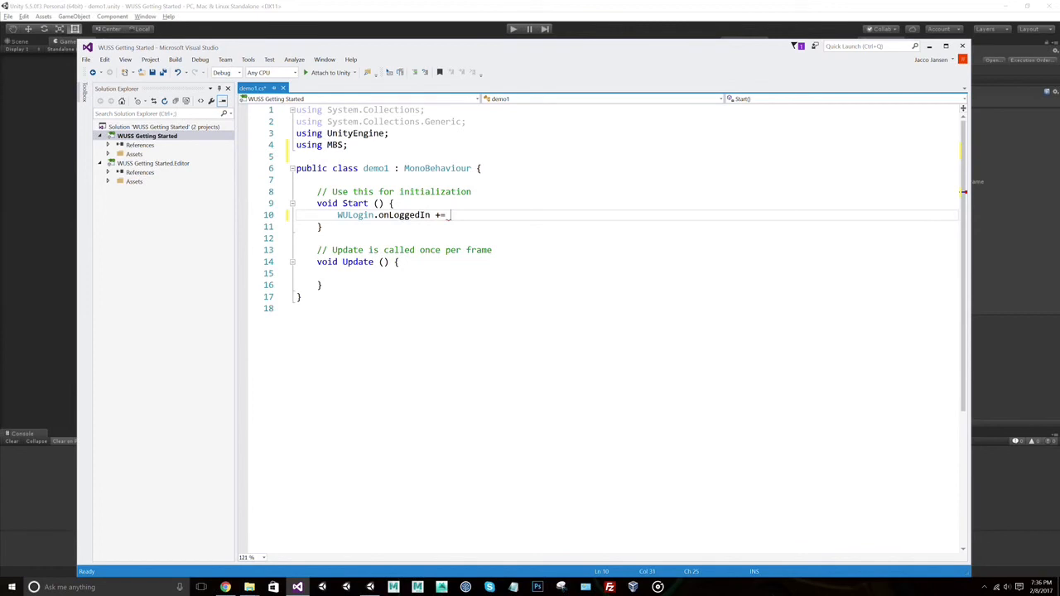
{"action": "type", "text": "DoSometing;"}
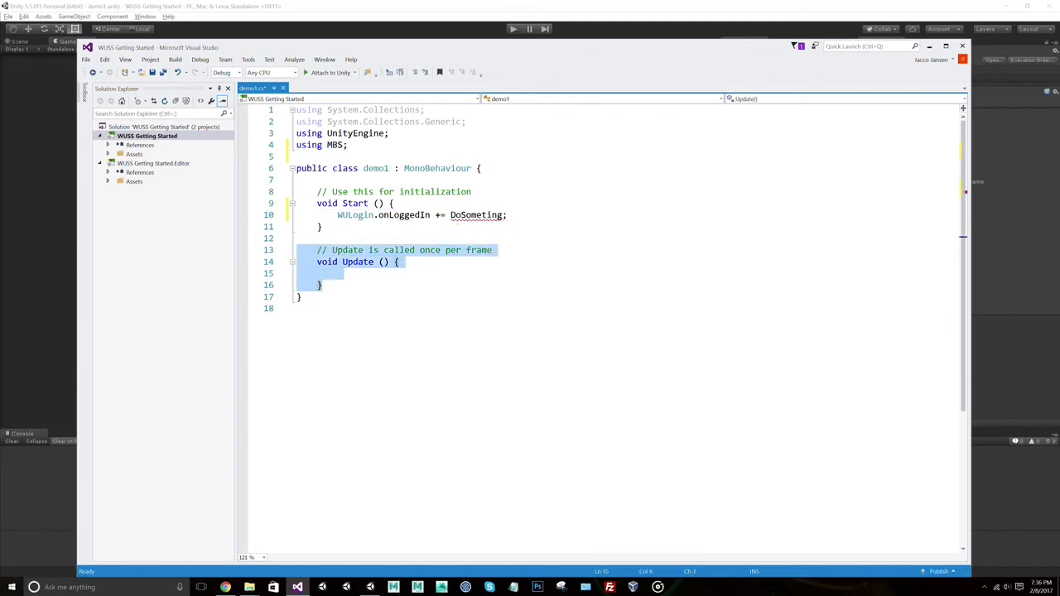
Step: Replace Update with an empty 'void DoSomething(CML response) { }' method
{"action": "key", "text": "Delete"}
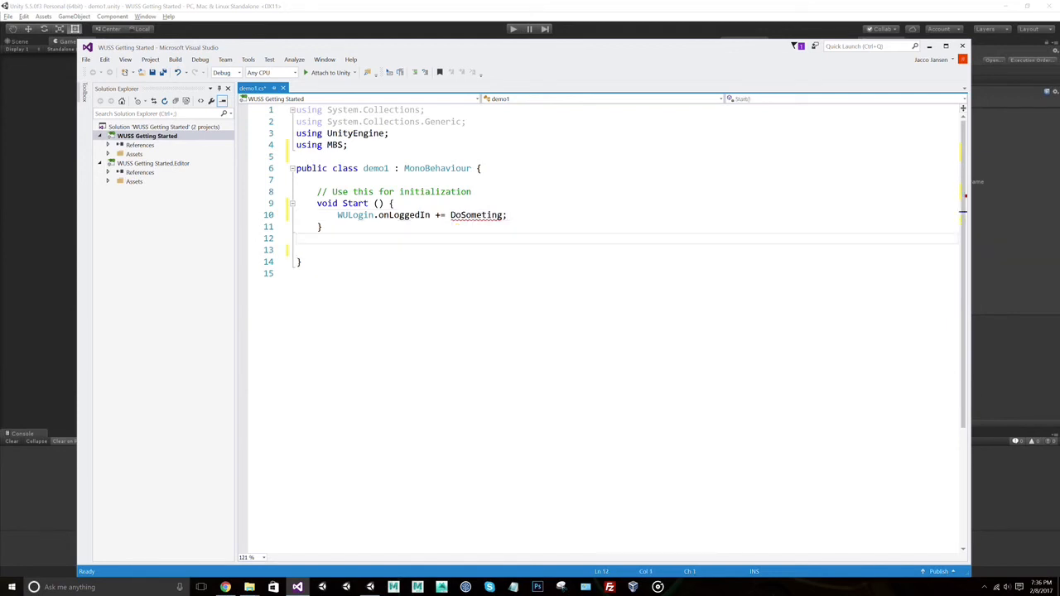
{"action": "key", "text": "enter"}
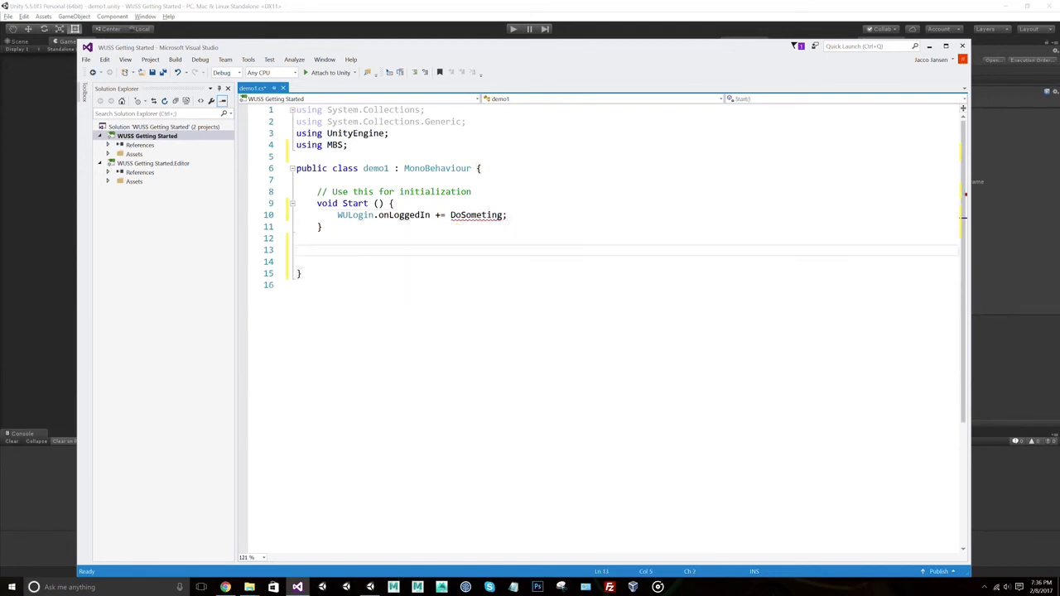
{"action": "type", "text": "void"}
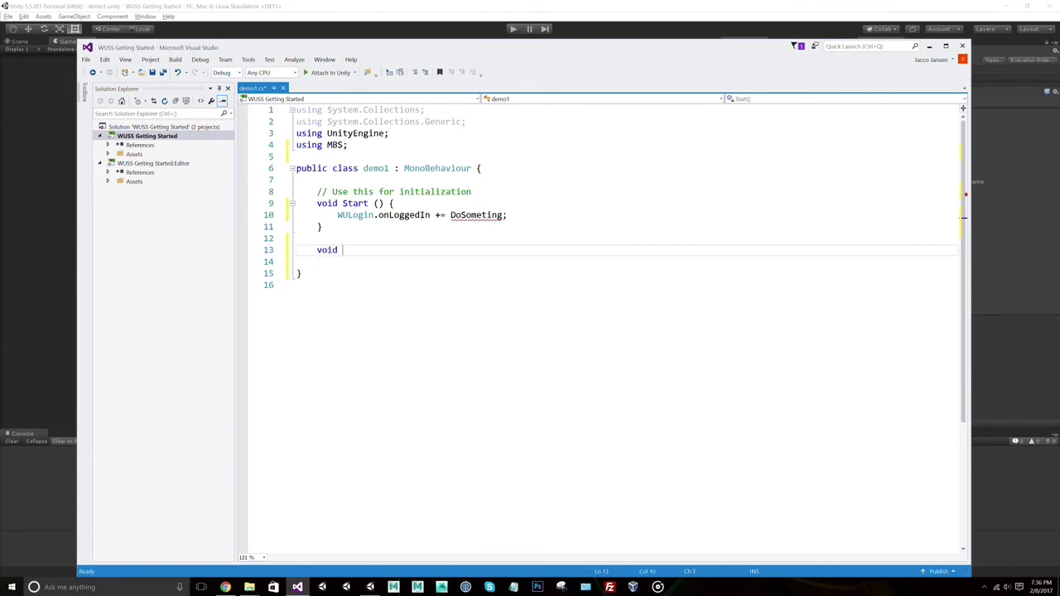
{"action": "type", "text": "DoSomething()"}
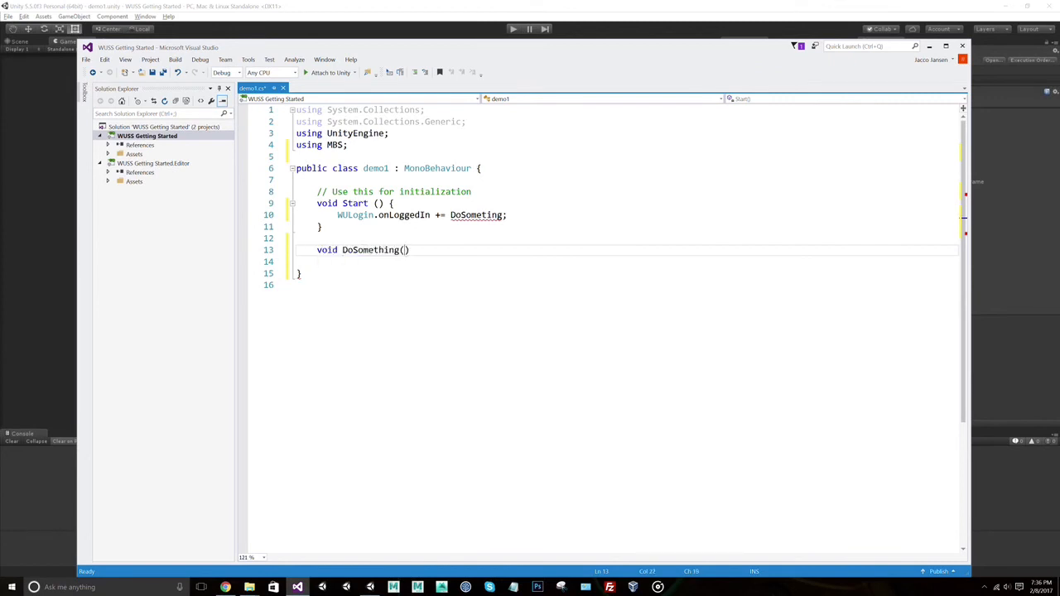
{"action": "type", "text": "CML"}
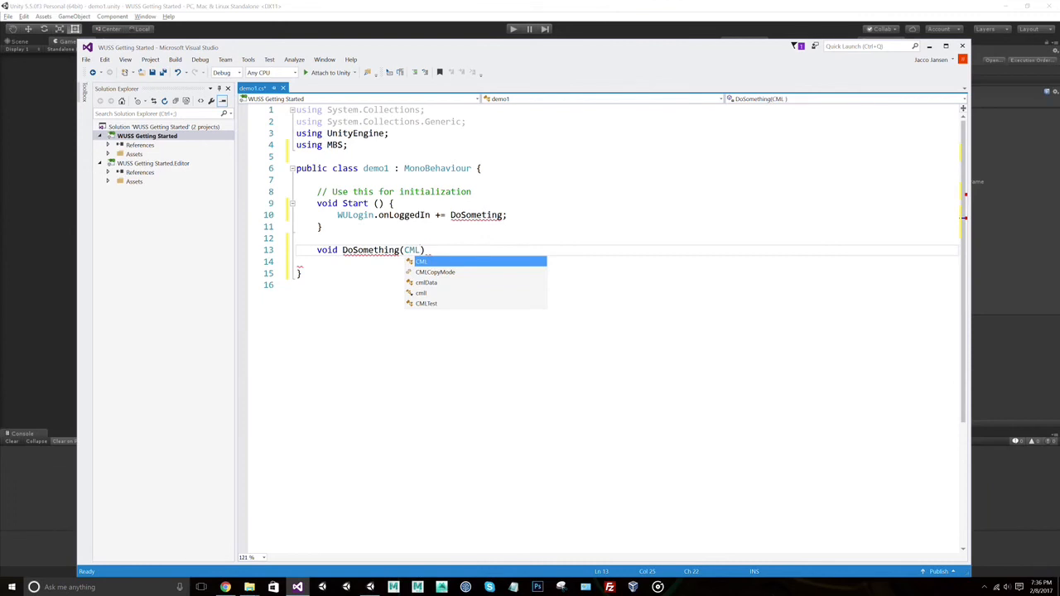
{"action": "type", "text": "response"}
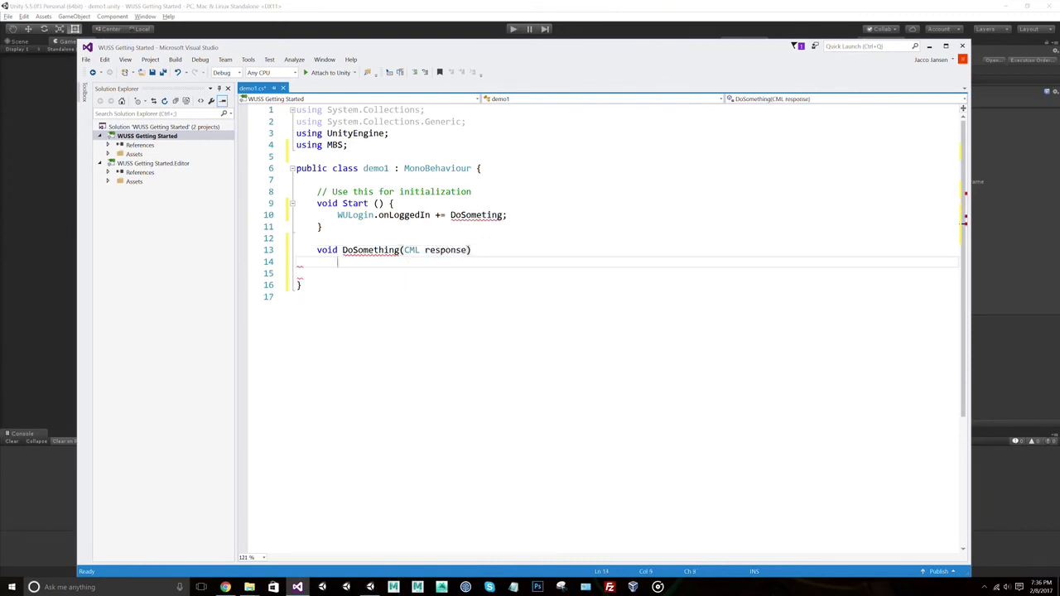
{"action": "type", "text": "{ }"}
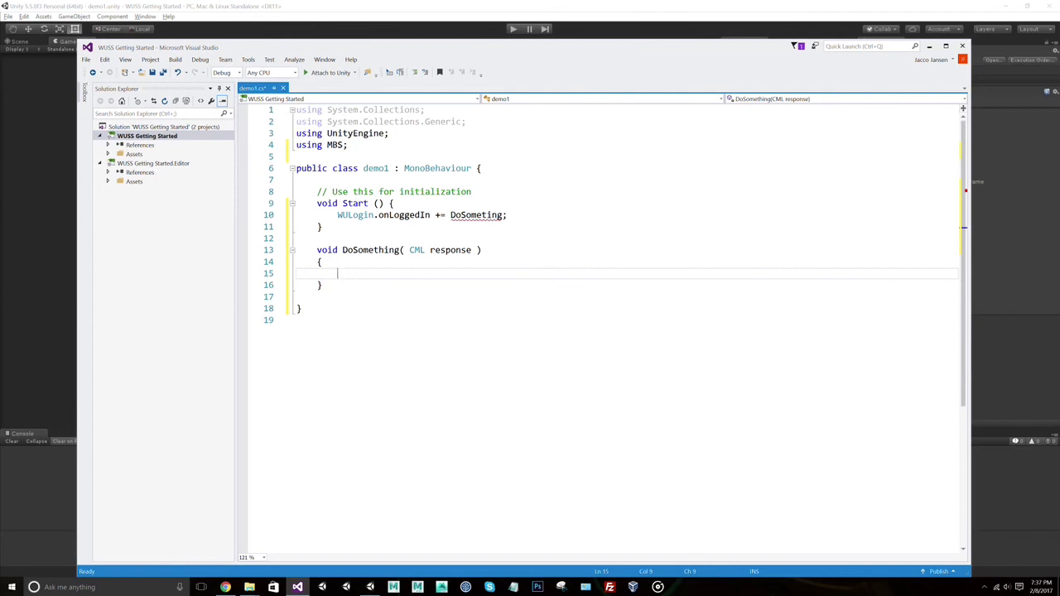
{"action": "mouse_move", "coordinate": [477, 215]}
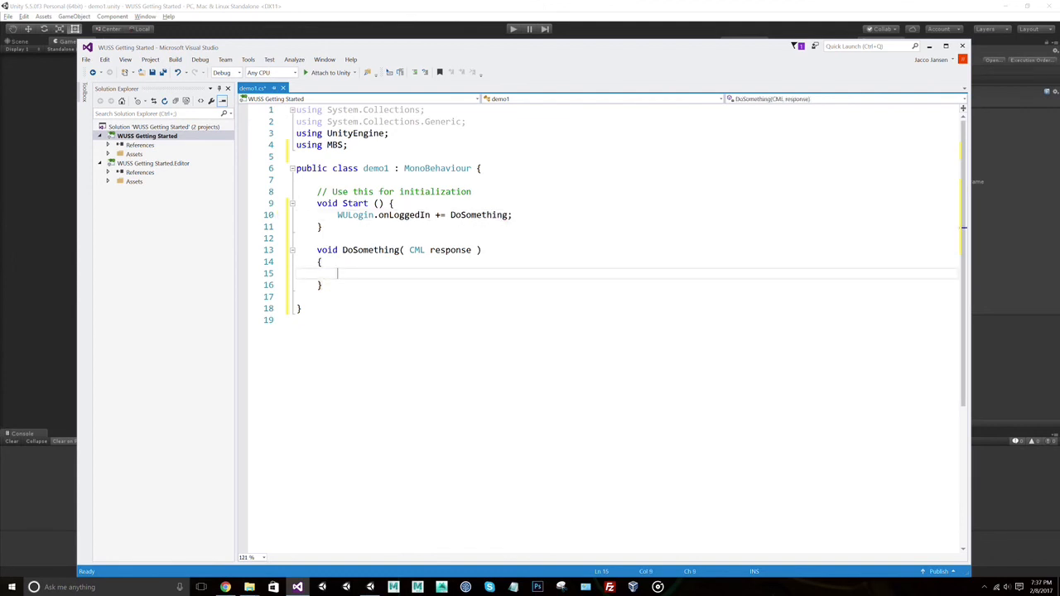
Step: Add Debug.Log("Login was successful"); inside DoSomething
{"action": "type", "text": "Debug.Log(\""}
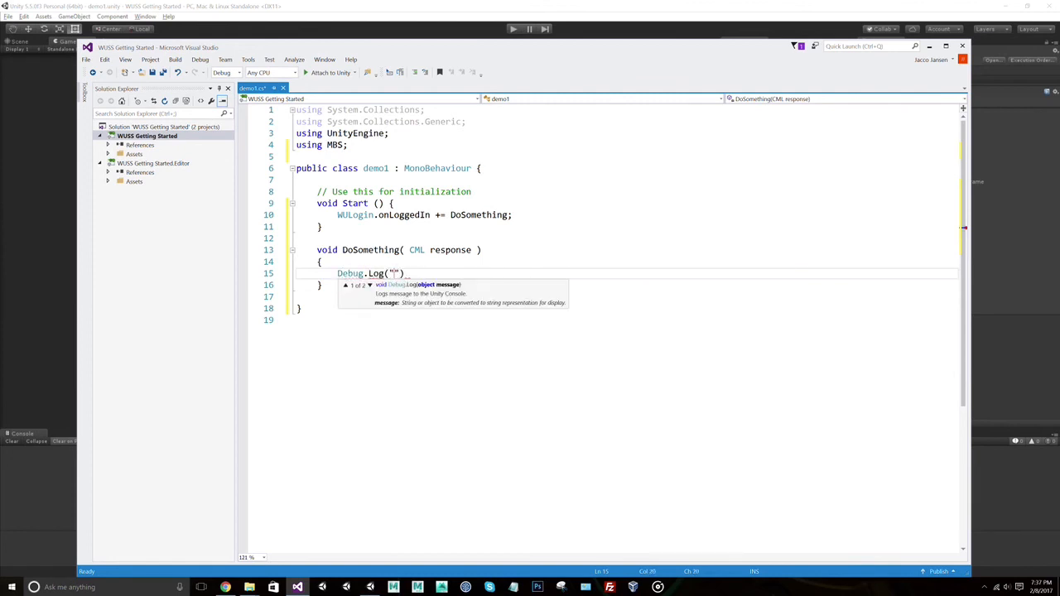
{"action": "type", "text": "Login was successful"}
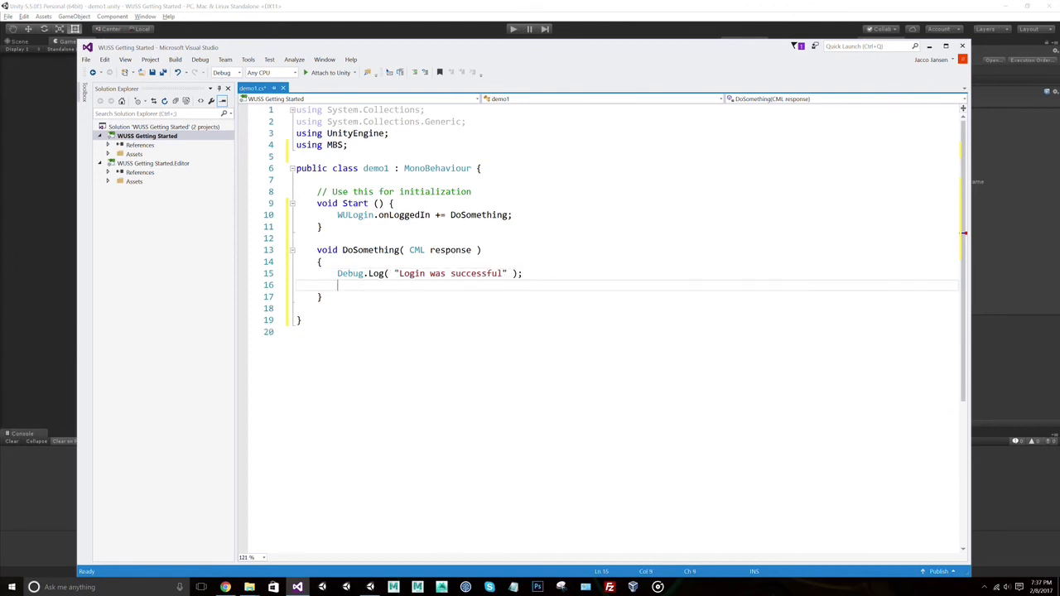
Step: Add an Application.LoadLevel(); call after the log statement using IntelliSense
{"action": "type", "text": "Appli"}
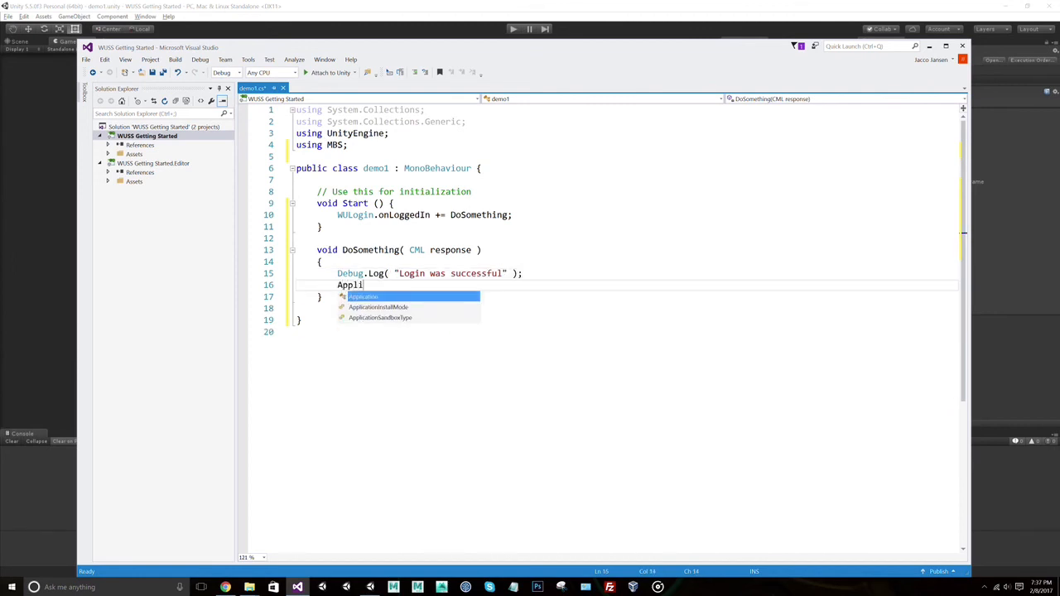
{"action": "type", "text": "cation"}
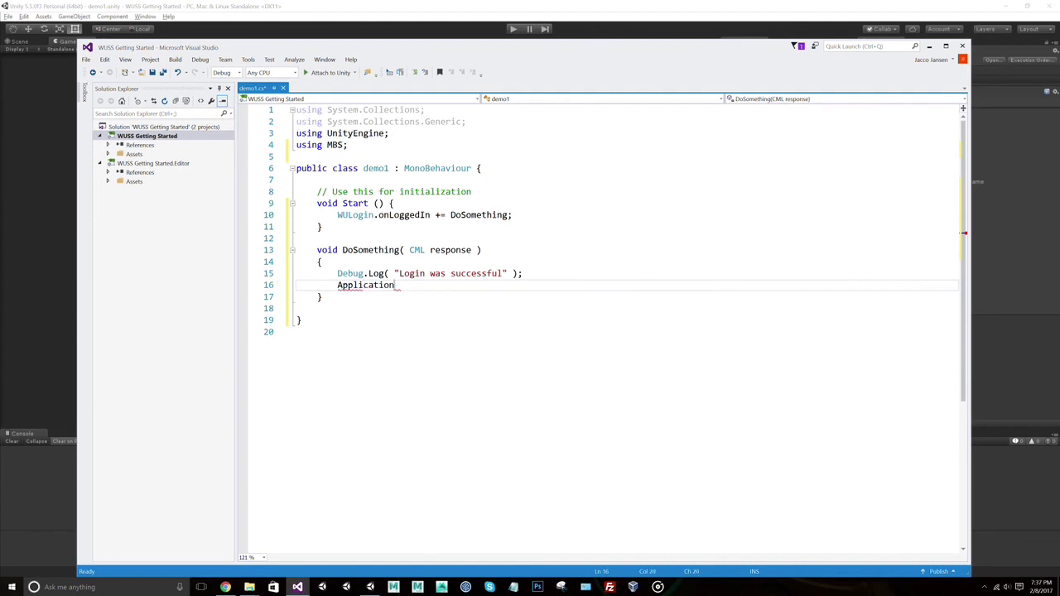
{"action": "type", "text": ".lo"}
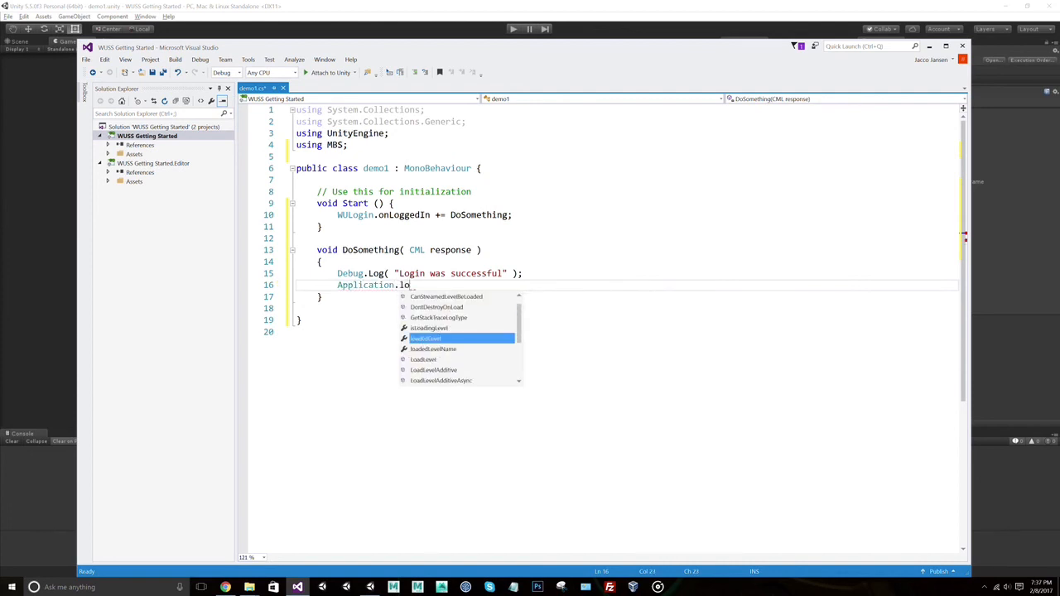
{"action": "type", "text": "a"}
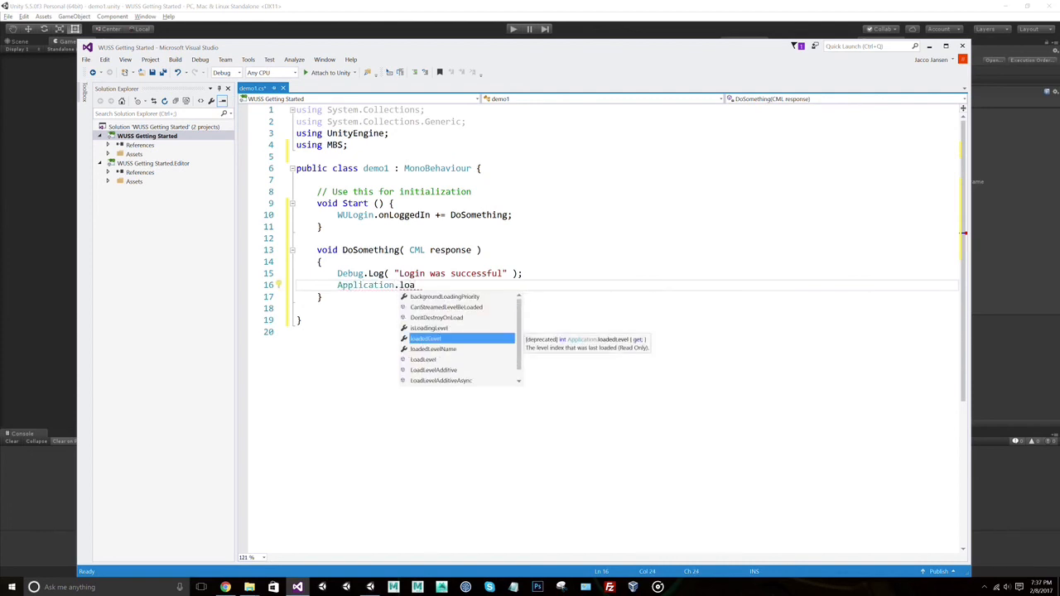
{"action": "type", "text": "LoadLevel()"}
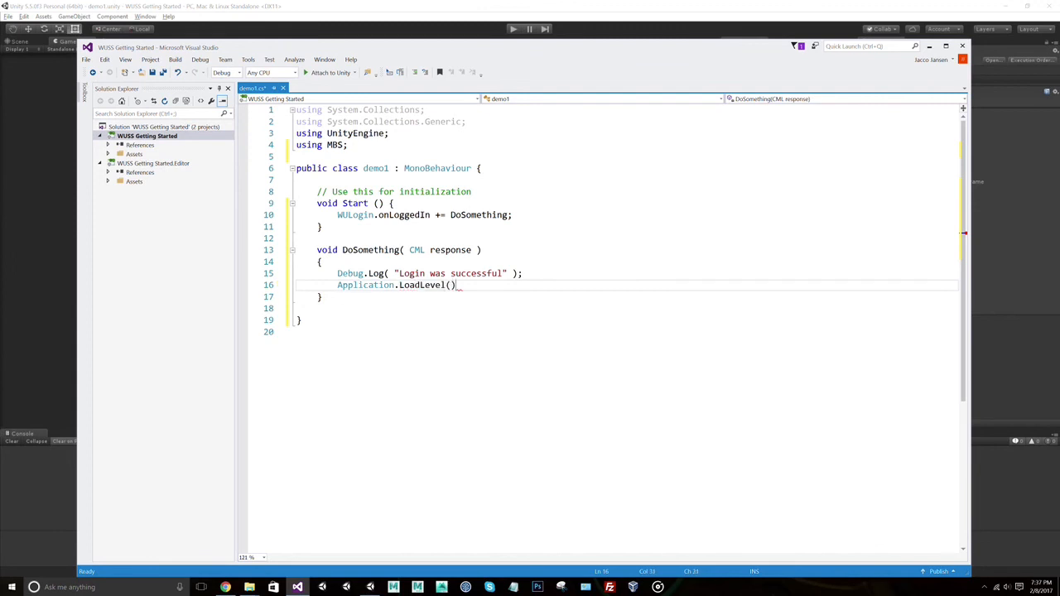
{"action": "type", "text": ";''"}
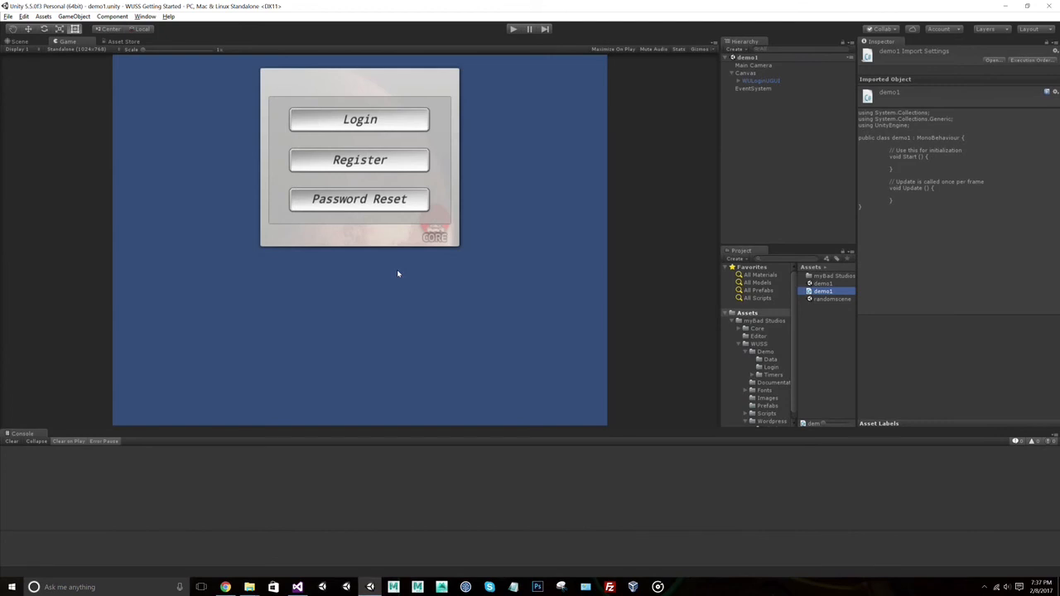
Step: Check the scene asset name in Unity and pass "randomscene" to LoadLevel
{"action": "left_click", "coordinate": [831, 298]}
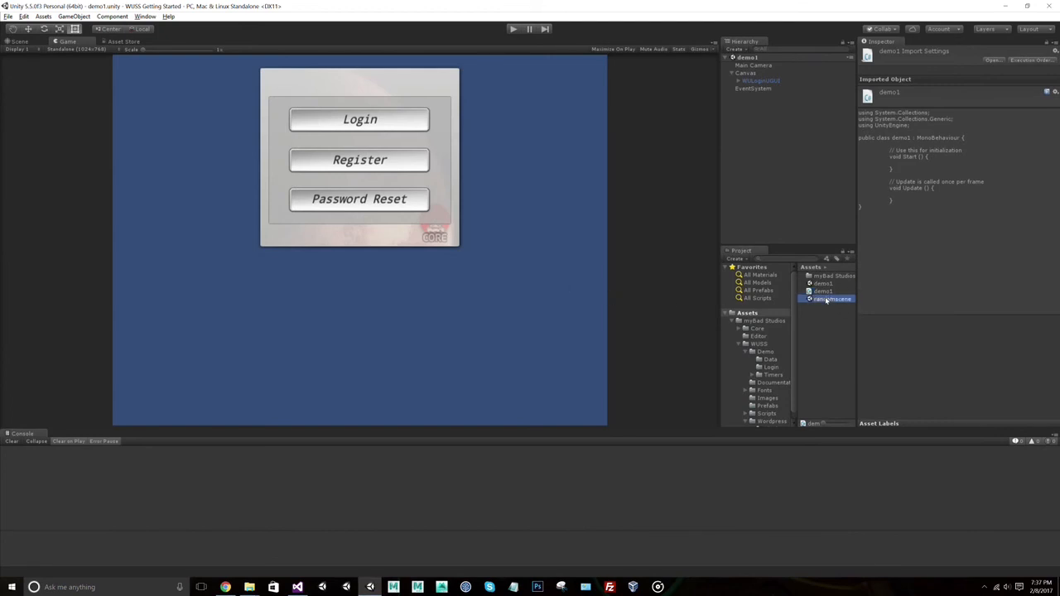
{"action": "right_click", "coordinate": [828, 298]}
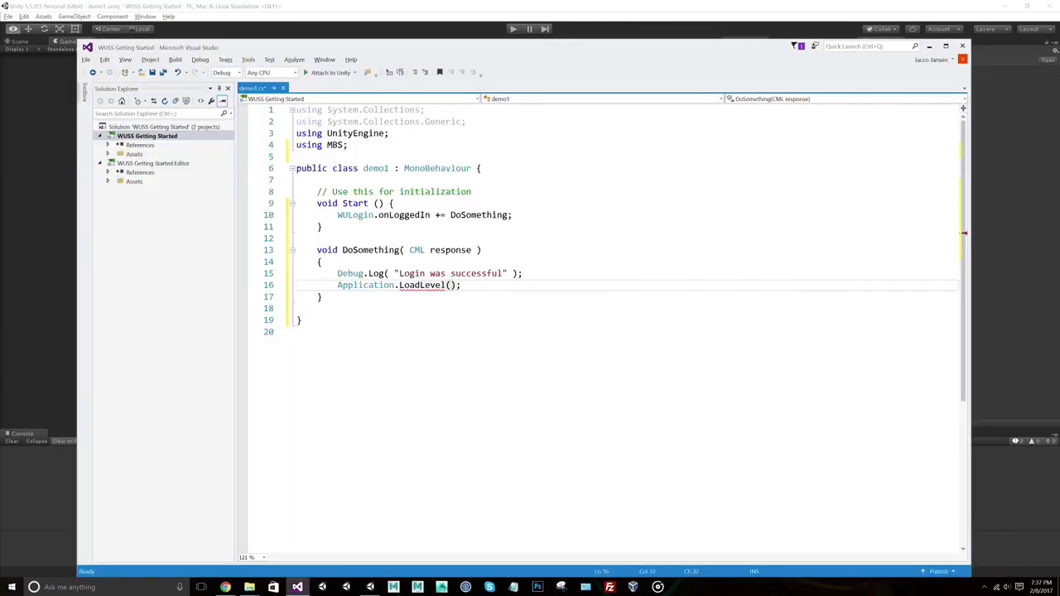
{"action": "type", "text": "\""}
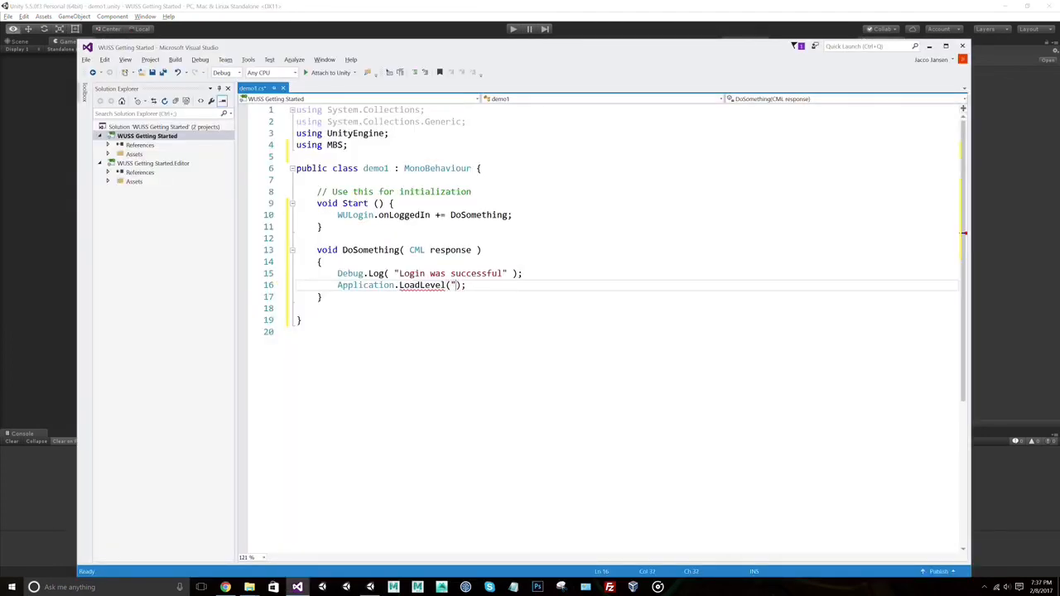
{"action": "left_click", "coordinate": [126, 59]}
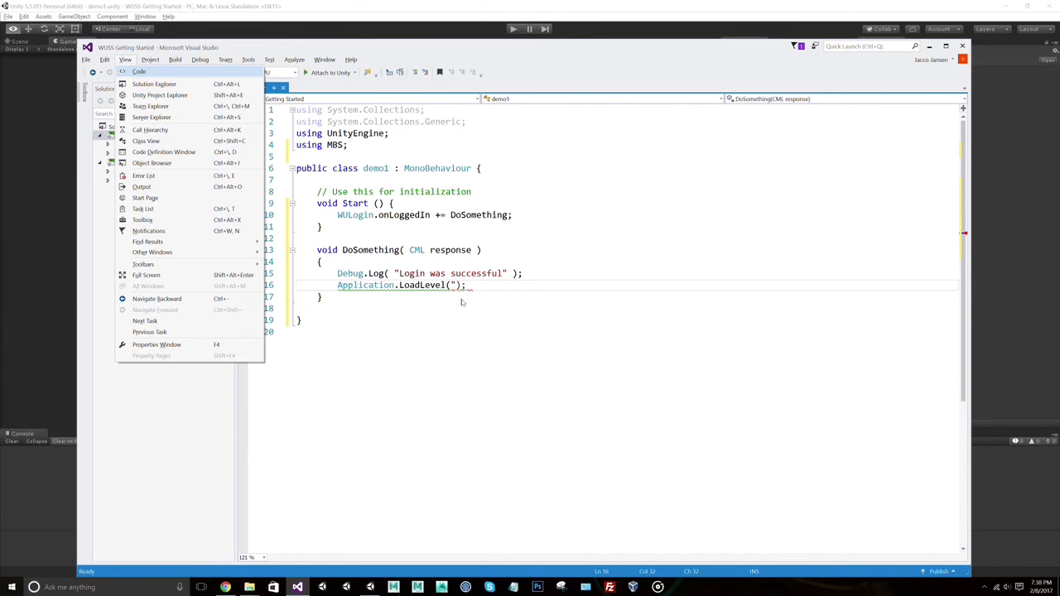
{"action": "left_click", "coordinate": [154, 83]}
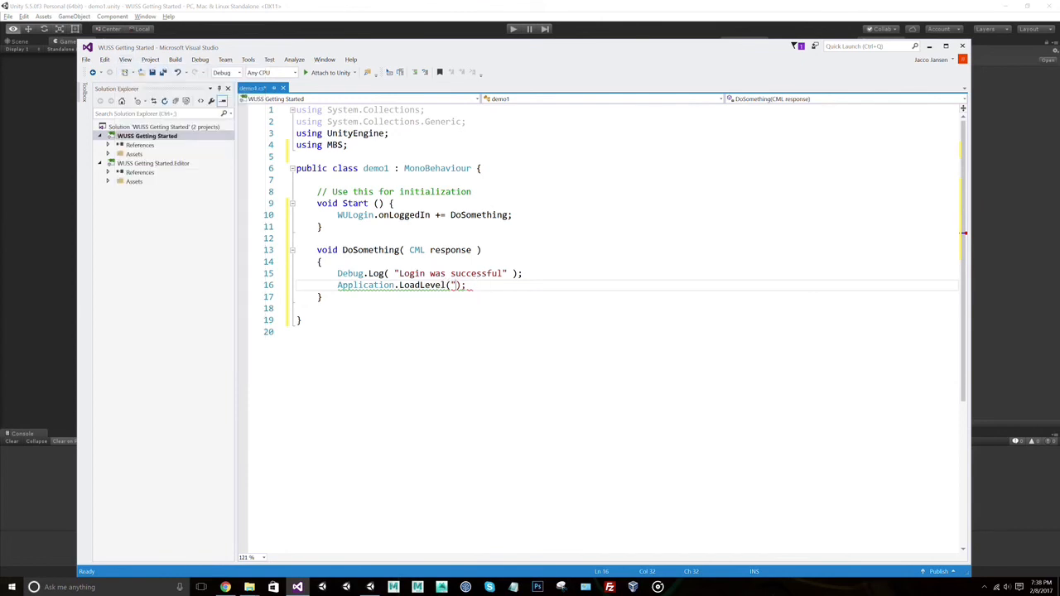
{"action": "type", "text": "randomscene"}
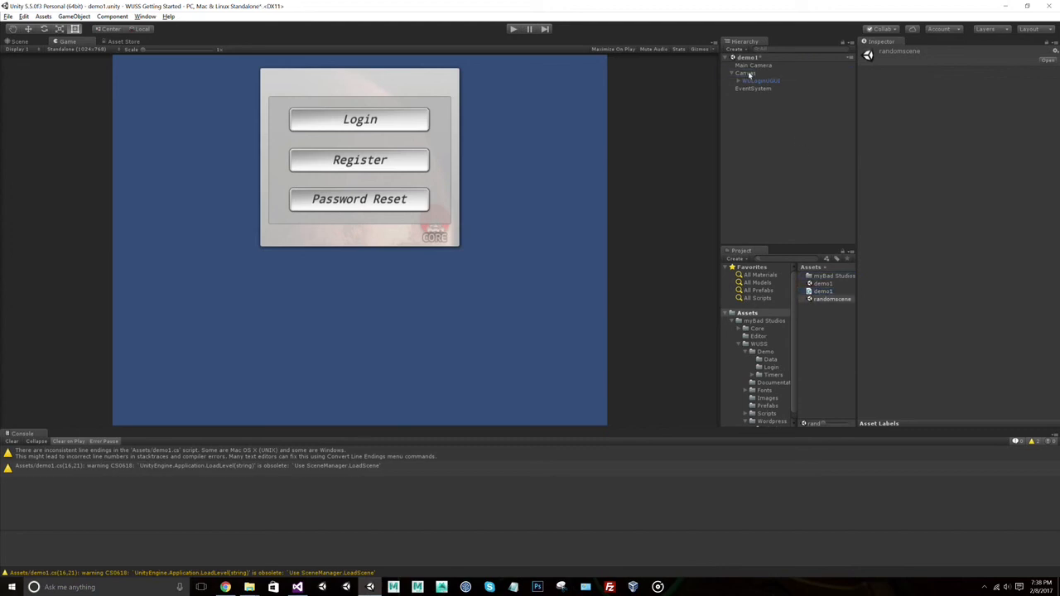
Step: Run the scene in play mode; console logs success but randomscene fails to load
{"action": "left_click", "coordinate": [745, 73]}
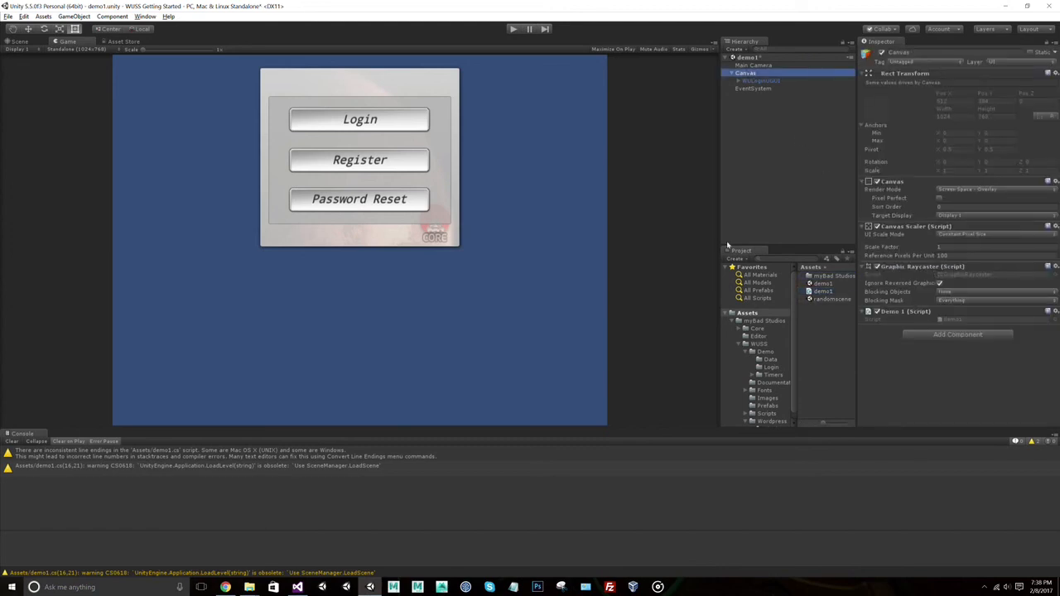
{"action": "left_click", "coordinate": [514, 29]}
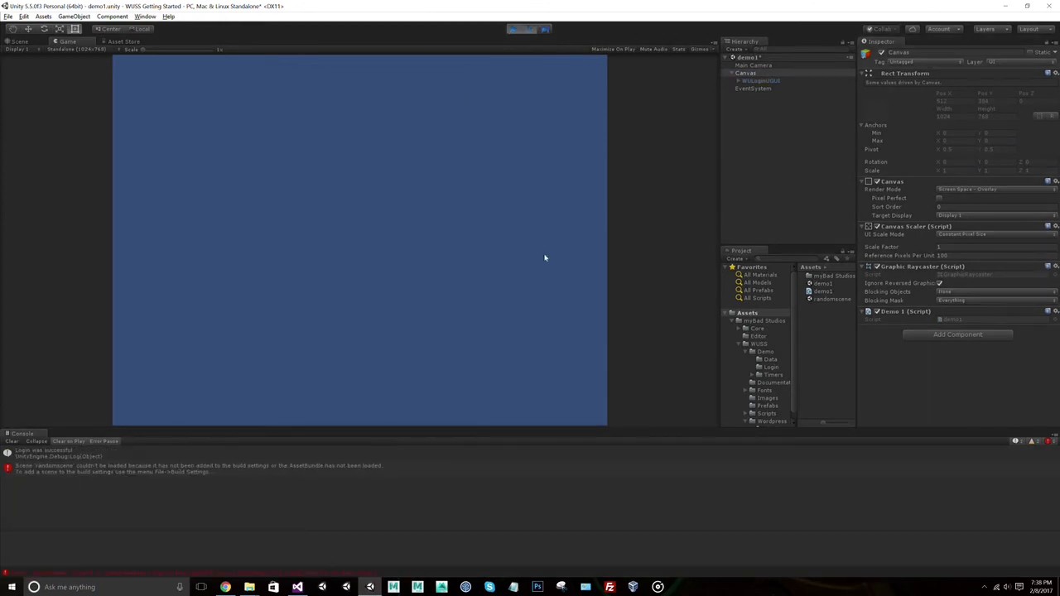
{"action": "mouse_move", "coordinate": [493, 33]}
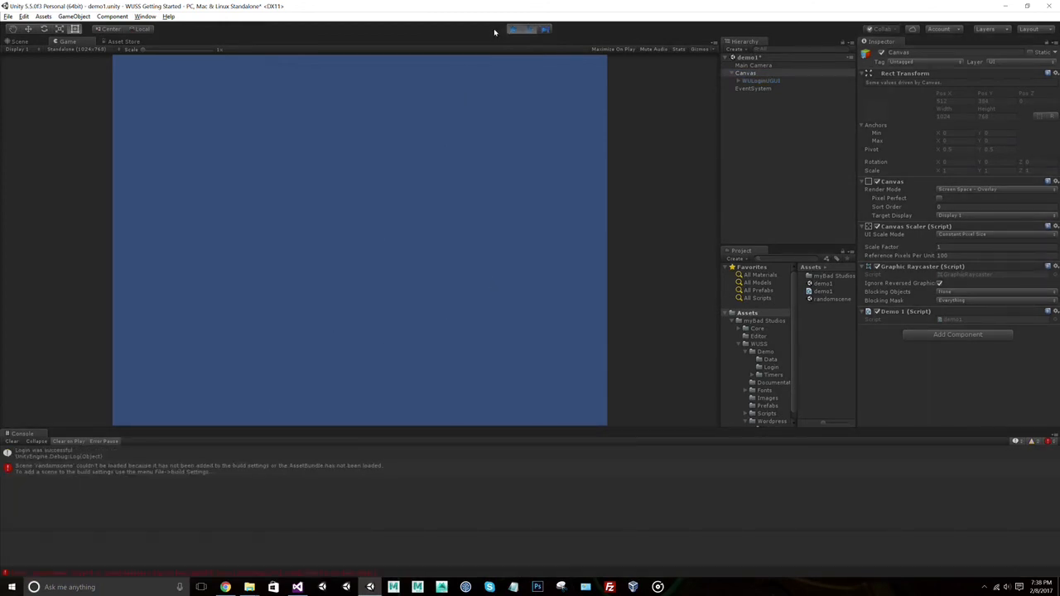
{"action": "left_click", "coordinate": [516, 30]}
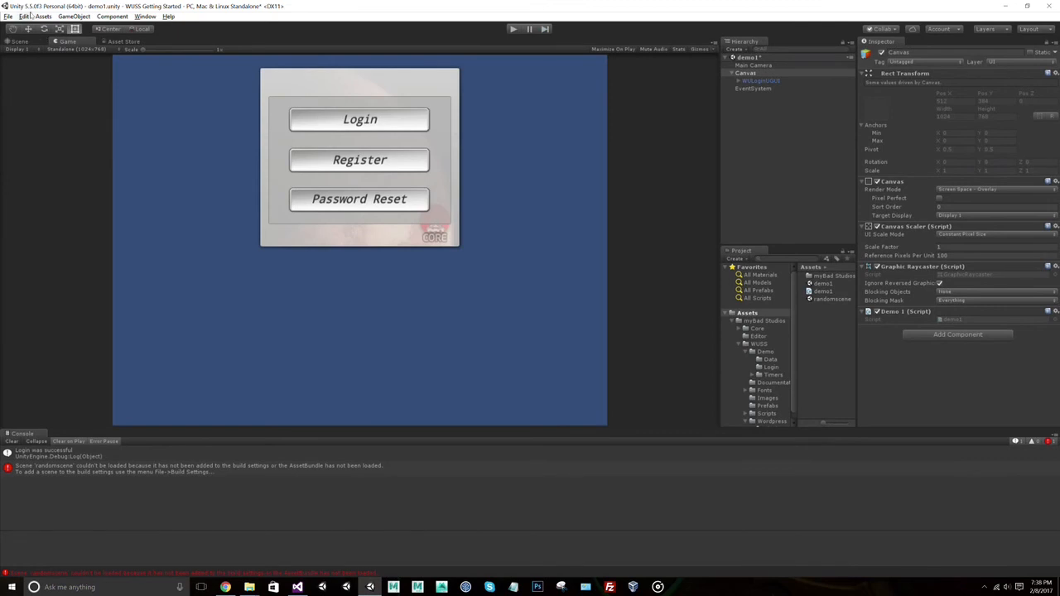
Step: Add the open scenes to Build Settings so randomscene is listed, then close it
{"action": "left_click", "coordinate": [7, 17]}
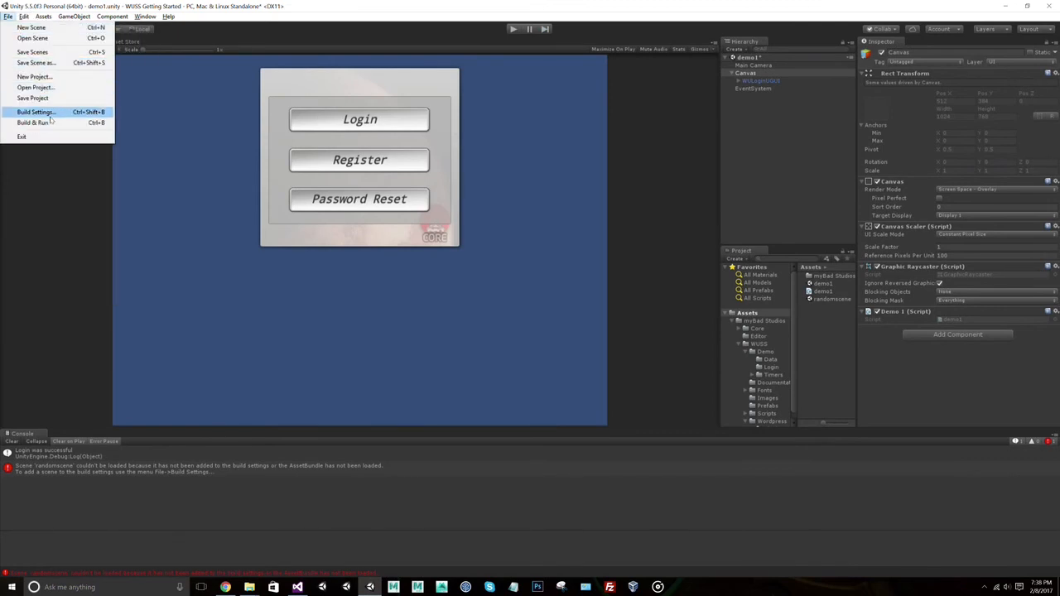
{"action": "left_click", "coordinate": [35, 112]}
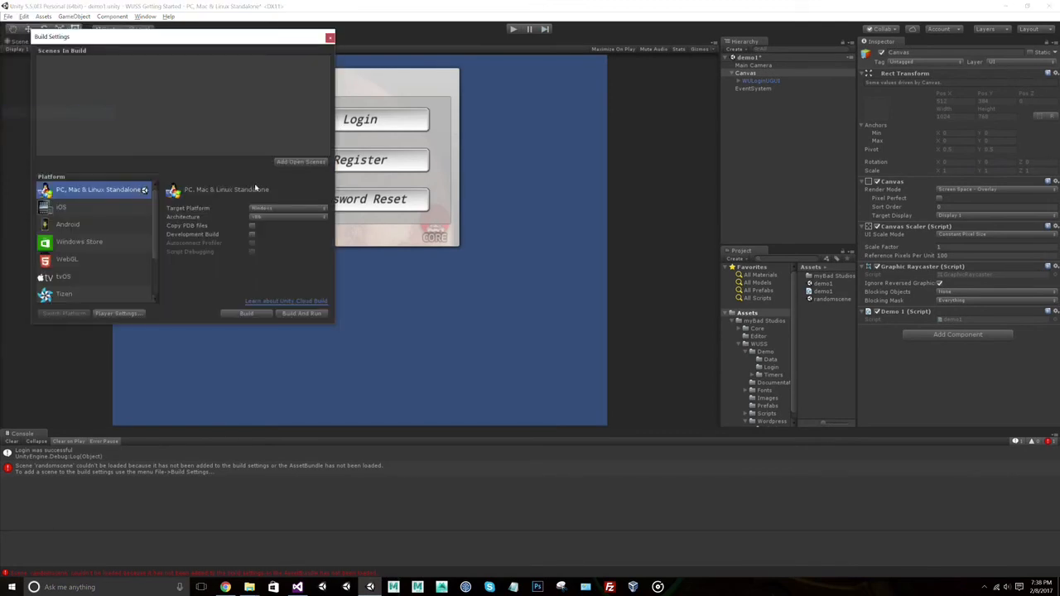
{"action": "left_click", "coordinate": [301, 163]}
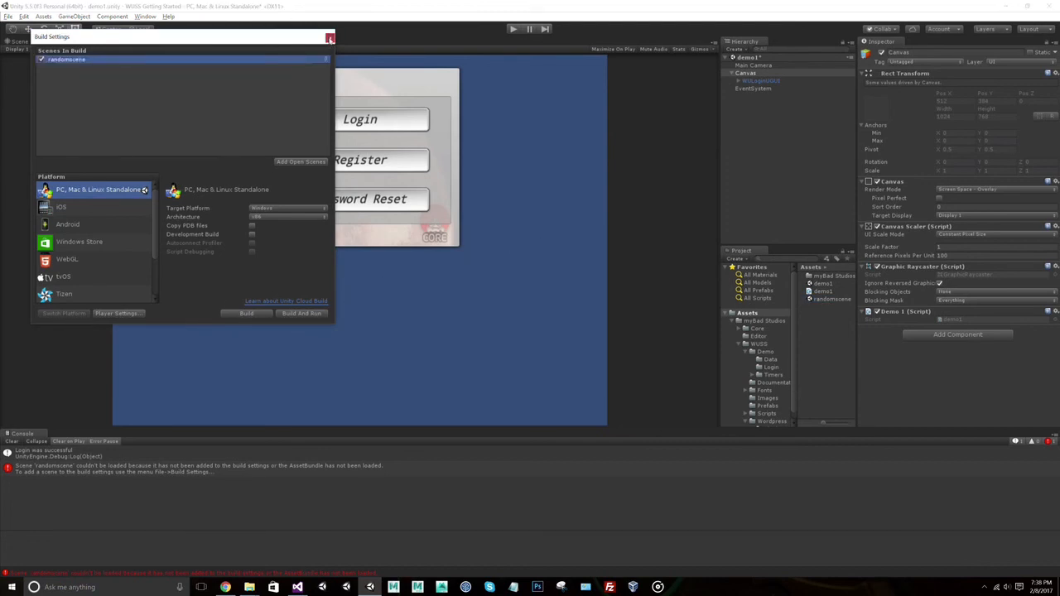
{"action": "left_click", "coordinate": [330, 38]}
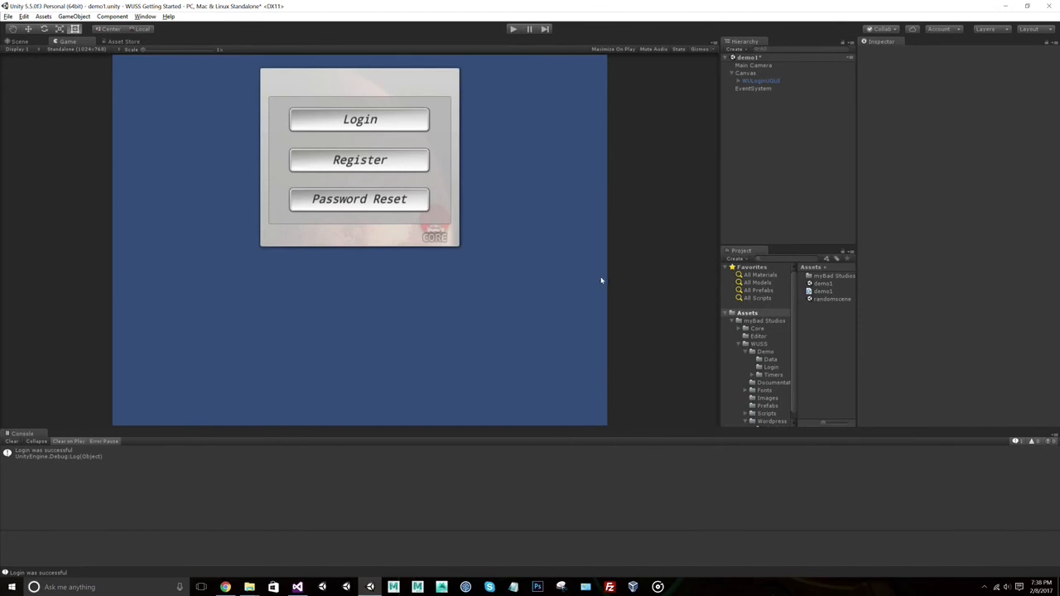
{"action": "mouse_move", "coordinate": [619, 302]}
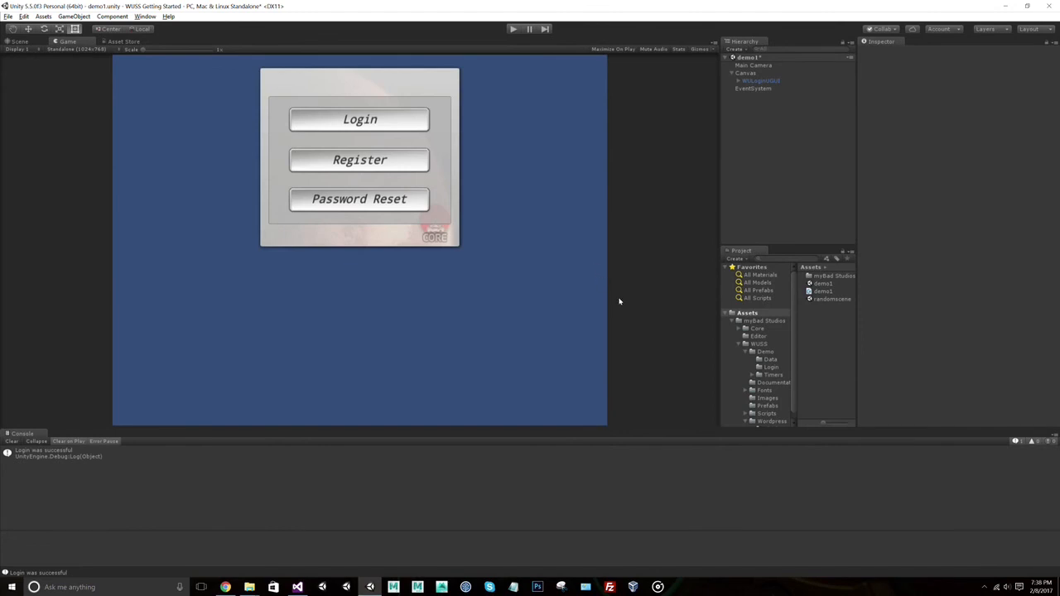